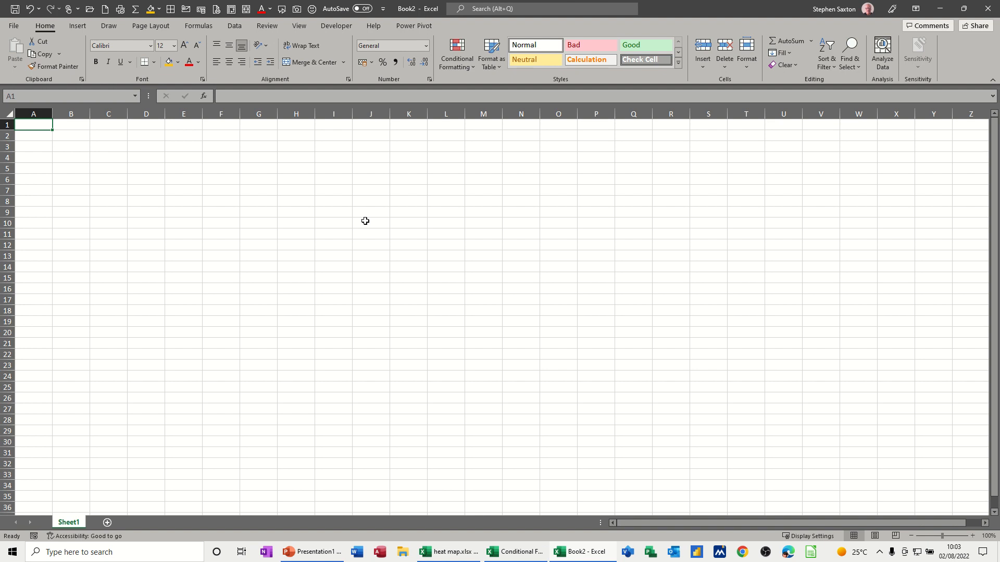
- Enter 02/08/2022 in B1, fill dates through 11/08/2022 in K1, and autofit the columns
{"action": "left_click", "coordinate": [71, 125]}
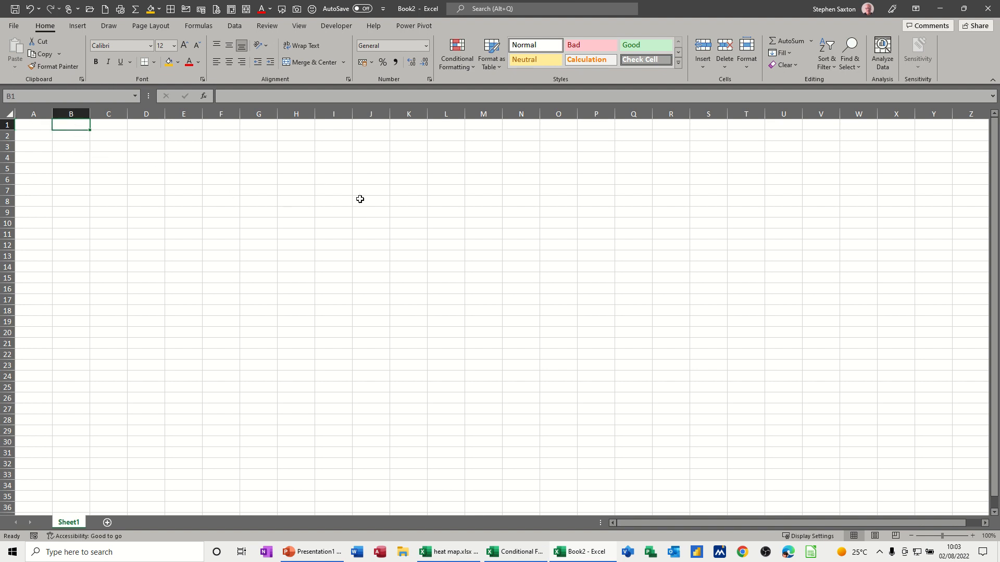
{"action": "left_click", "coordinate": [972, 536]}
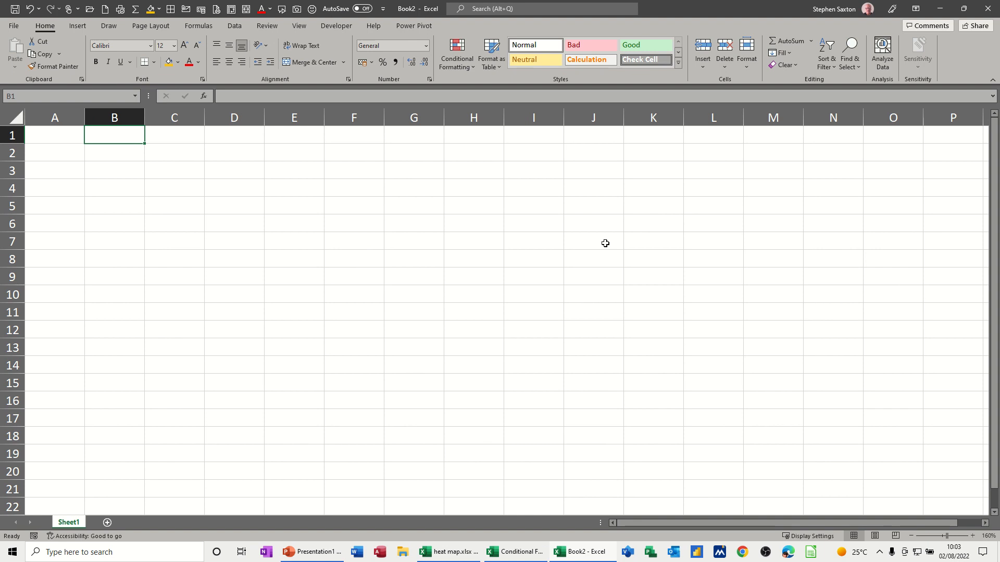
{"action": "type", "text": "02/08/2022"}
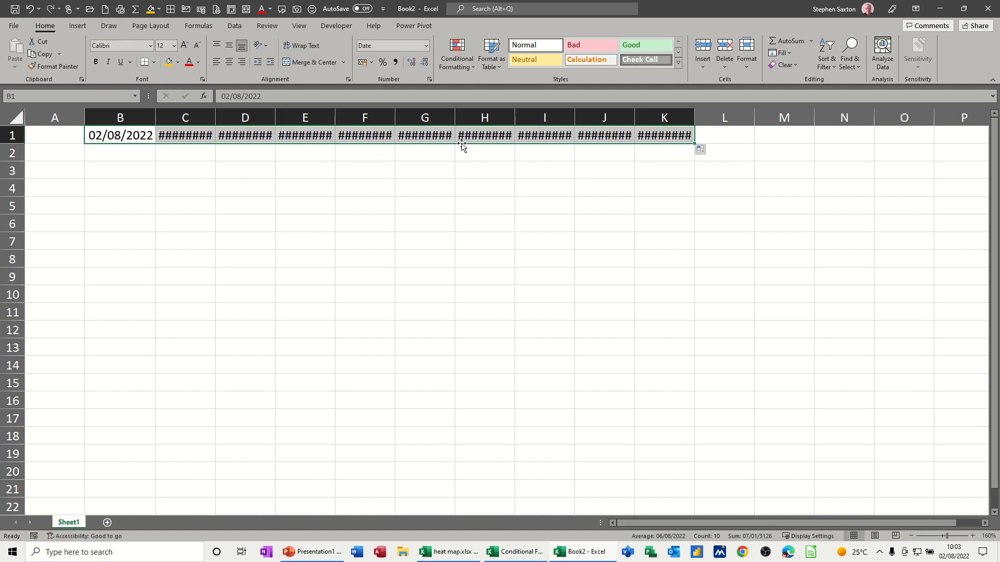
{"action": "left_click", "coordinate": [54, 118]}
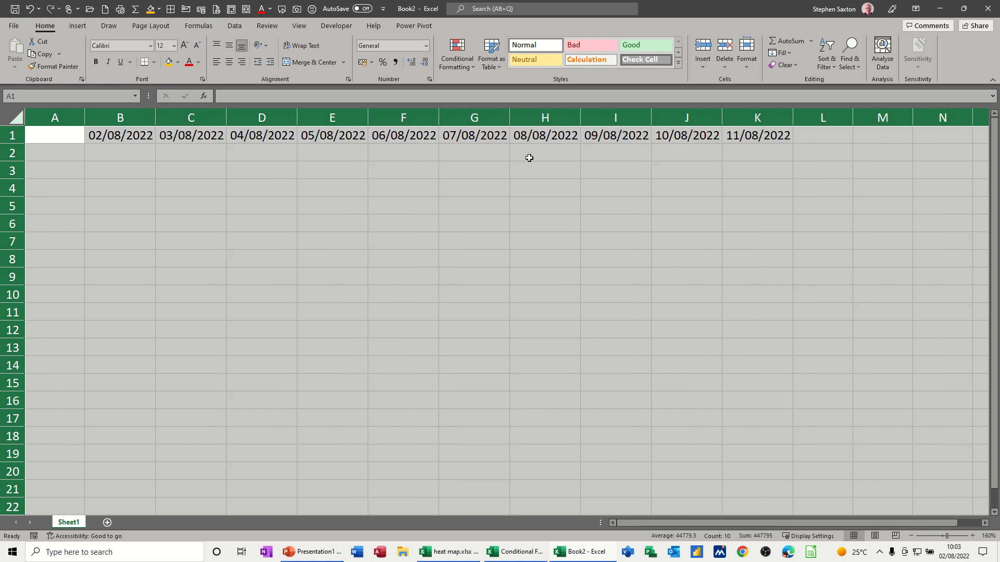
{"action": "mouse_move", "coordinate": [68, 155]}
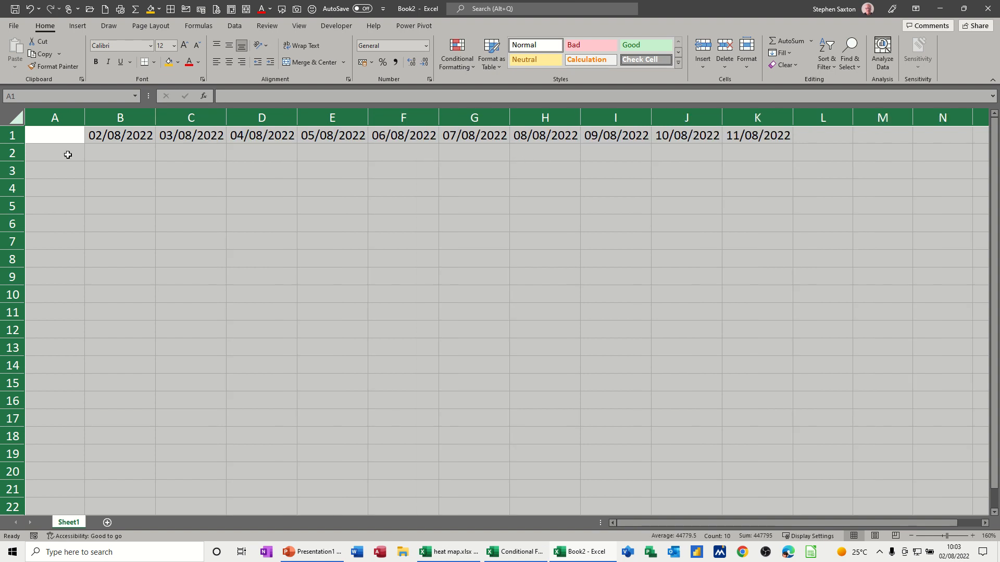
- Type the labels Task A, Work Hrs and Resource 1 into A2:A4
{"action": "type", "text": "Task A"}
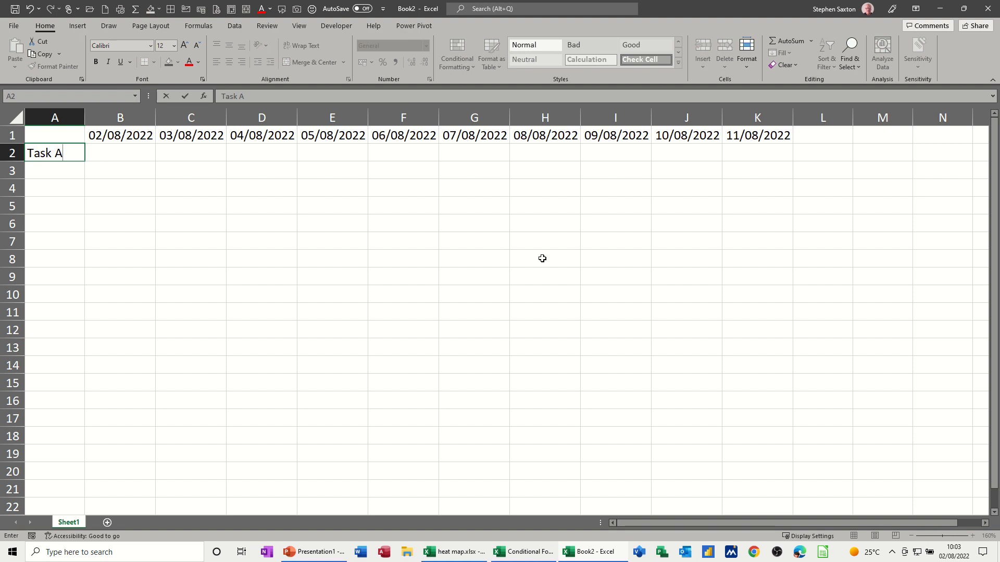
{"action": "type", "text": "W"}
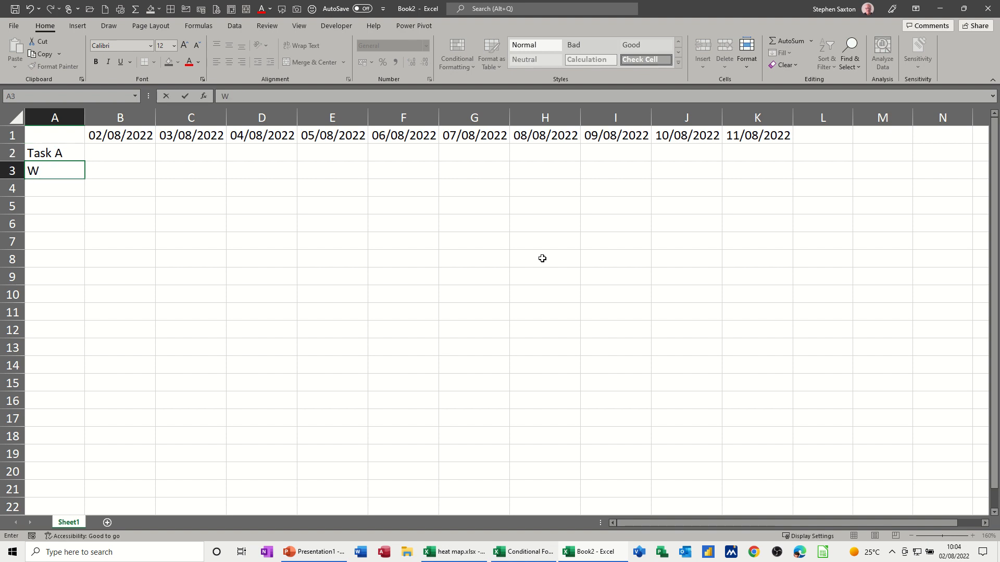
{"action": "type", "text": "ork"}
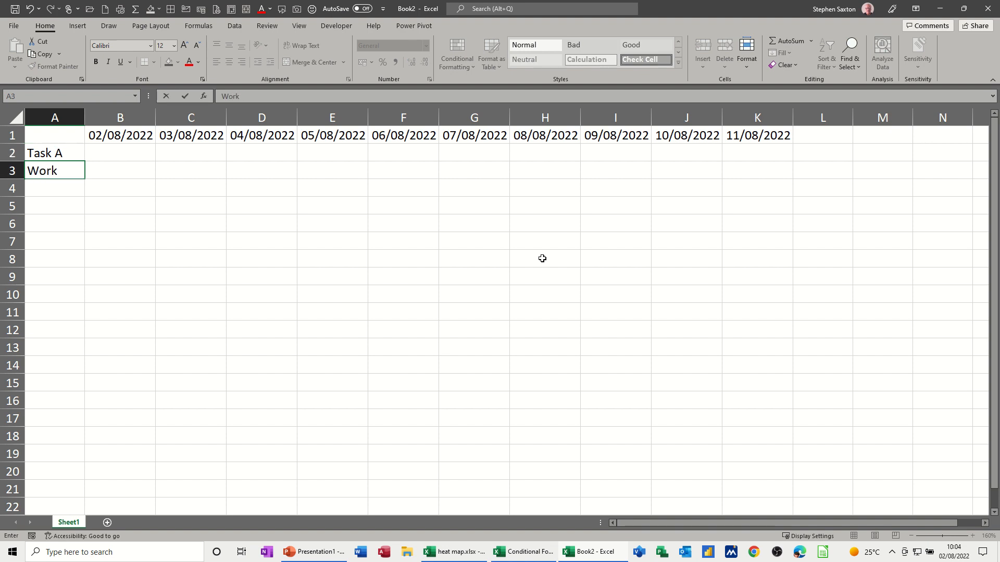
{"action": "type", "text": "Hrs"}
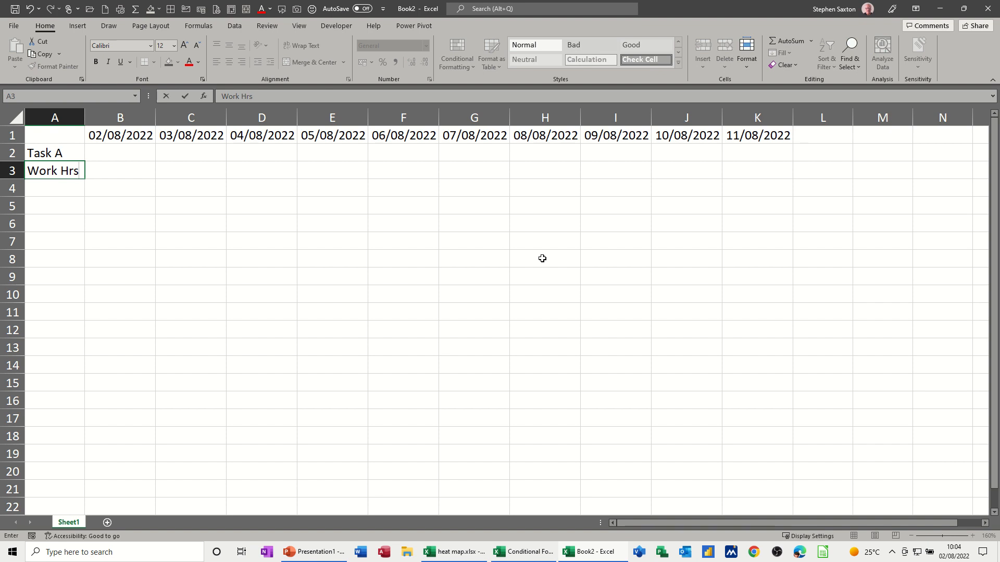
{"action": "type", "text": "Resource 1"}
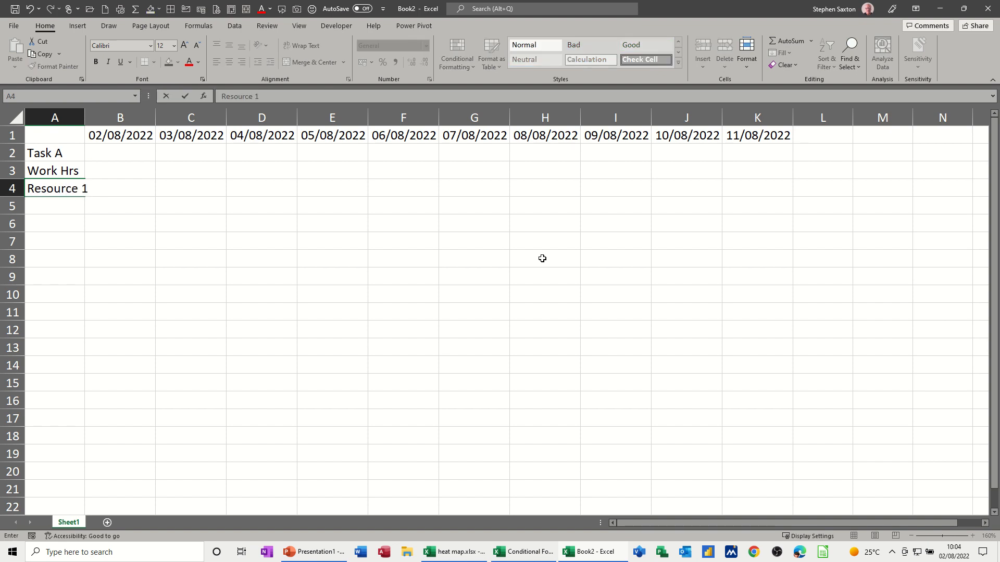
{"action": "key", "text": "enter"}
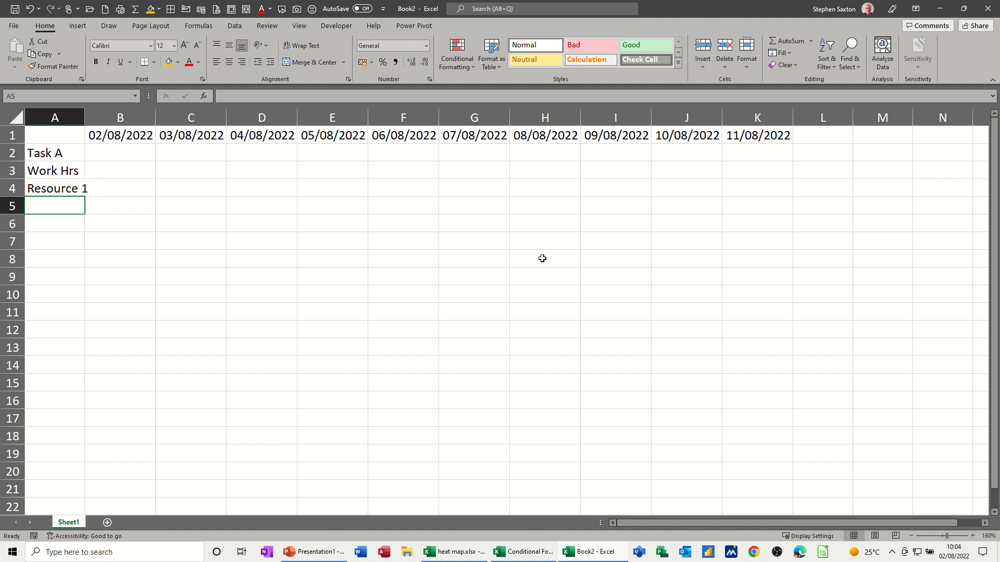
- Add the label Resource 2 in A6 and Resource Availability in A18
{"action": "type", "text": "Res"}
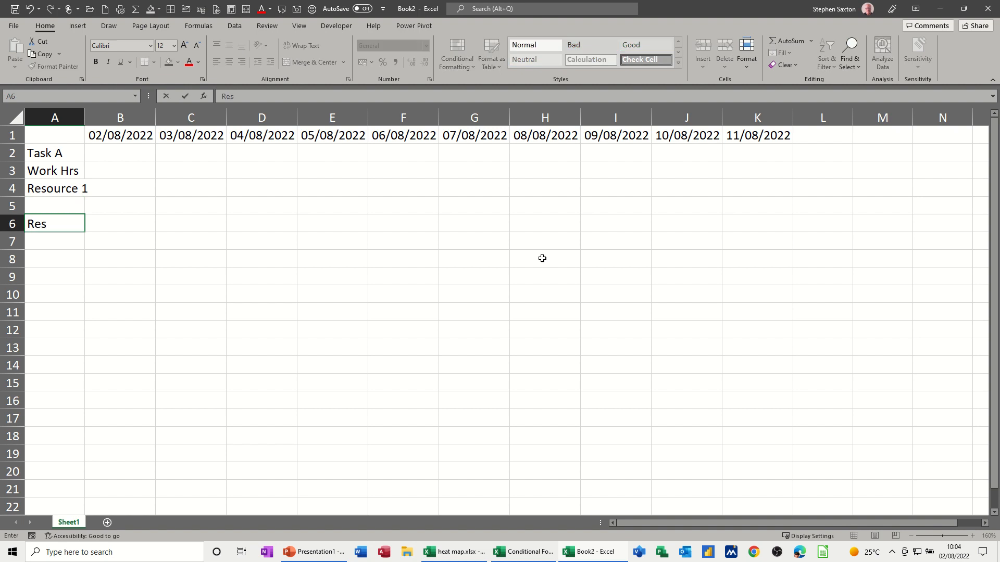
{"action": "type", "text": "ource 2"}
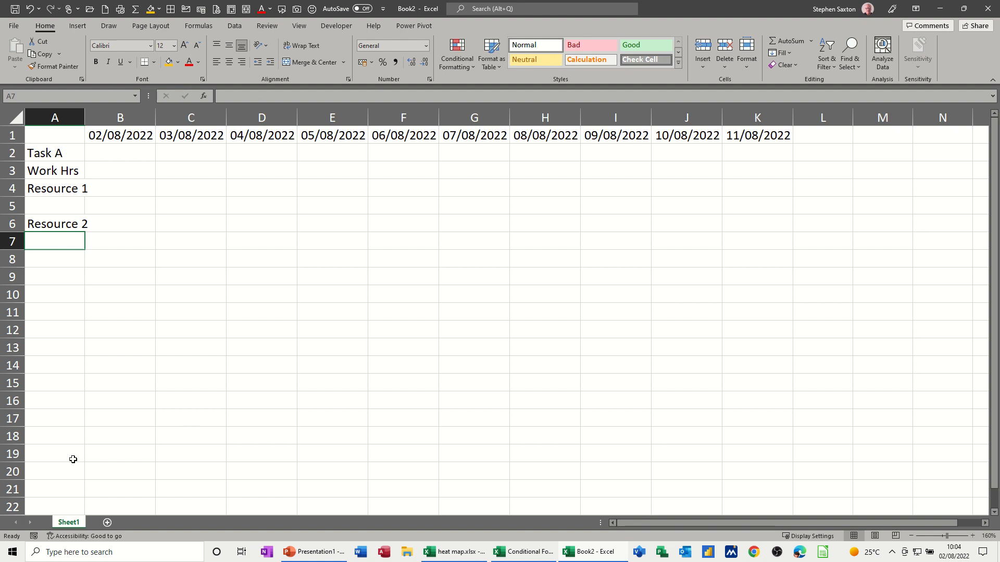
{"action": "left_click", "coordinate": [54, 435]}
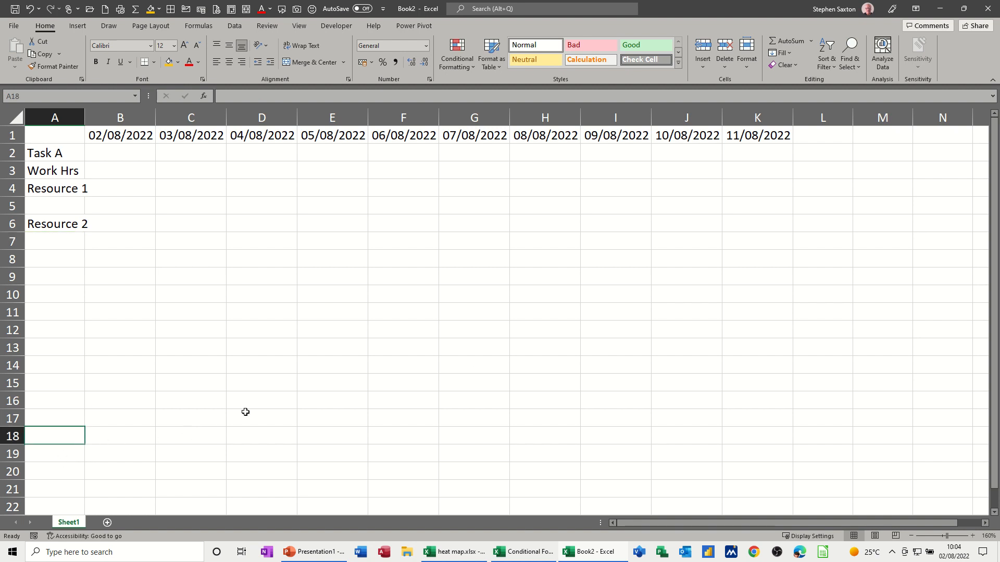
{"action": "type", "text": "Resource Availability"}
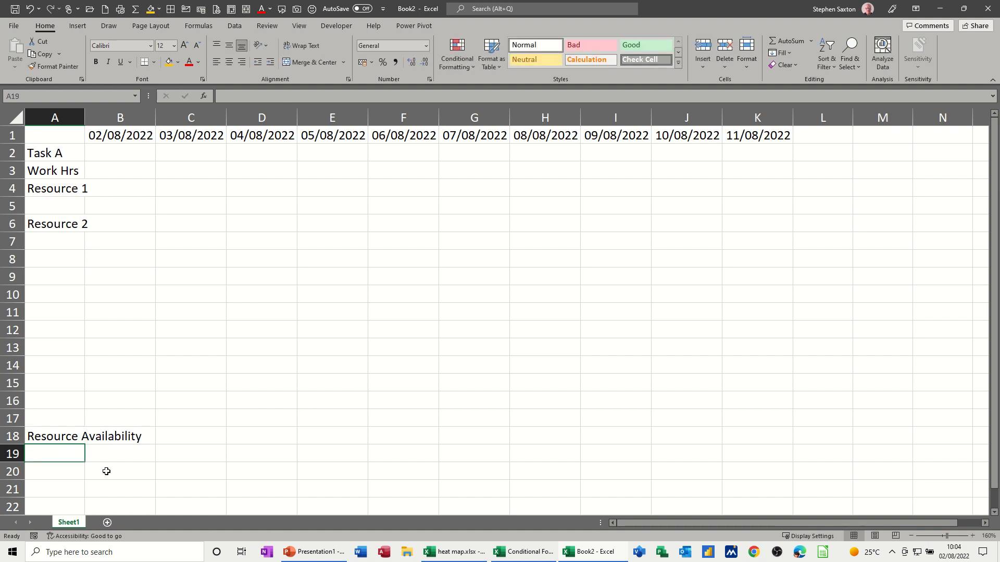
- Wrap the Resource Availability heading text and widen column A to fit it
{"action": "left_click", "coordinate": [54, 437]}
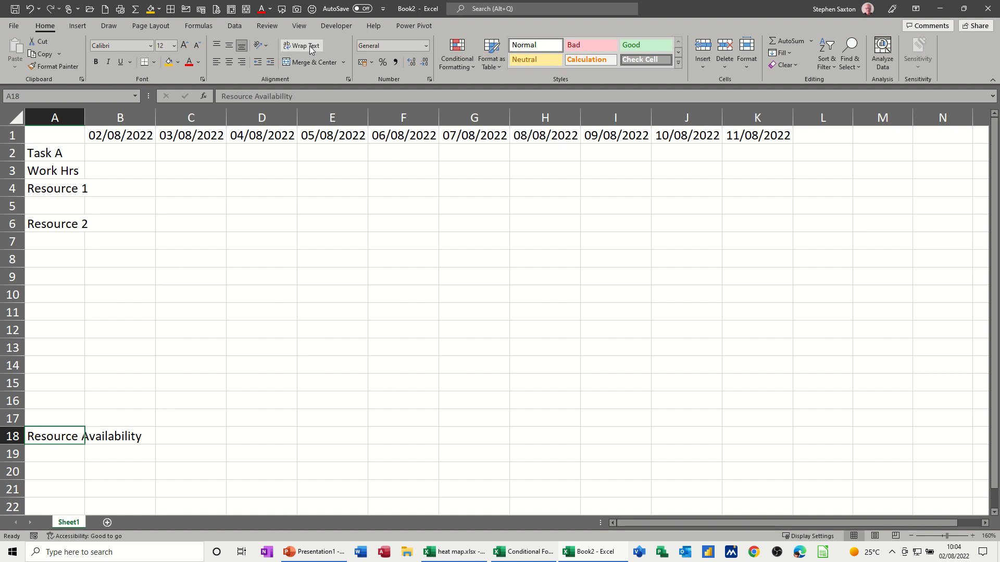
{"action": "left_click", "coordinate": [301, 45]}
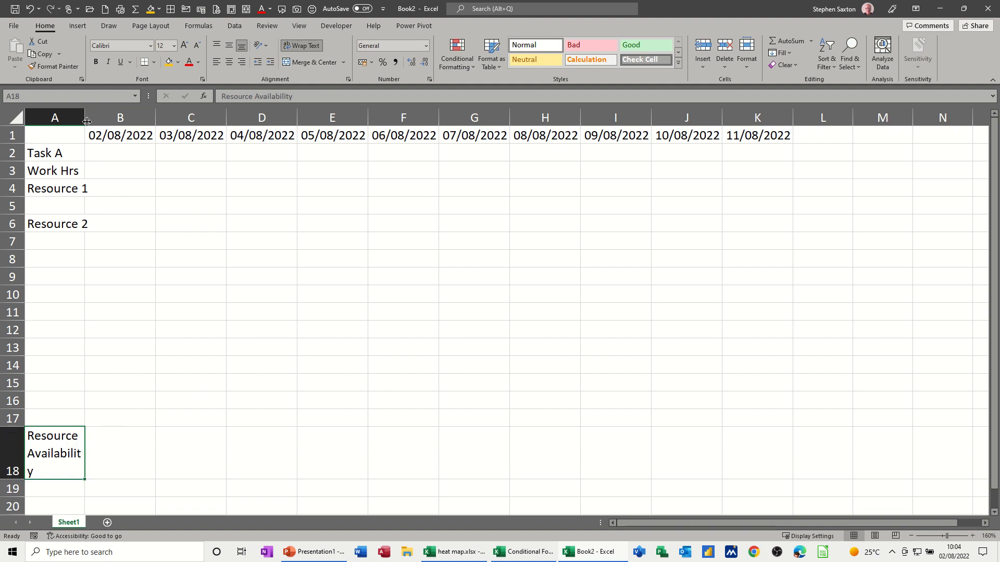
{"action": "left_click_drag", "start_coordinate": [85, 117], "coordinate": [95, 117]}
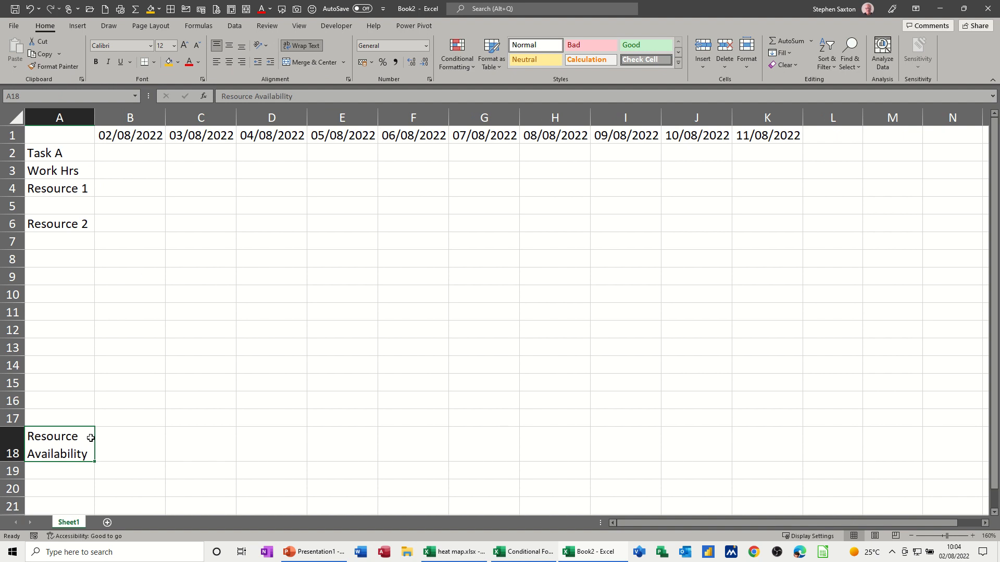
- List the names Bill, Ben, Anne and John in A19:A22
{"action": "left_click", "coordinate": [59, 471]}
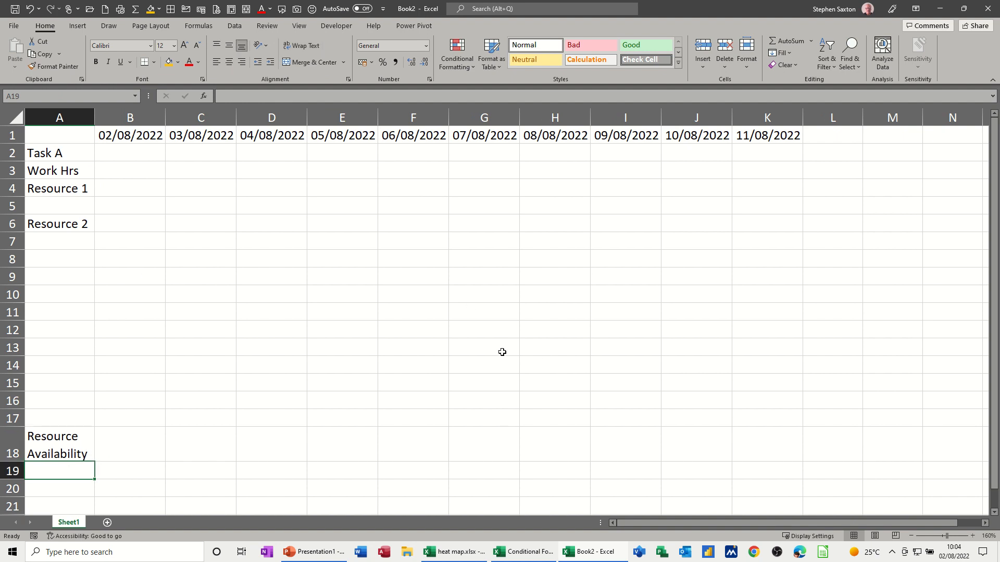
{"action": "scroll", "scroll_direction": "down", "scroll_amount": 3}
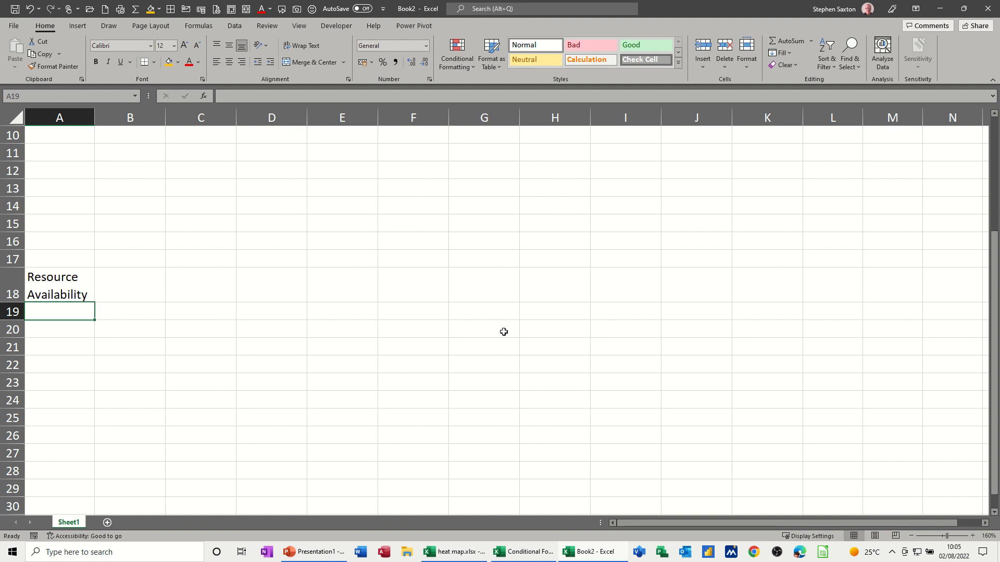
{"action": "type", "text": "Bill"}
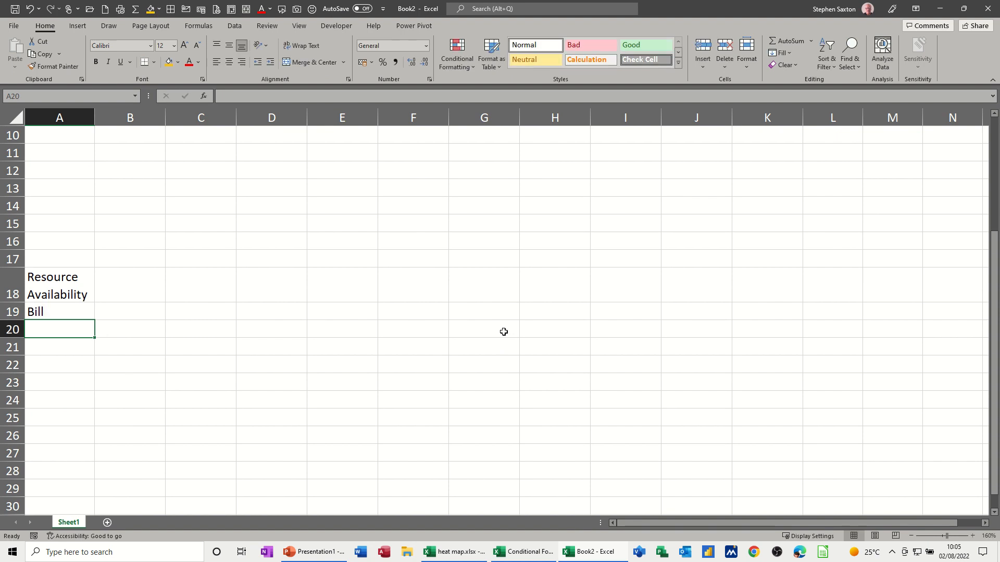
{"action": "type", "text": "Ben"}
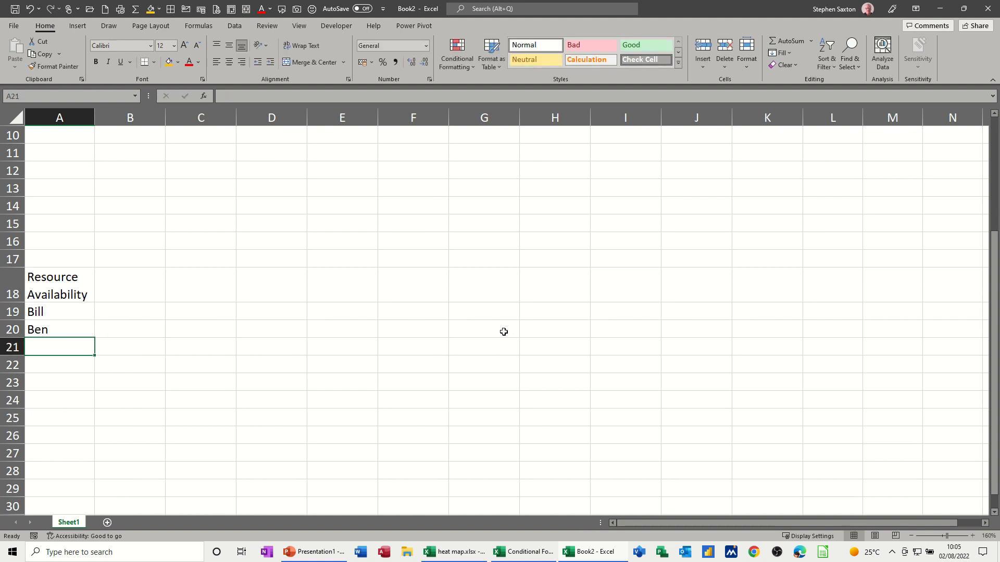
{"action": "type", "text": "Anne"}
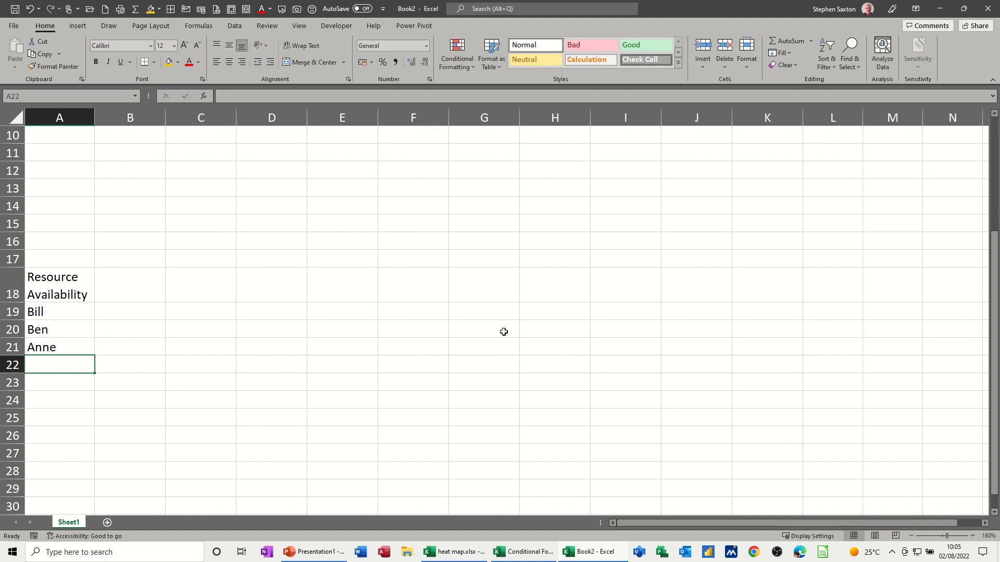
{"action": "type", "text": "John"}
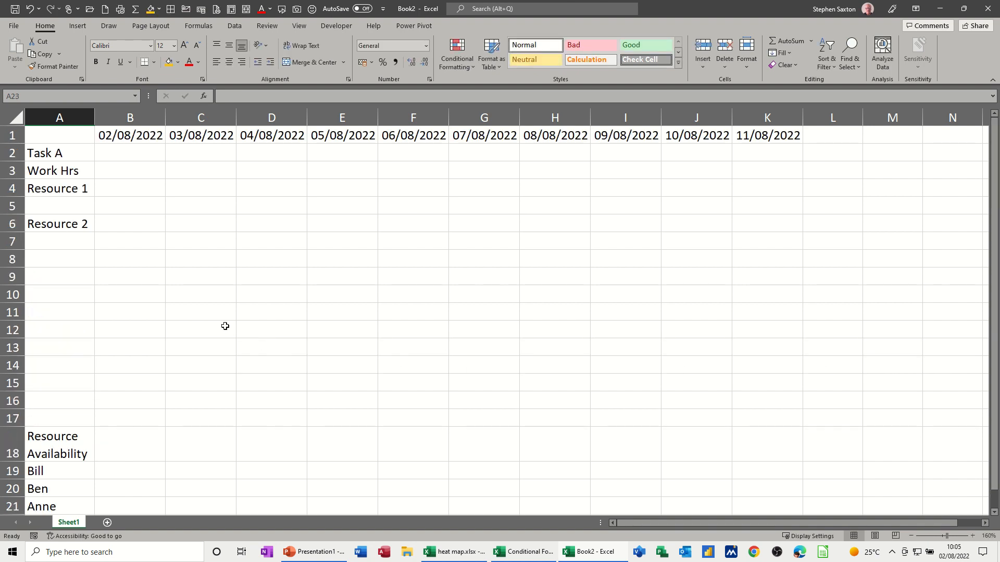
{"action": "scroll", "scroll_direction": "down", "scroll_amount": 3}
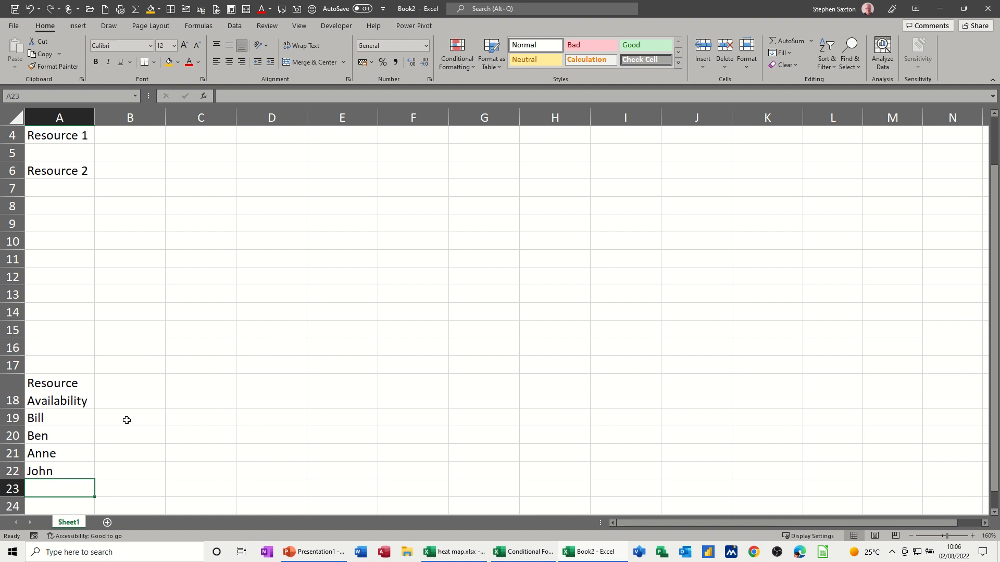
- Enter Bill's daily 8 hours and Ben's hours: 4 on 04–05/08, 0 elsewhere
{"action": "left_click", "coordinate": [130, 418]}
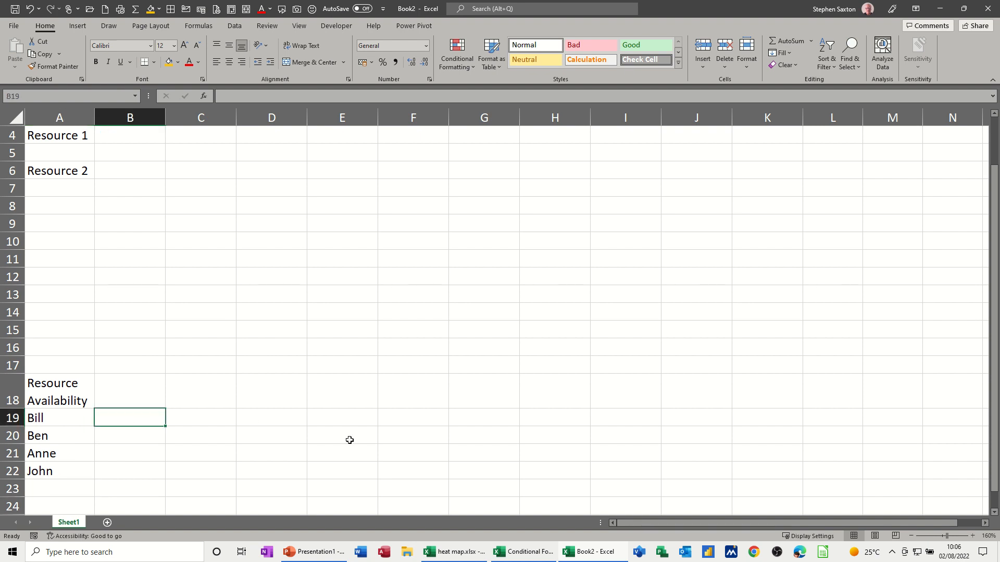
{"action": "type", "text": "8"}
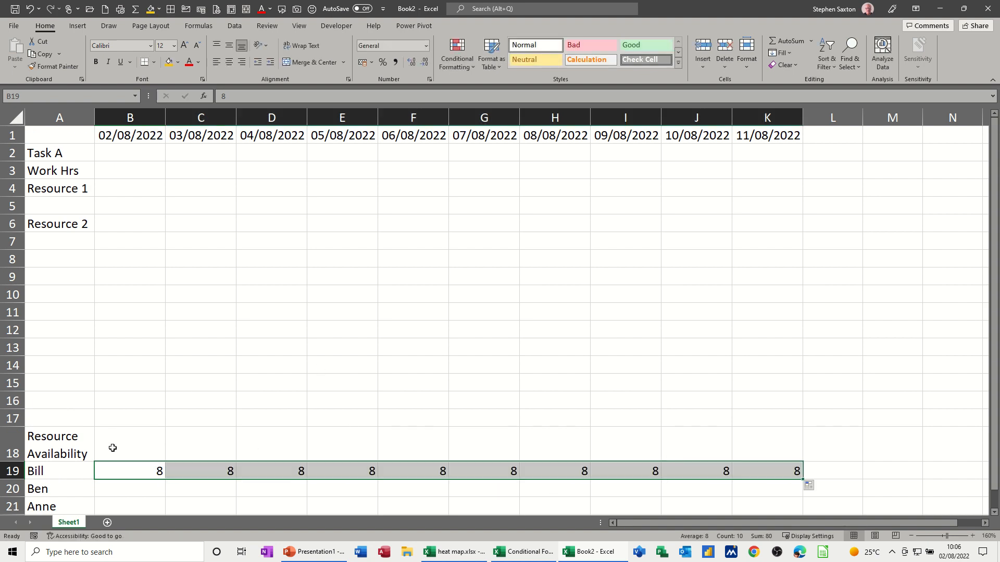
{"action": "left_click", "coordinate": [130, 488]}
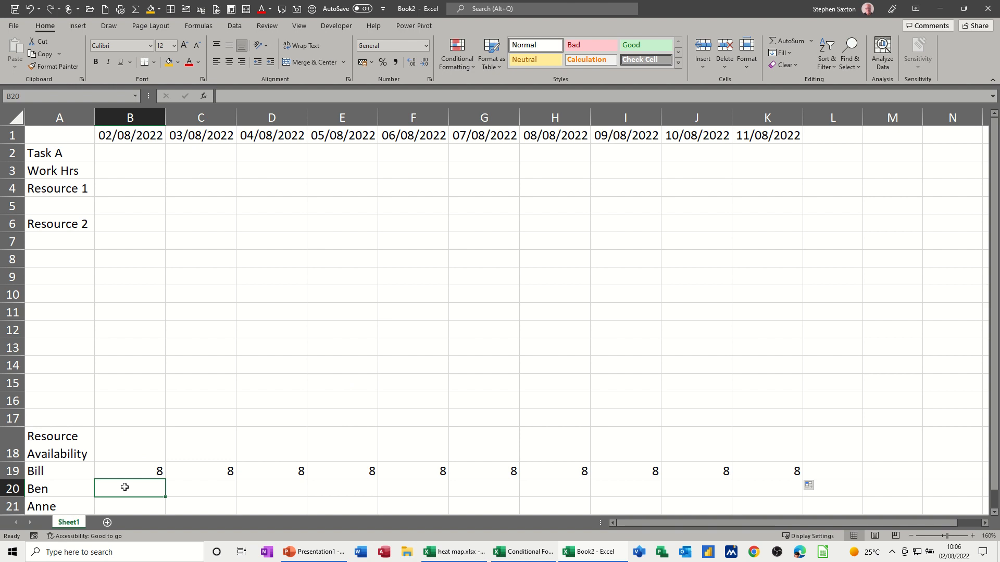
{"action": "type", "text": "0"}
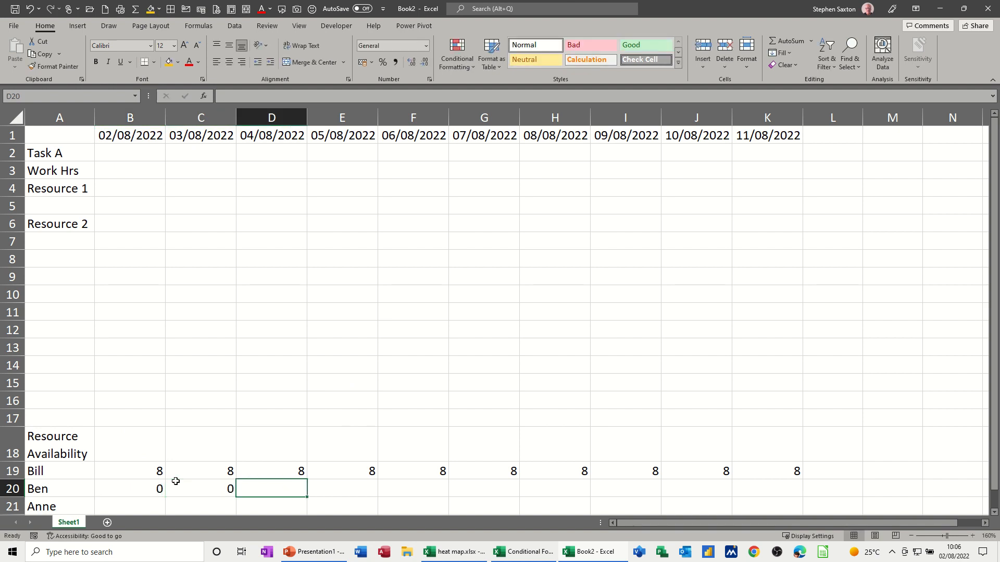
{"action": "type", "text": "4"}
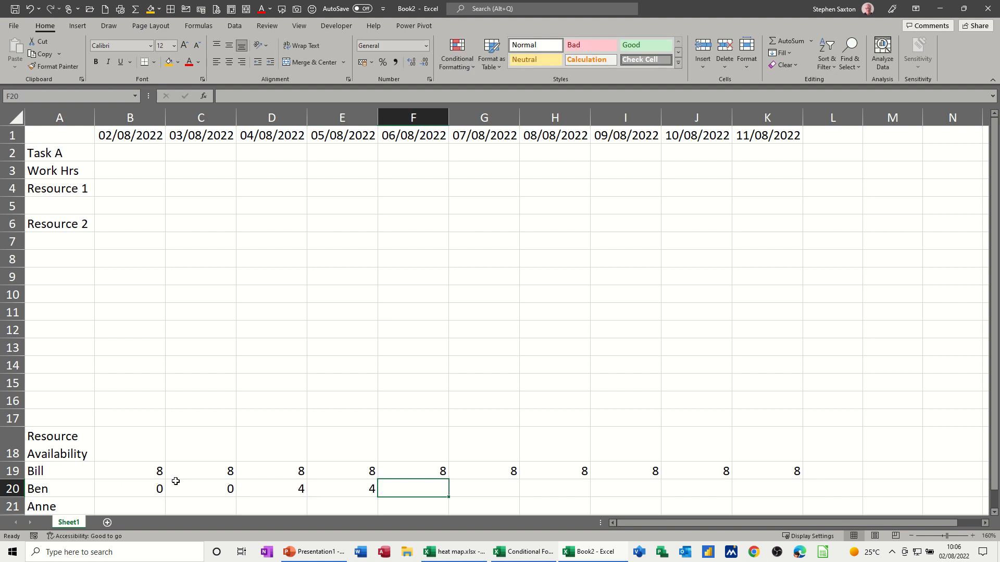
{"action": "type", "text": "0"}
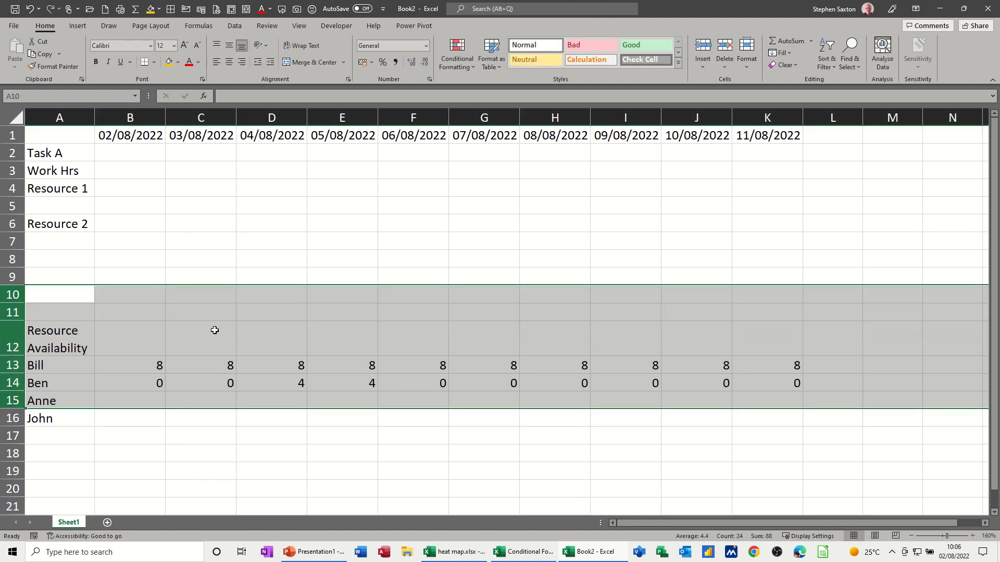
- Enter Anne's availability: 8 hours on 08/08 and 0 on the other dates
{"action": "left_click", "coordinate": [129, 400]}
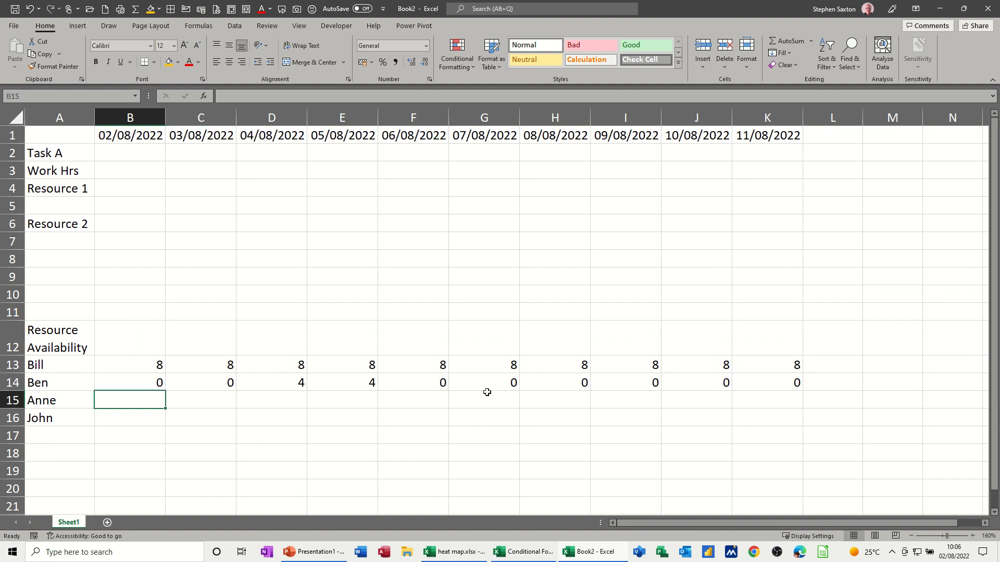
{"action": "type", "text": "0"}
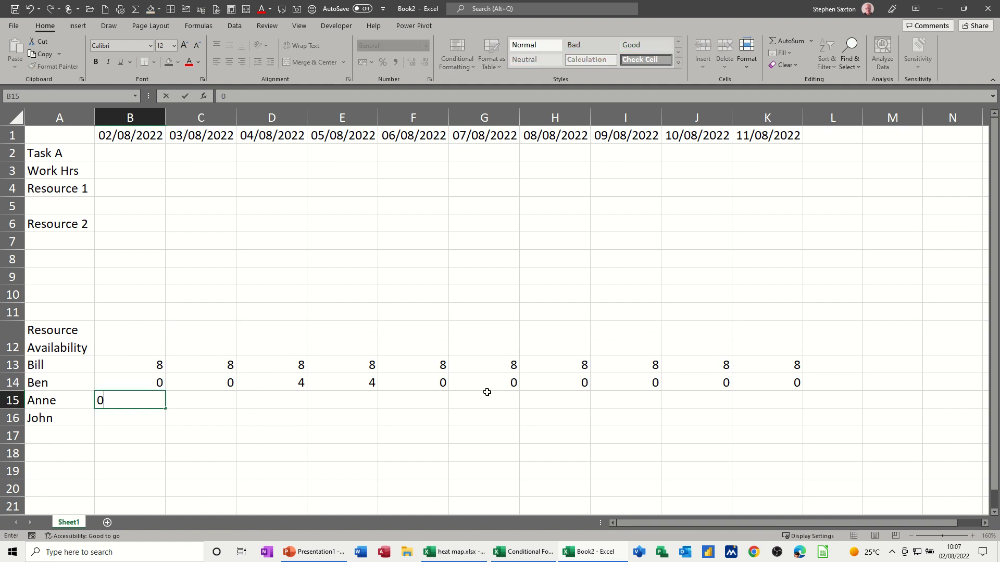
{"action": "type", "text": "0"}
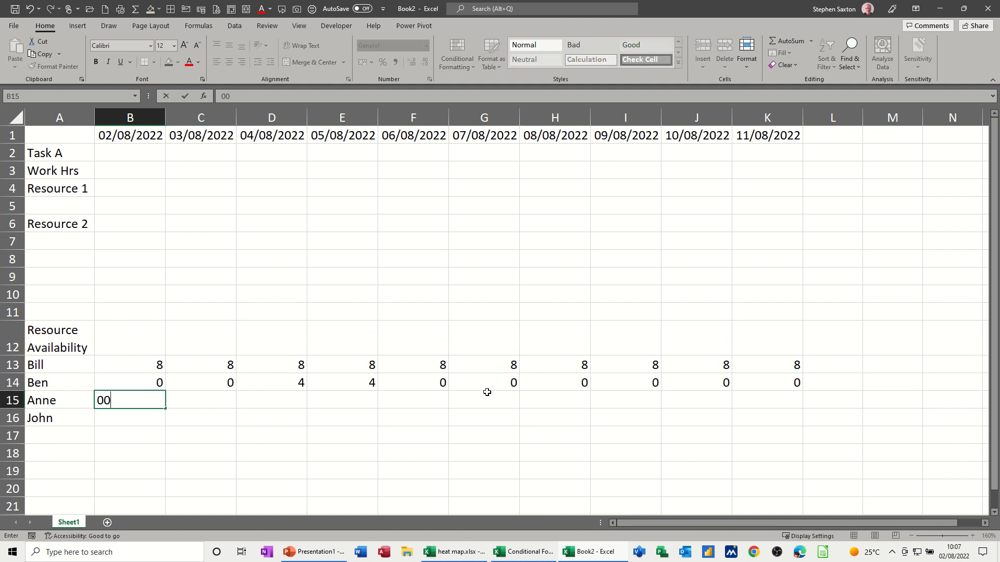
{"action": "key", "text": "Backspace"}
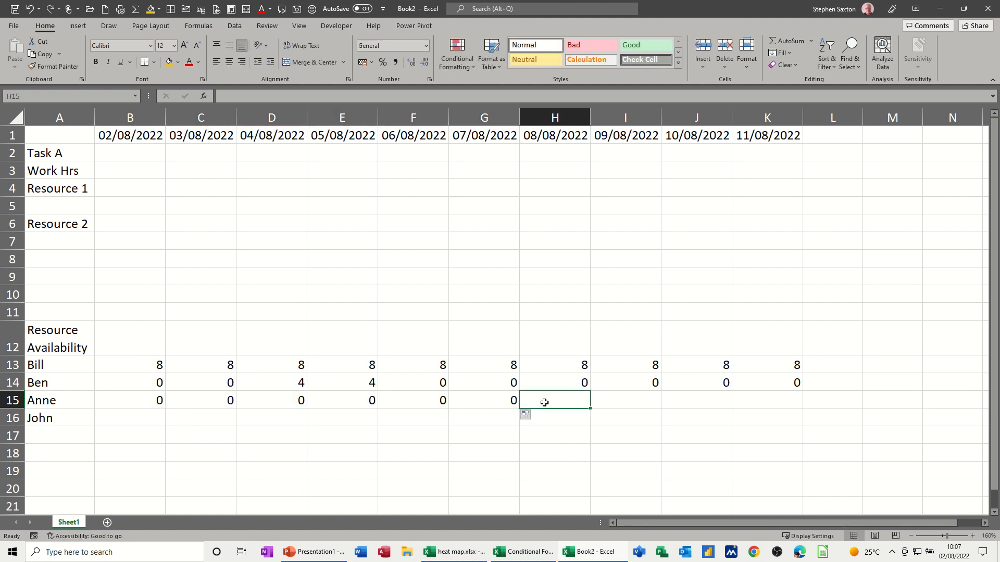
{"action": "type", "text": "8"}
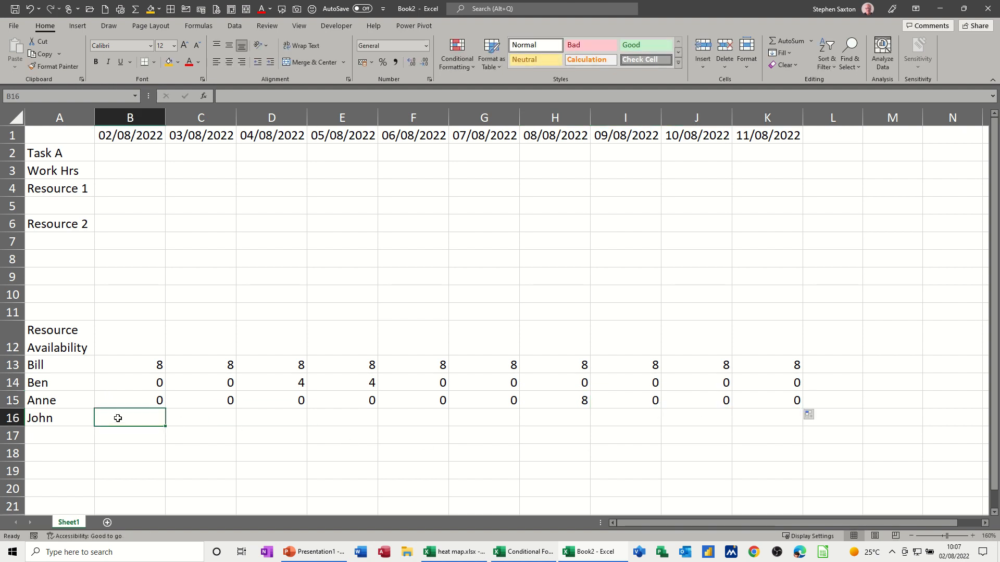
- Enter John's hours: 4, then 2 filled through 08/08, then 0 to the end
{"action": "type", "text": "4"}
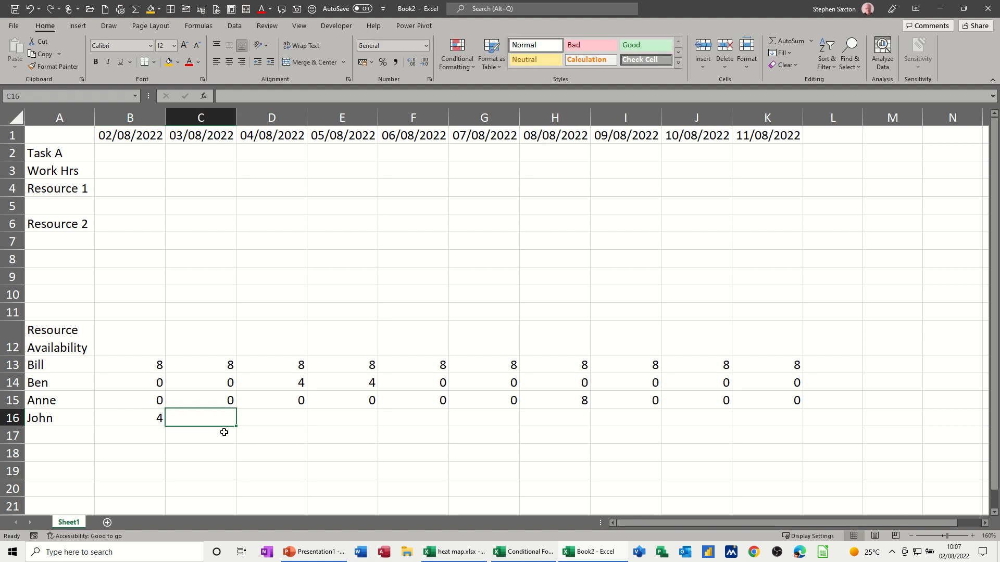
{"action": "type", "text": "2"}
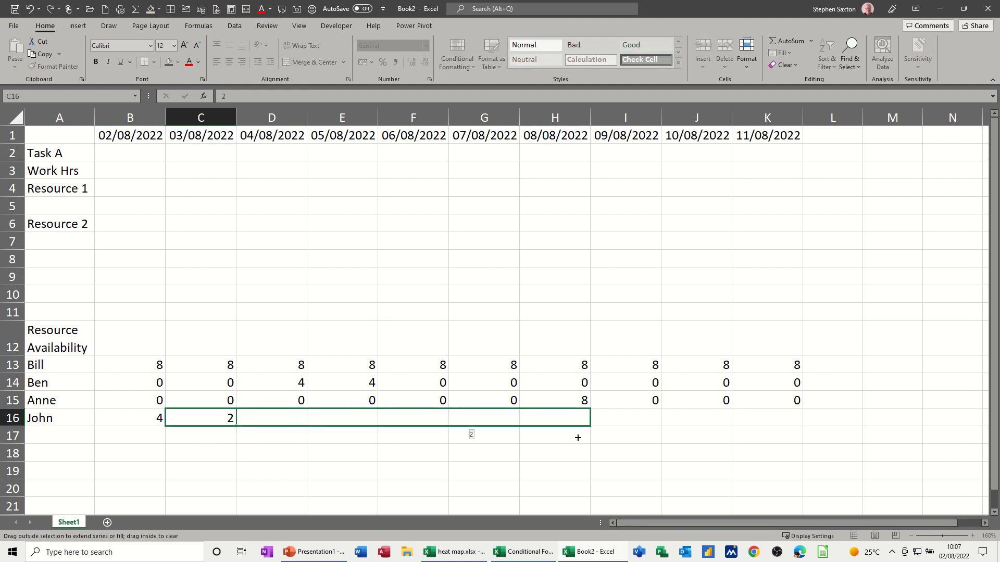
{"action": "left_click_drag", "start_coordinate": [235, 417], "coordinate": [585, 417]}
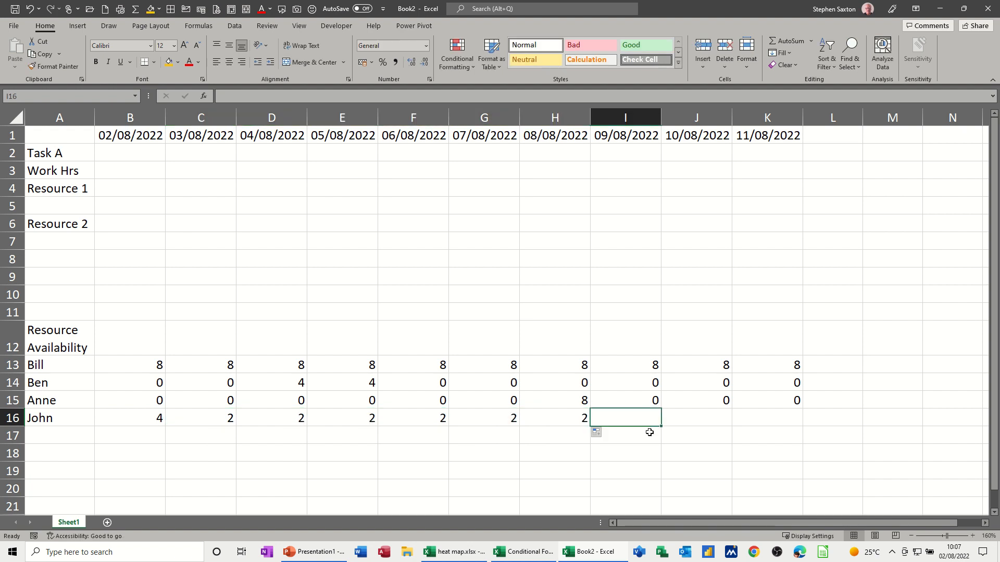
{"action": "type", "text": "0"}
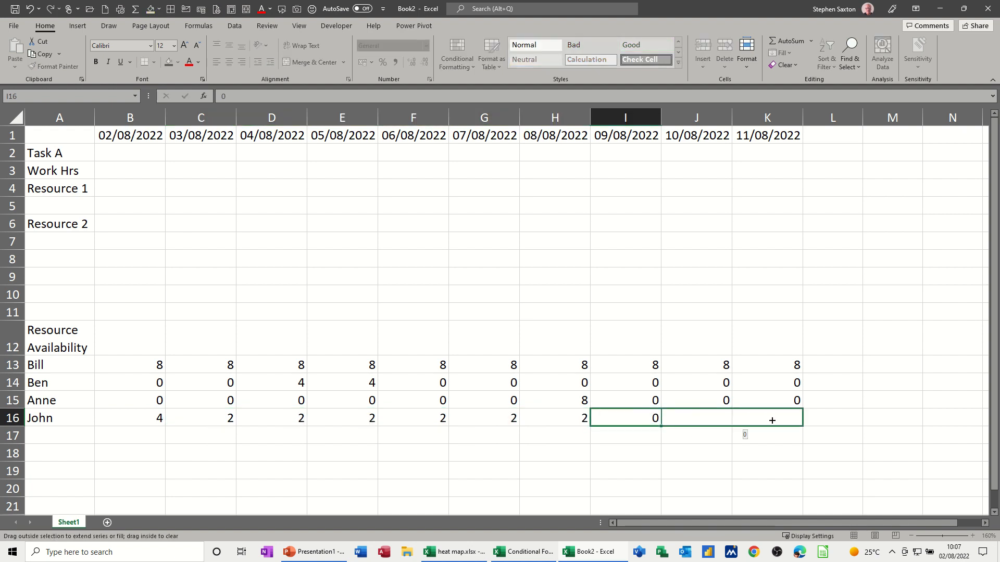
{"action": "left_click_drag", "start_coordinate": [654, 418], "coordinate": [796, 417]}
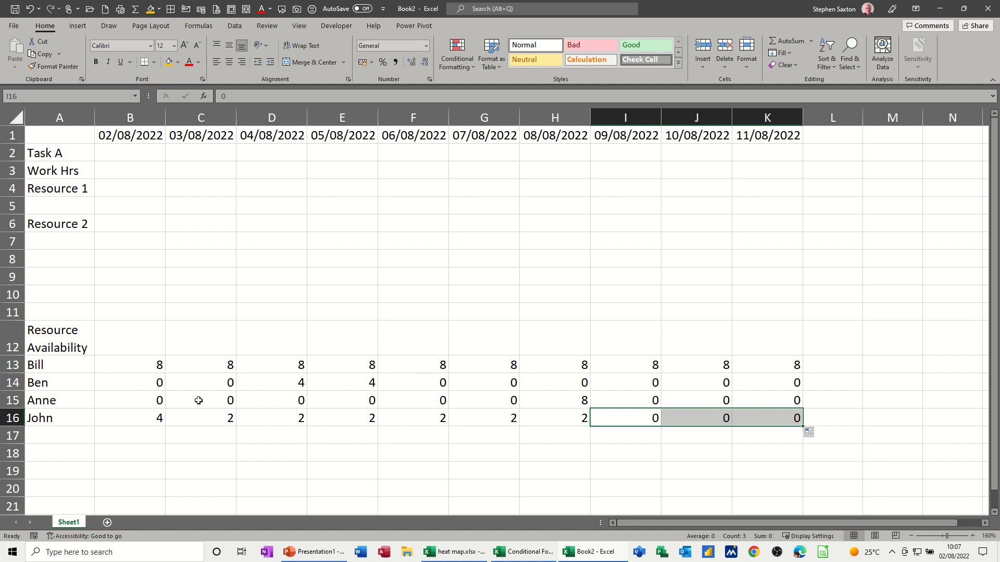
{"action": "mouse_move", "coordinate": [173, 242]}
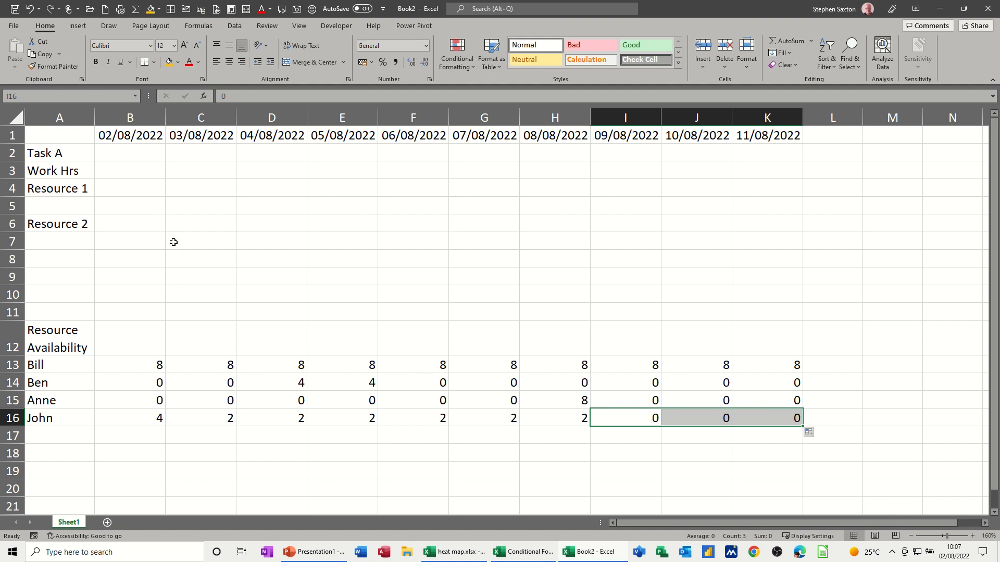
{"action": "mouse_move", "coordinate": [213, 220]}
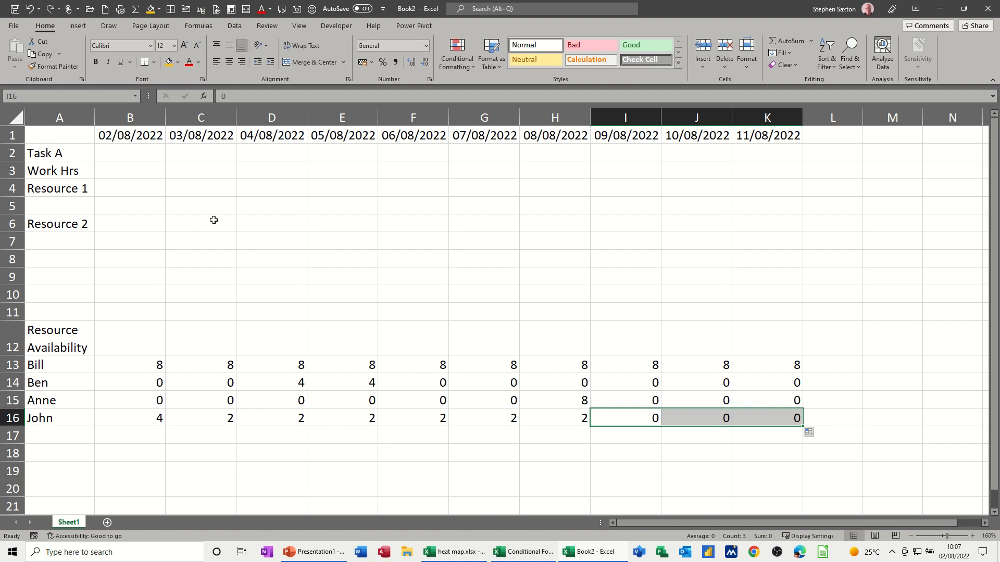
{"action": "mouse_move", "coordinate": [284, 220]}
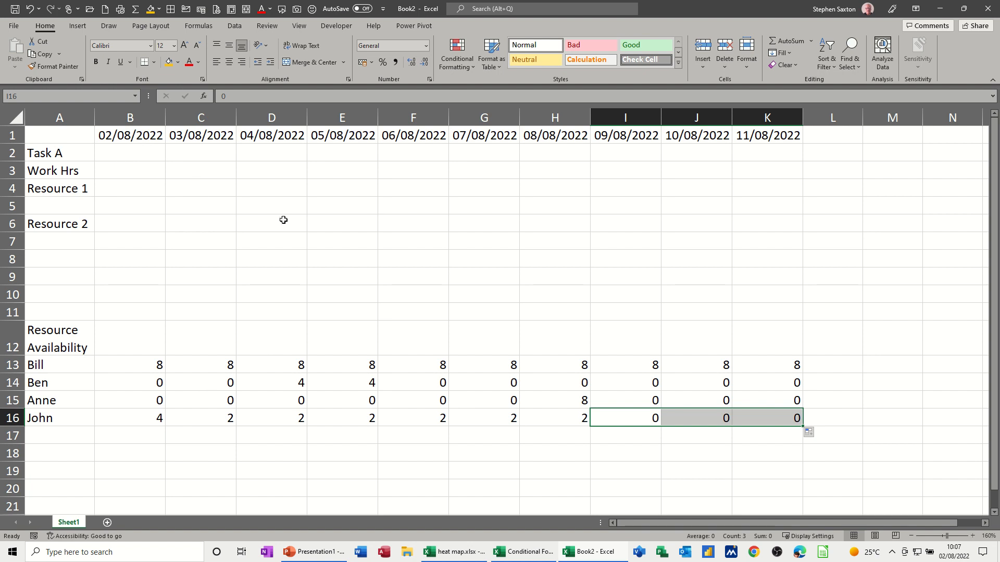
{"action": "mouse_move", "coordinate": [465, 401]}
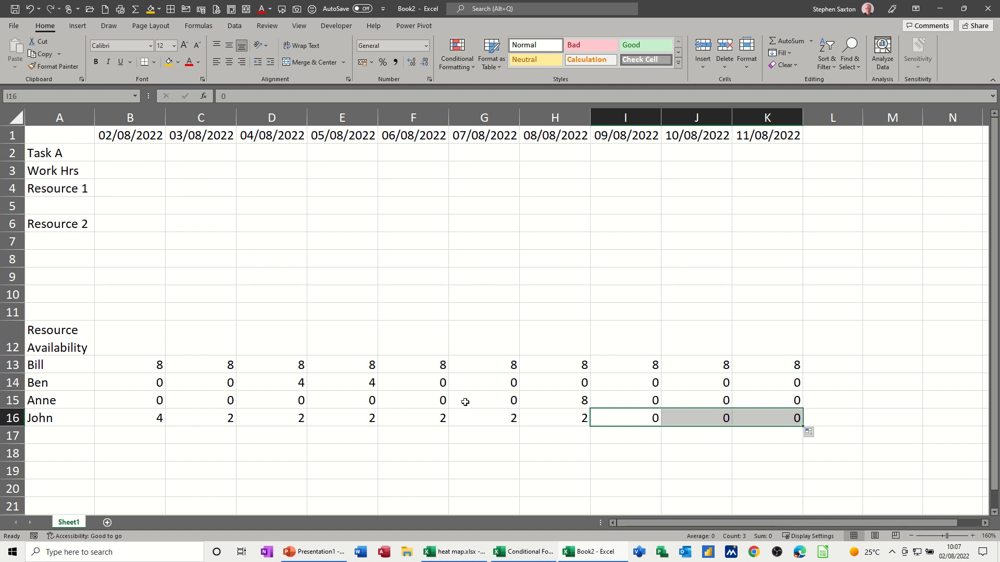
{"action": "mouse_move", "coordinate": [198, 283]}
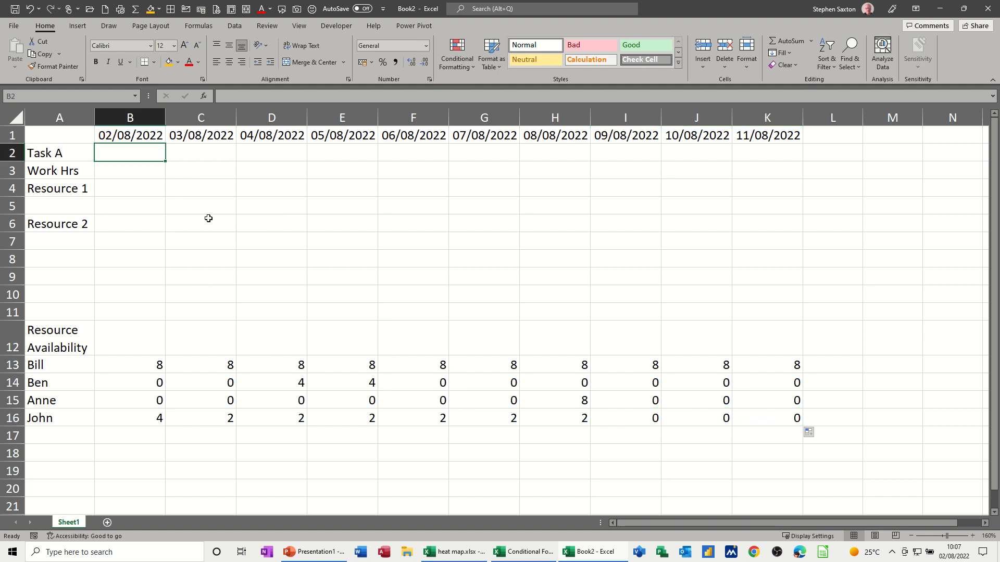
- Type t in the Task A row under 02/08, 03/08 and 04/08
{"action": "type", "text": "t"}
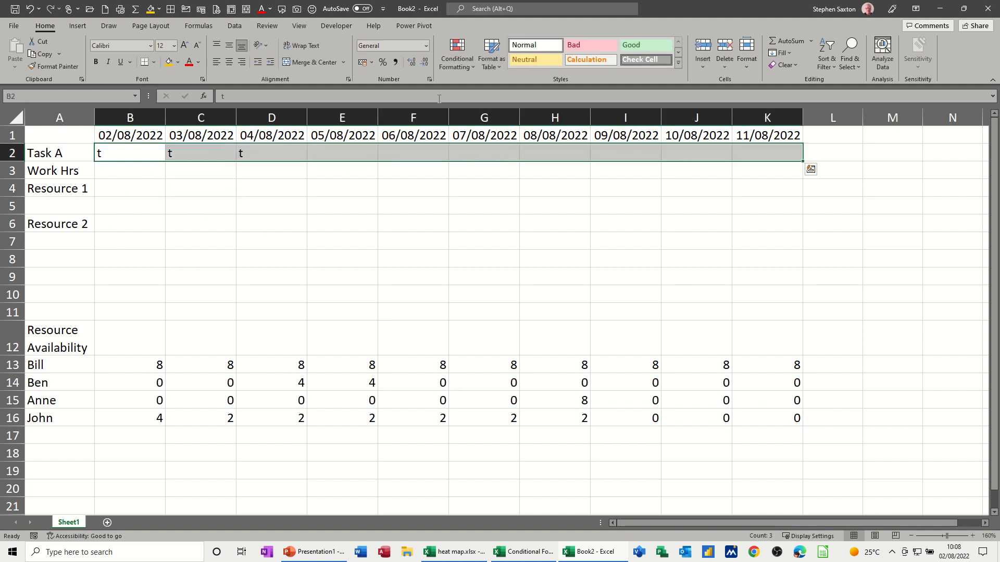
- Add a conditional formatting rule: cell value equal to t gets blue fill and blue font
{"action": "left_click", "coordinate": [456, 55]}
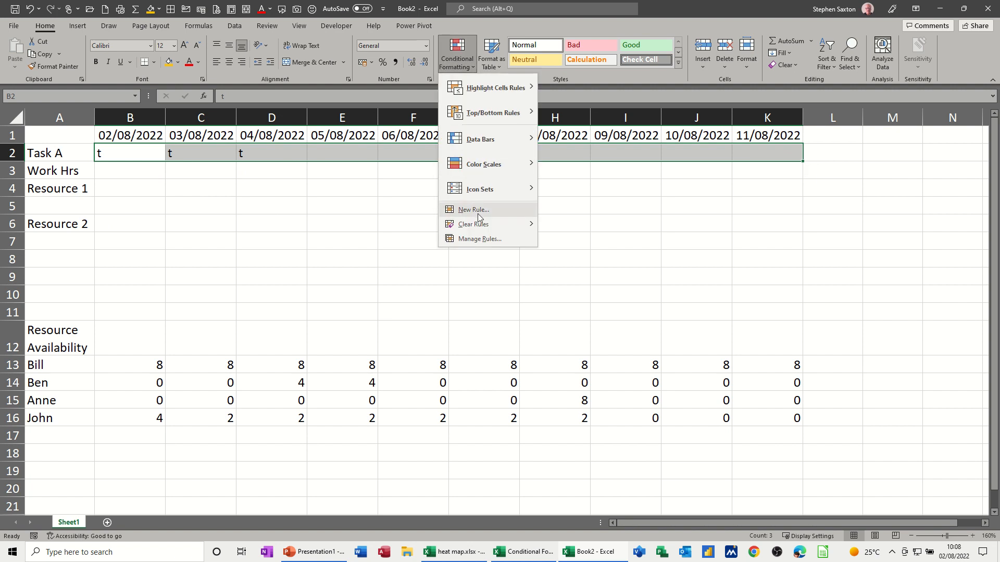
{"action": "left_click", "coordinate": [480, 243]}
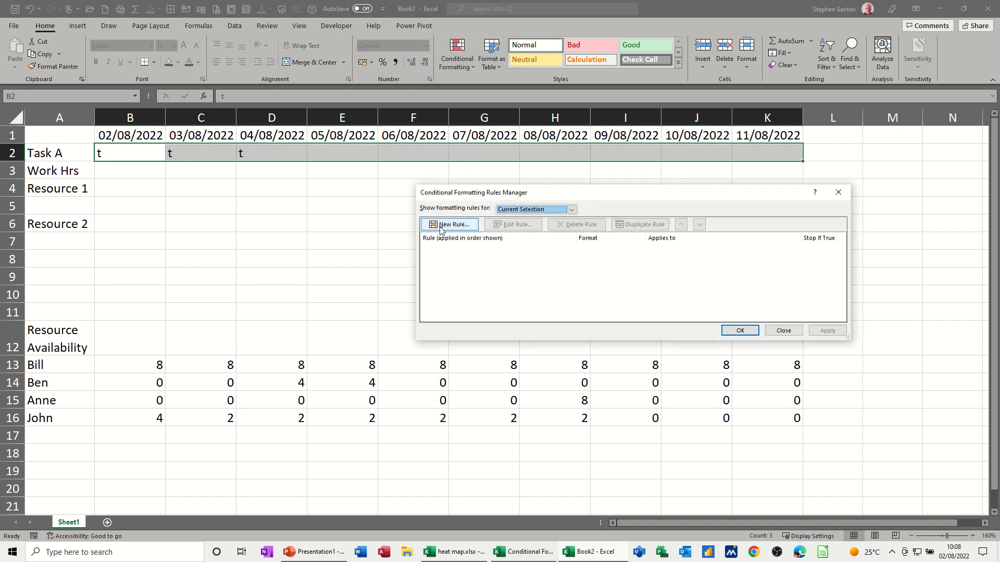
{"action": "left_click", "coordinate": [450, 224]}
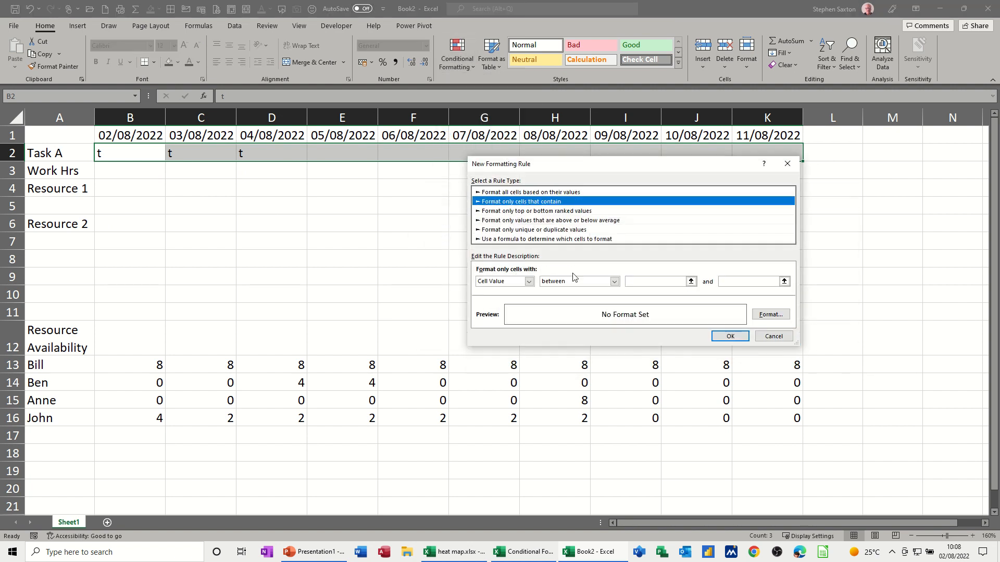
{"action": "left_click", "coordinate": [612, 282]}
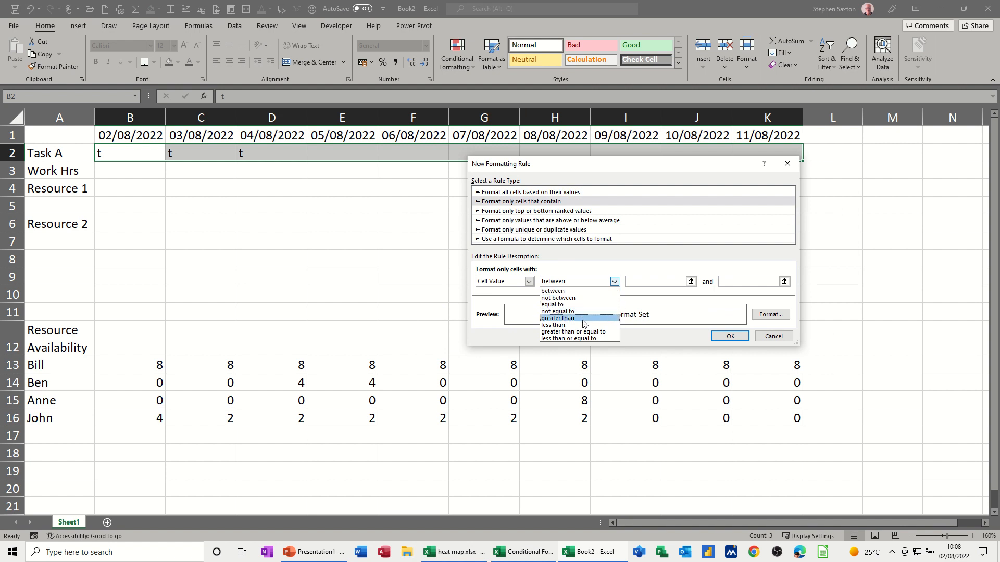
{"action": "left_click", "coordinate": [556, 304]}
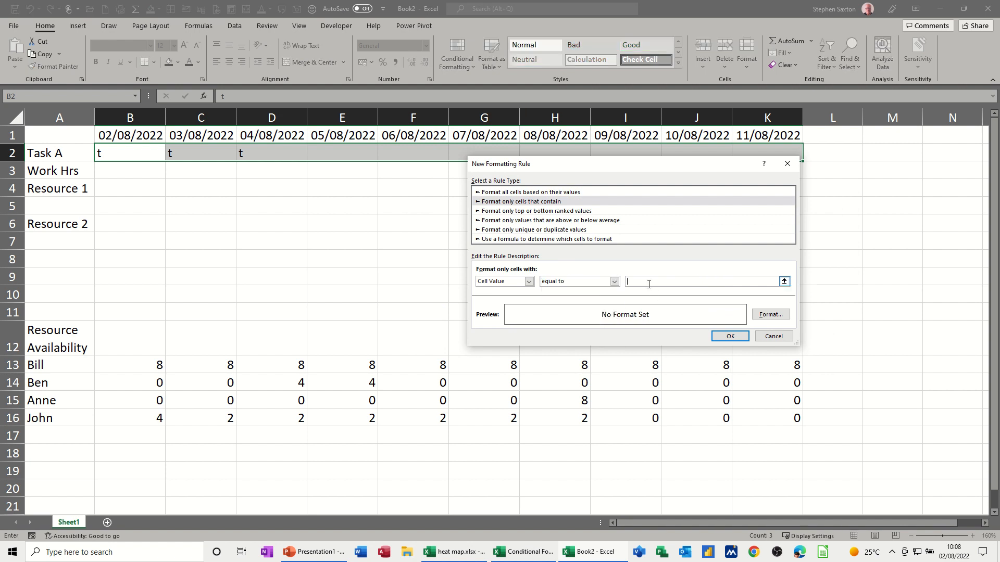
{"action": "type", "text": "t"}
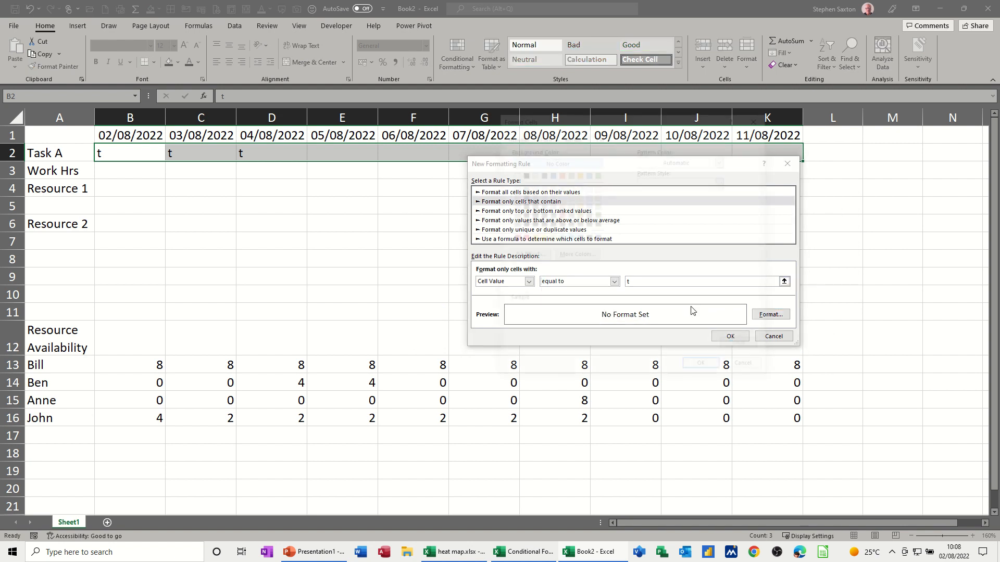
{"action": "left_click", "coordinate": [769, 315]}
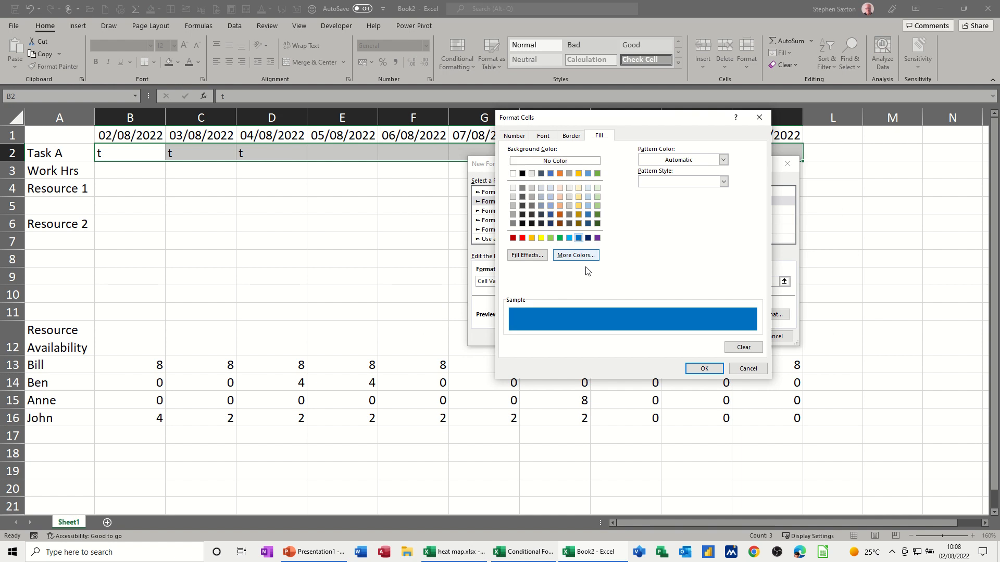
{"action": "left_click", "coordinate": [542, 136]}
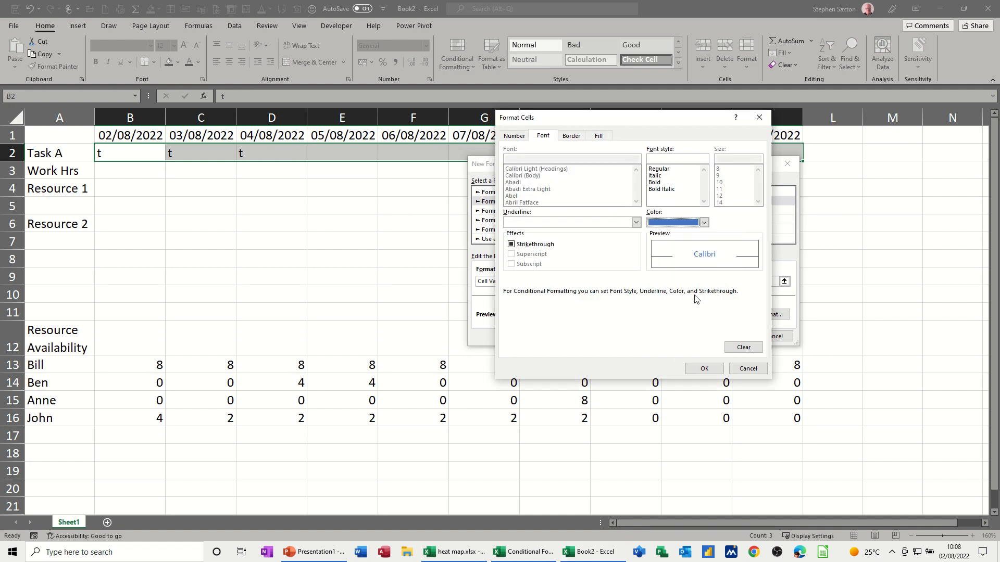
{"action": "left_click", "coordinate": [702, 368]}
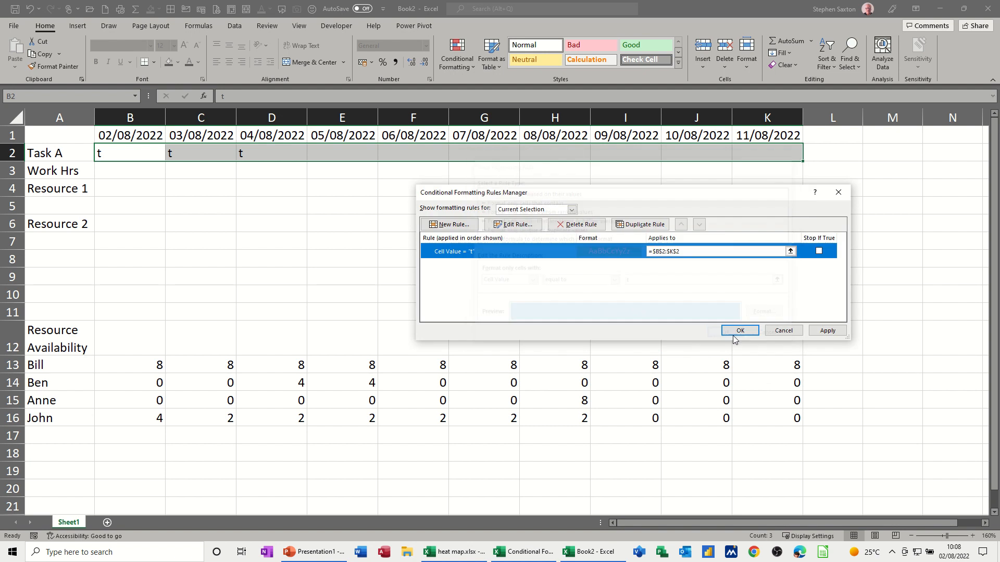
{"action": "left_click", "coordinate": [739, 333]}
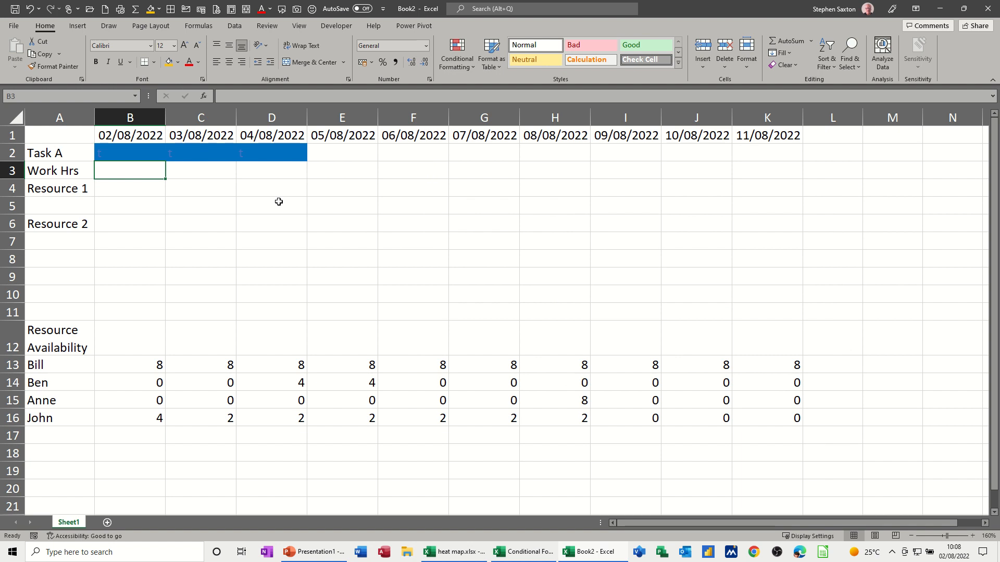
- Enter Work Hrs 16, 8, 8 and name Bill as Resource 1 starting at 02/08
{"action": "type", "text": "1"}
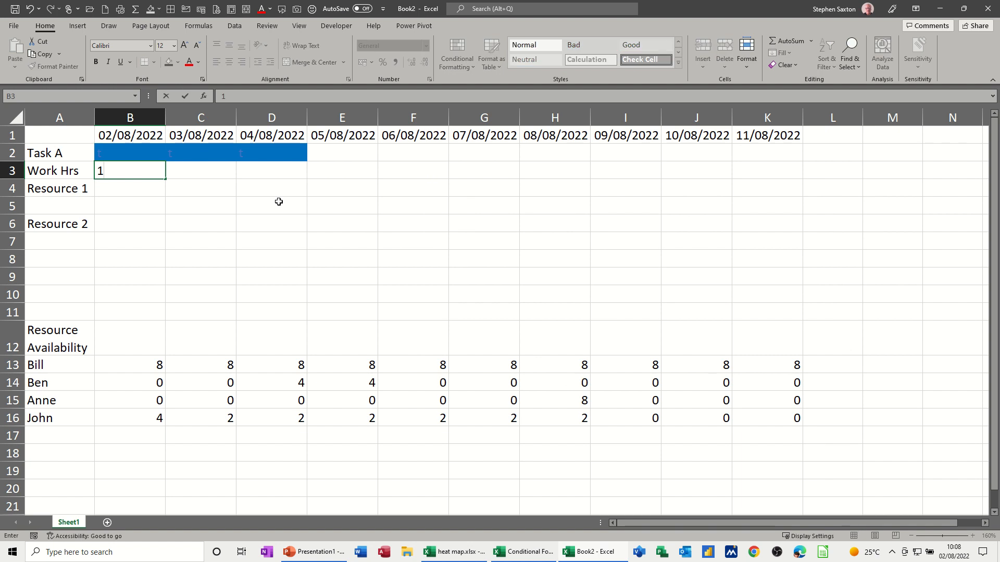
{"action": "type", "text": "16"}
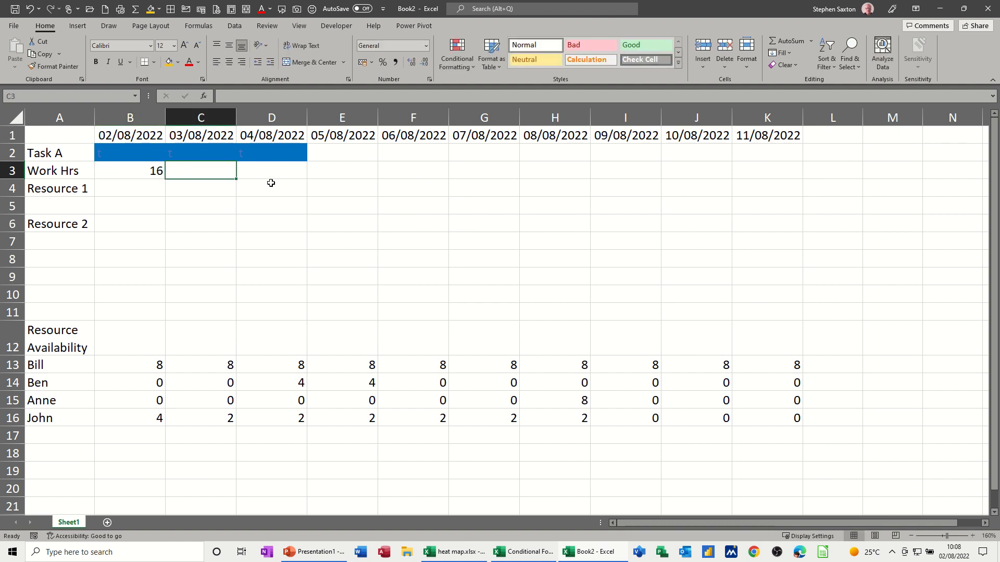
{"action": "type", "text": "8"}
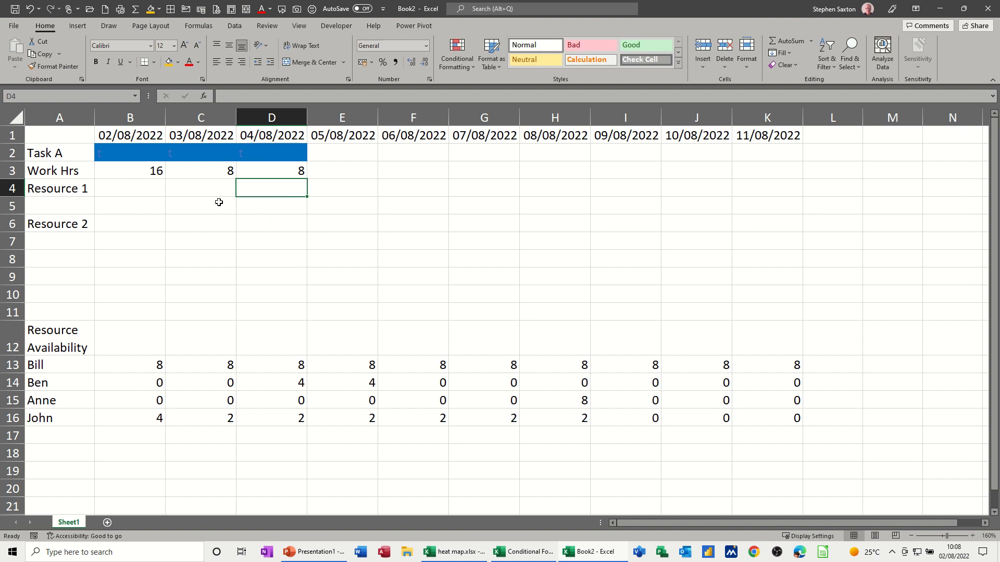
{"action": "mouse_move", "coordinate": [254, 393]}
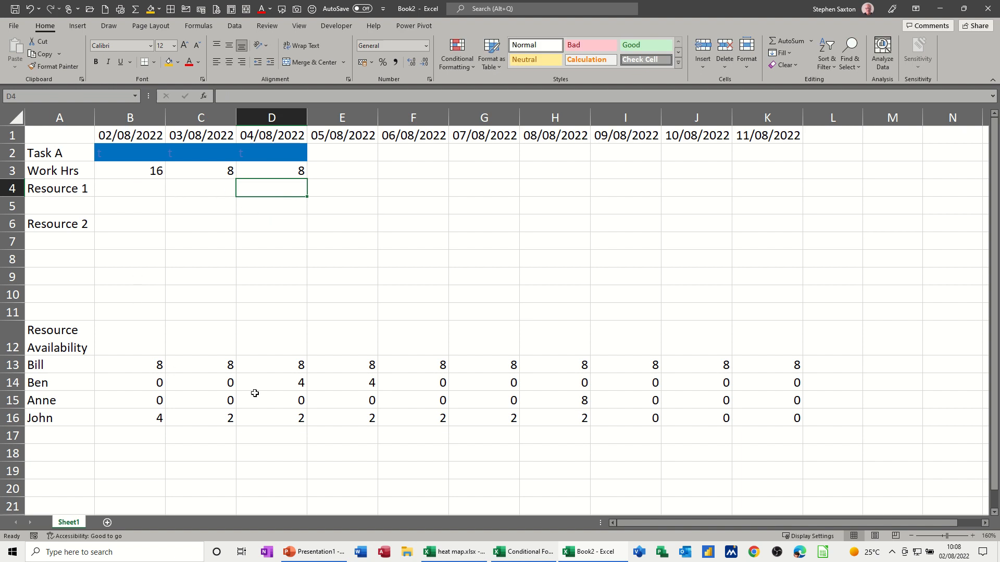
{"action": "mouse_move", "coordinate": [182, 281]}
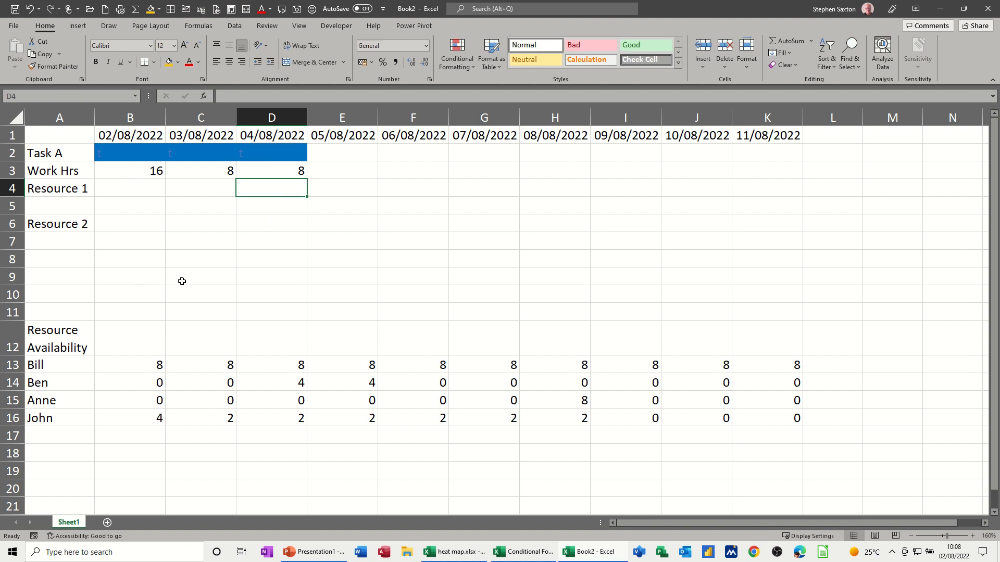
{"action": "mouse_move", "coordinate": [136, 190]}
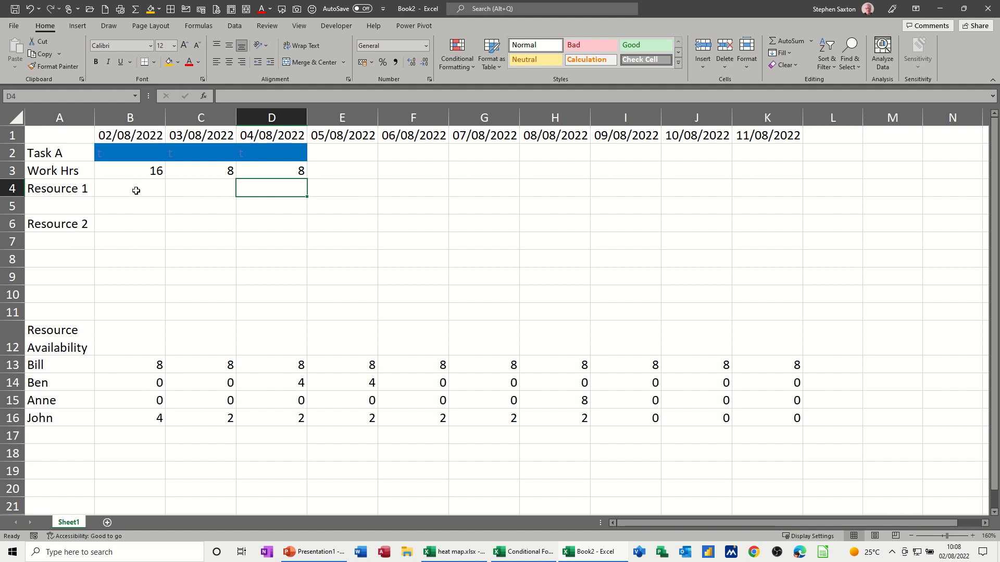
{"action": "left_click", "coordinate": [129, 187]}
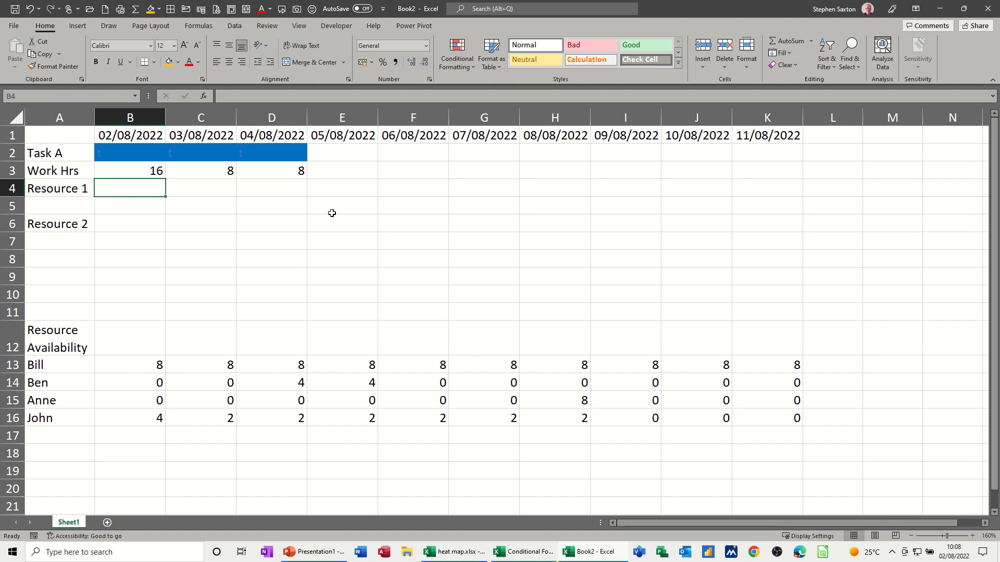
{"action": "type", "text": "Bill"}
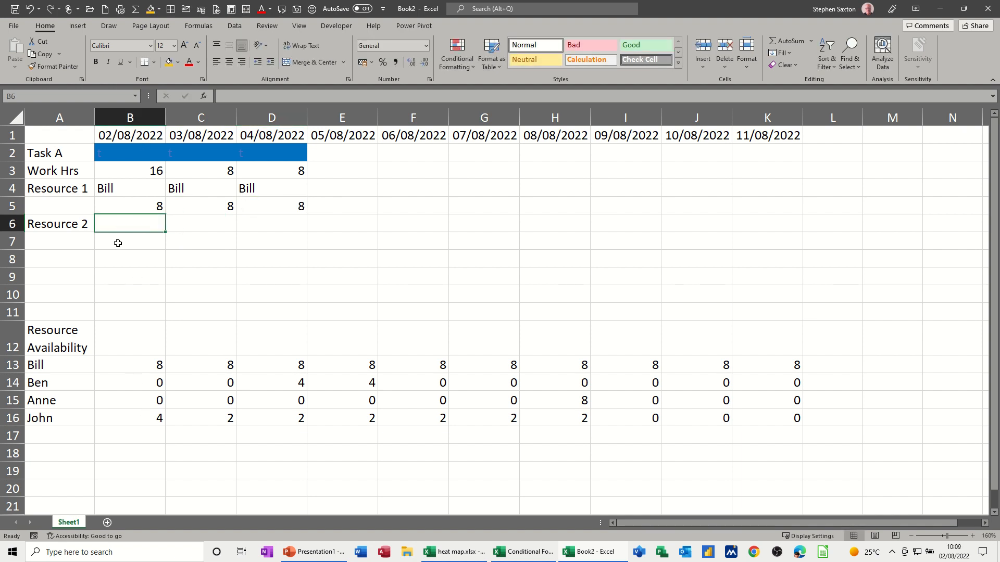
- Type John in B6 and set his hours in B7:D7 to 4, 0, 0
{"action": "type", "text": "Joh"}
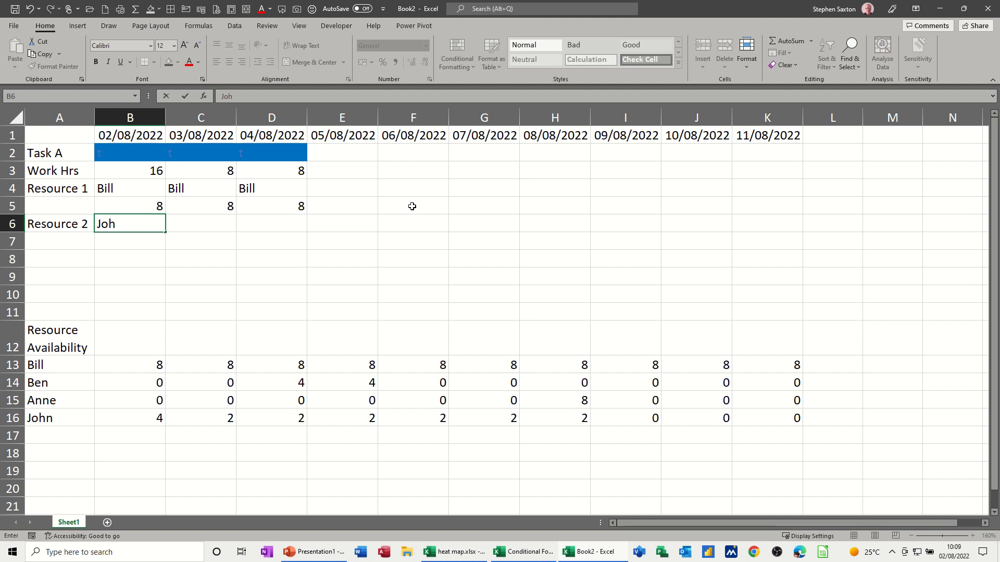
{"action": "key", "text": "enter"}
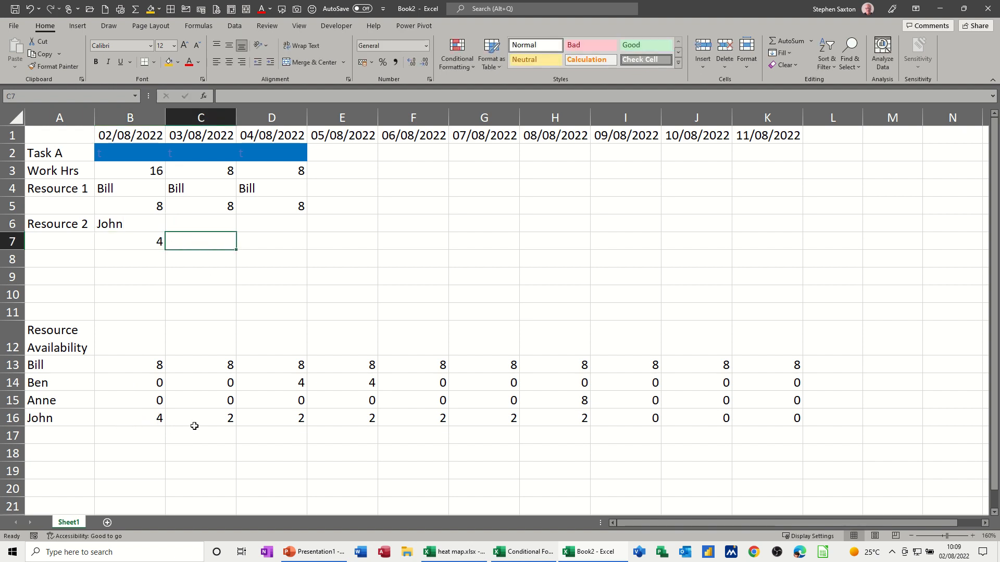
{"action": "mouse_move", "coordinate": [203, 425]}
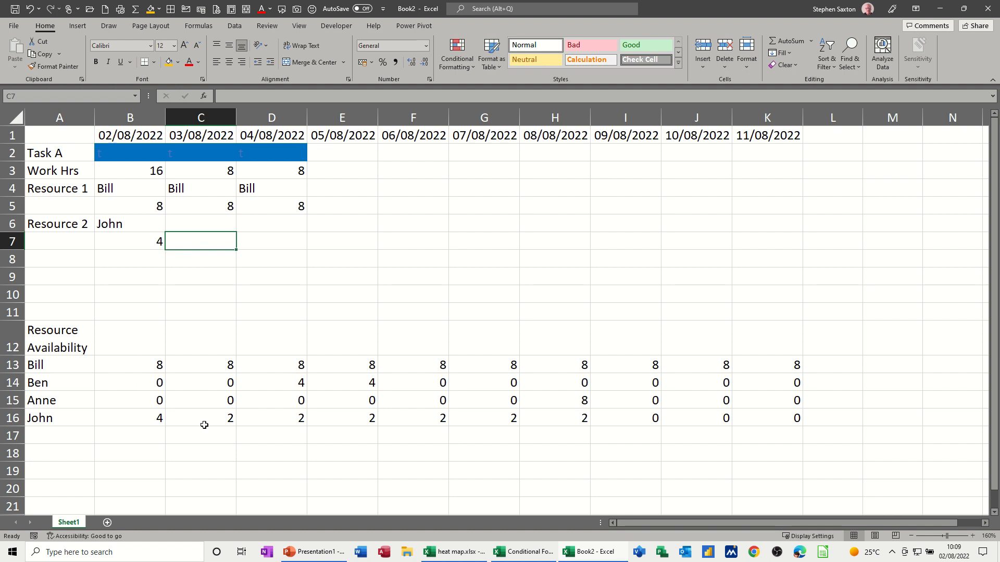
{"action": "mouse_move", "coordinate": [300, 420]}
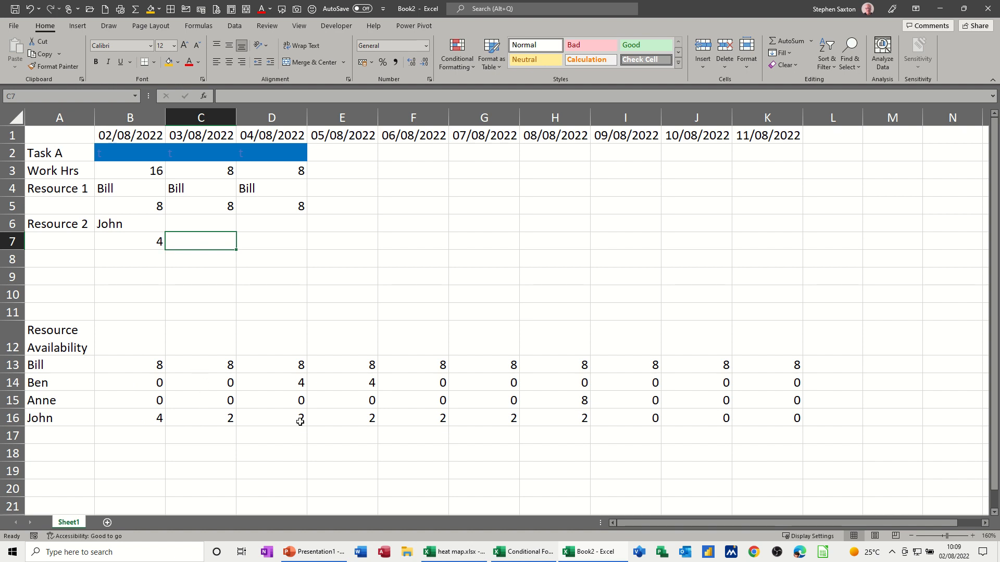
{"action": "type", "text": "2"}
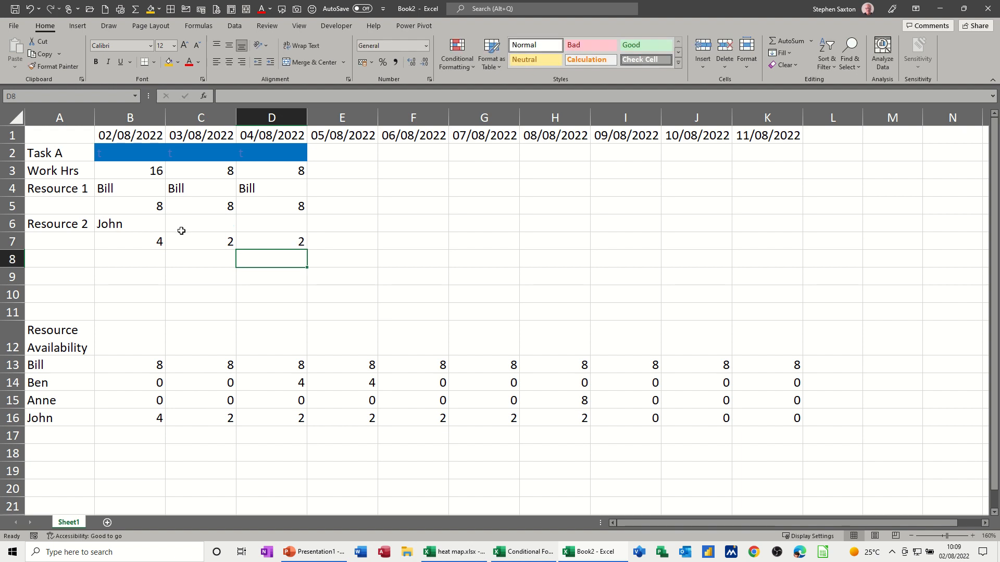
{"action": "mouse_move", "coordinate": [217, 241]}
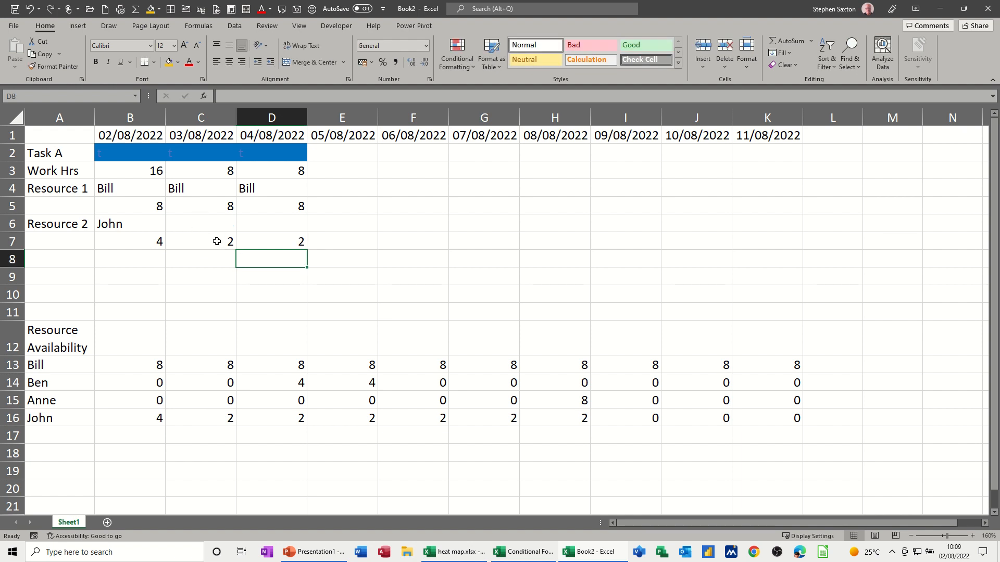
{"action": "left_click", "coordinate": [200, 241]}
{"action": "type", "text": "0"}
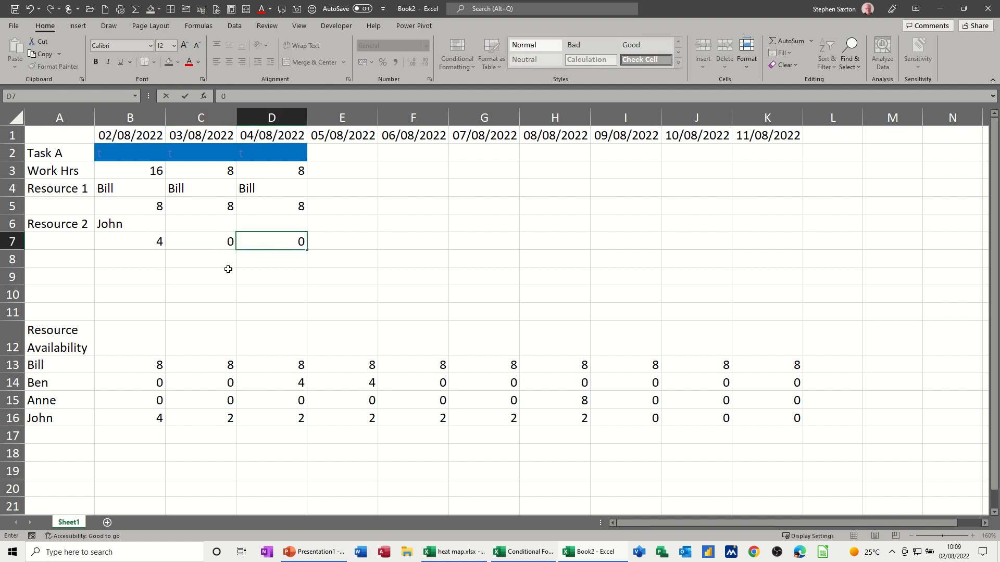
{"action": "left_click", "coordinate": [200, 276]}
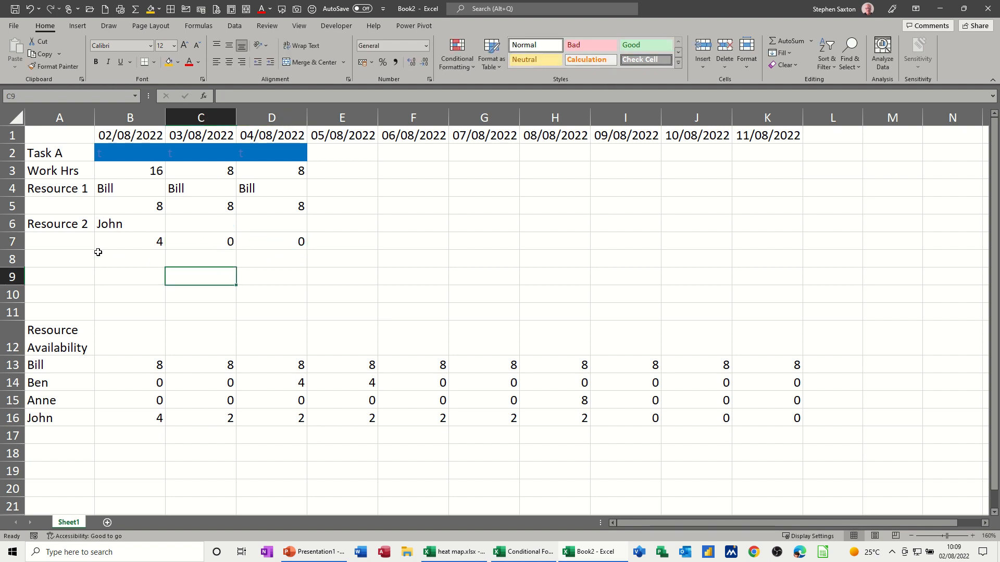
{"action": "mouse_move", "coordinate": [137, 248]}
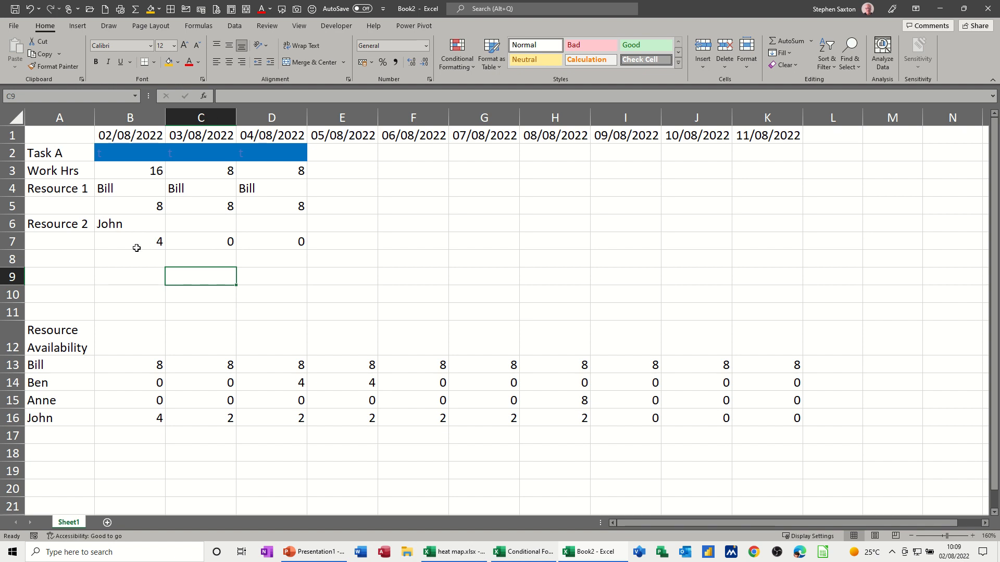
{"action": "left_click", "coordinate": [59, 259]}
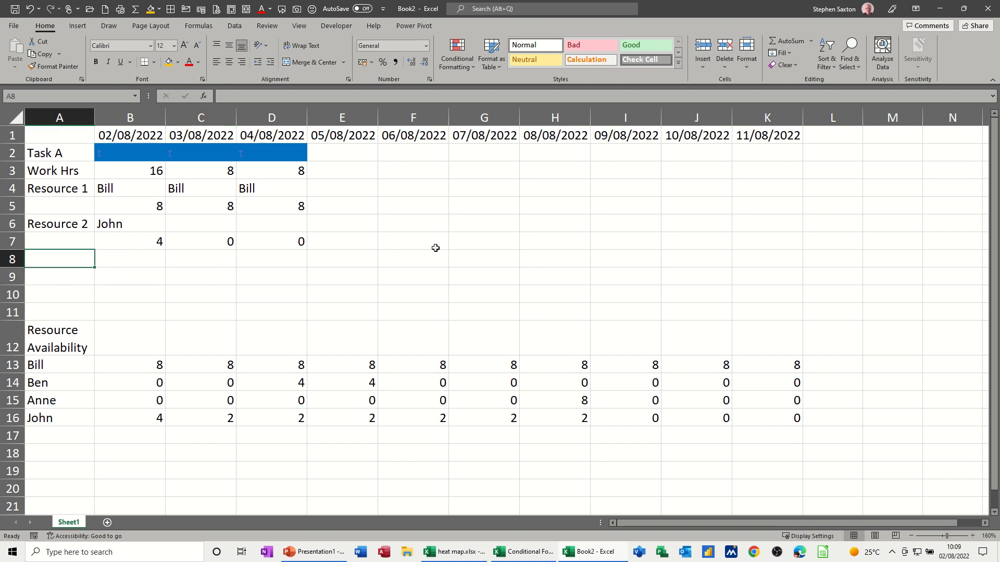
- Type the labels Allocated in A8 and Over/Under in A9
{"action": "type", "text": "Allocated"}
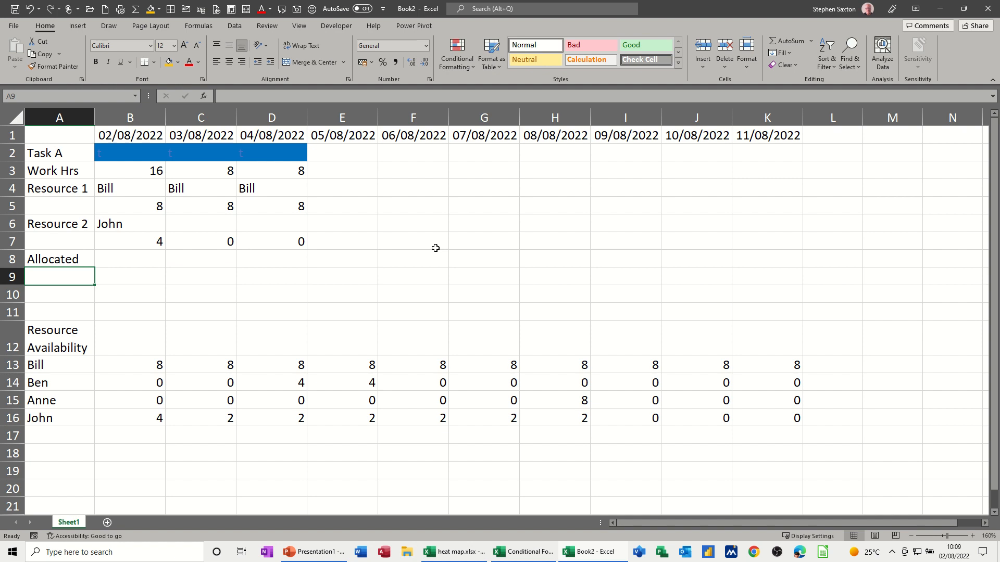
{"action": "type", "text": "Over/"}
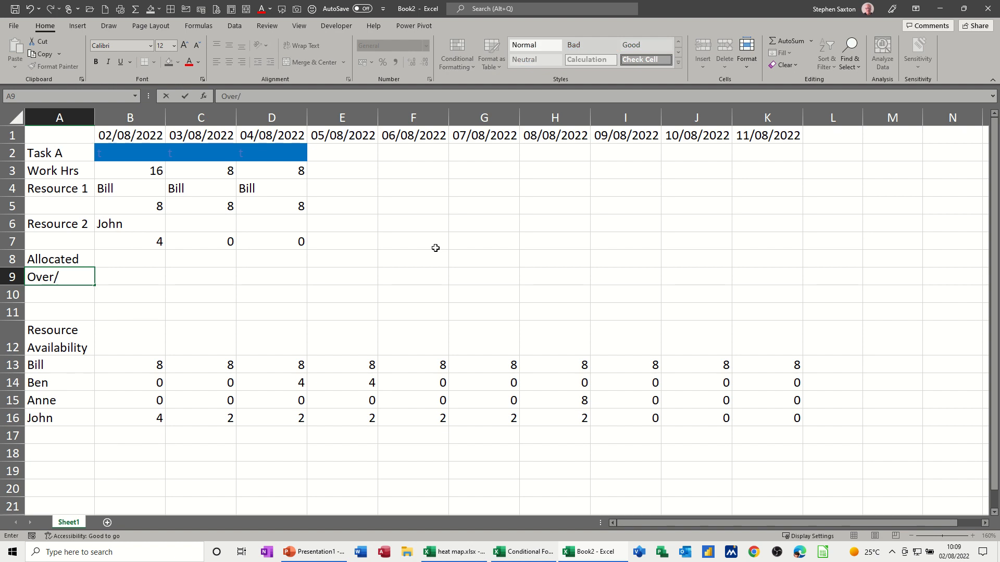
{"action": "type", "text": "Under"}
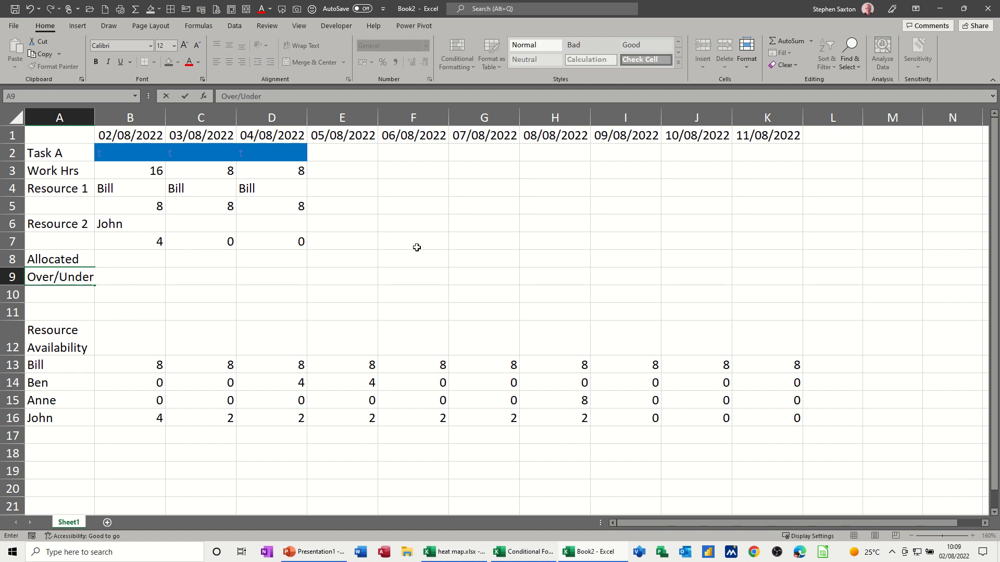
{"action": "mouse_move", "coordinate": [136, 262]}
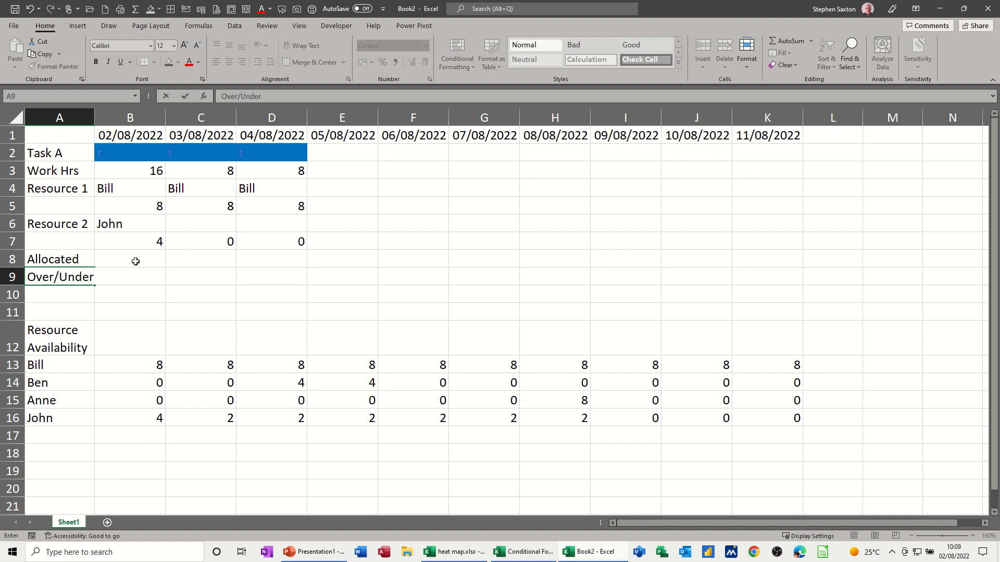
{"action": "left_click", "coordinate": [130, 259]}
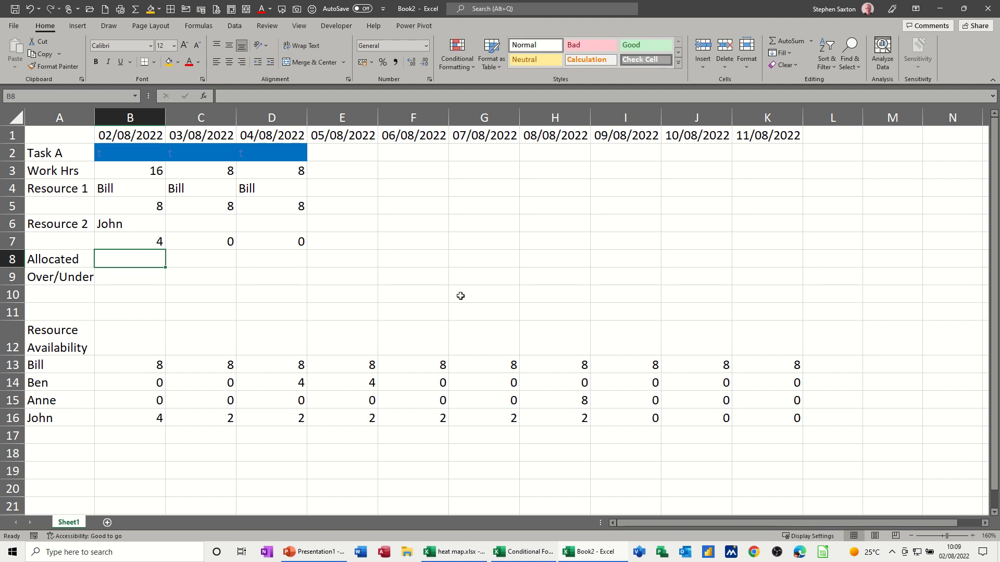
{"action": "mouse_move", "coordinate": [162, 207]}
{"action": "type", "text": "=SUM(B5"}
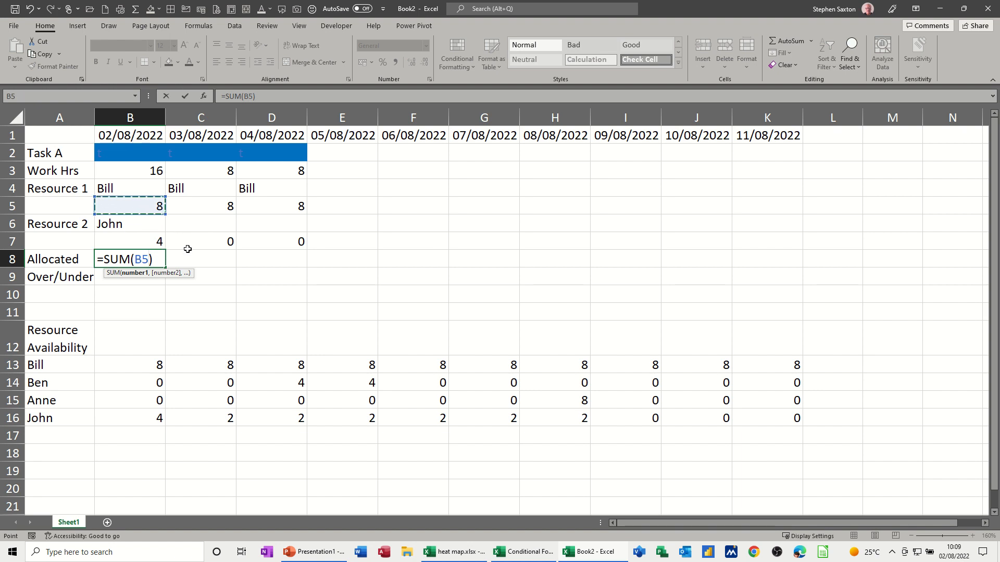
- Enter =SUM(B5,B7) in B8 so Allocated totals 12 hours for 02/08/2022
{"action": "type", "text": ",,,,,,"}
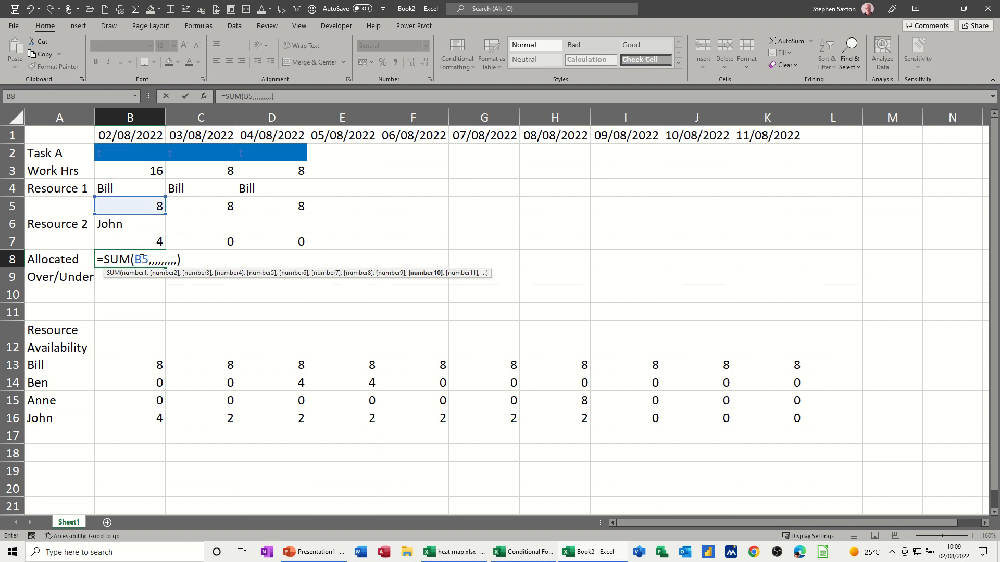
{"action": "type", "text": ",,,"}
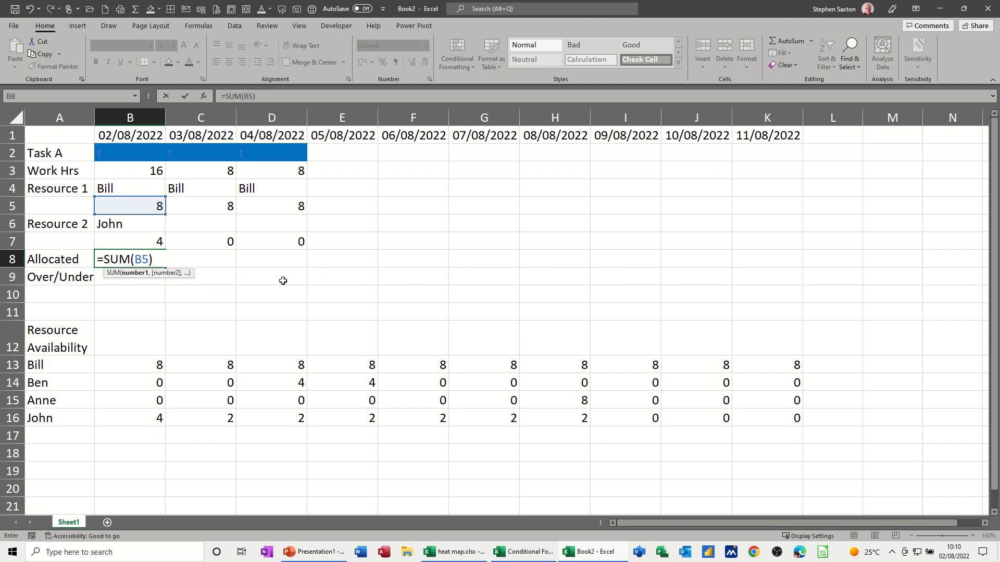
{"action": "type", "text": ",b7"}
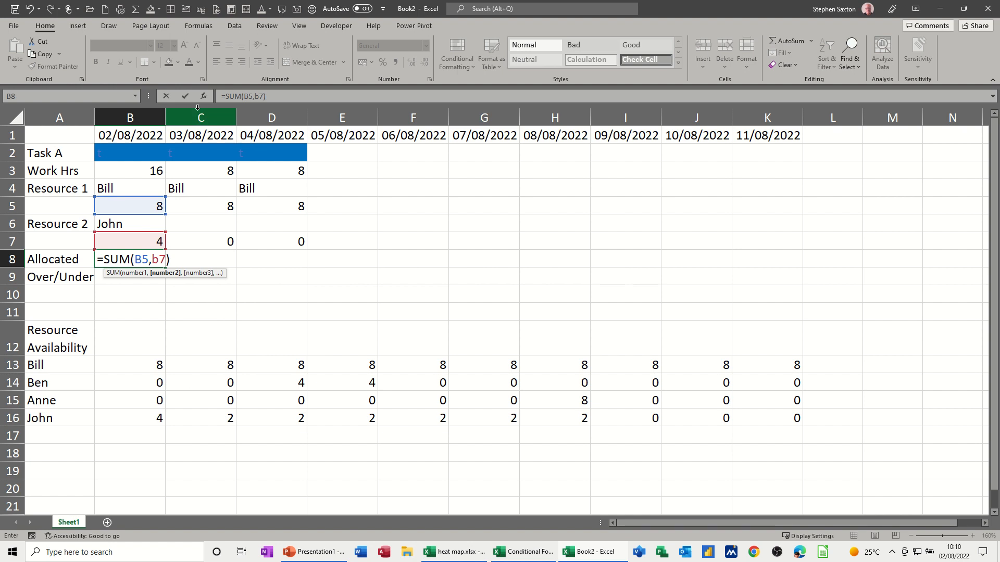
{"action": "key", "text": "Enter"}
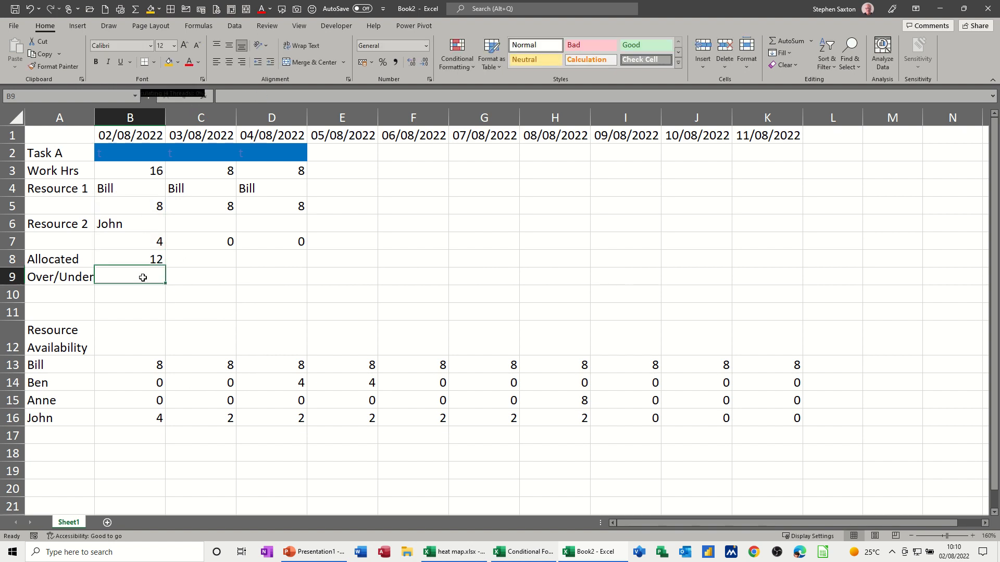
{"action": "mouse_move", "coordinate": [135, 270]}
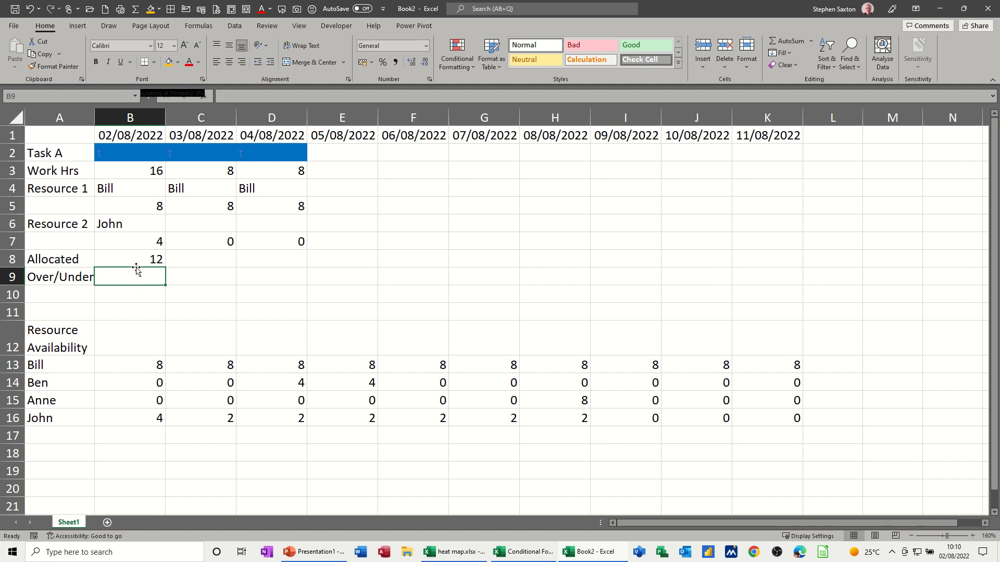
{"action": "mouse_move", "coordinate": [147, 279]}
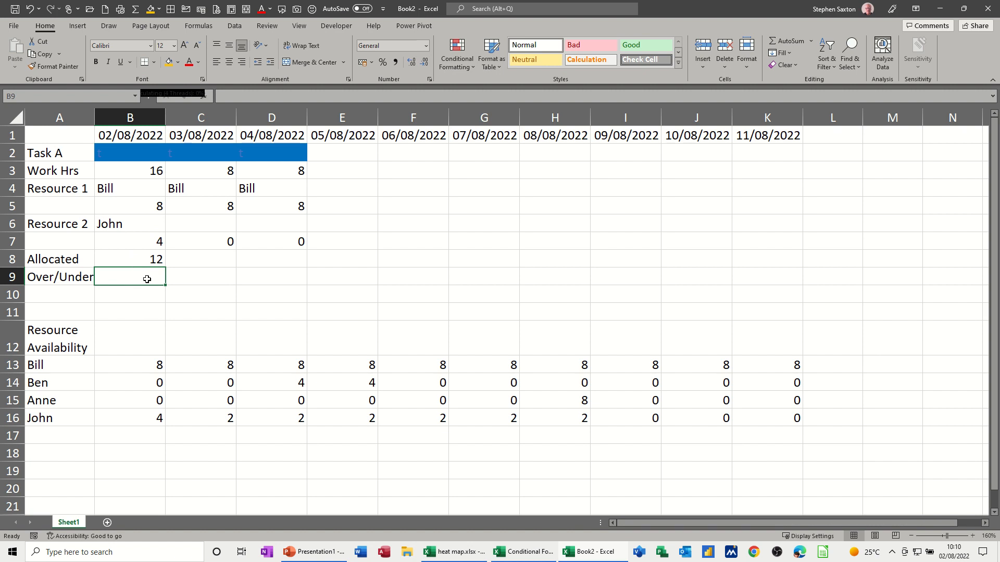
- Enter =B8-B3 in B9 so Over/Under is Allocated minus Work Hrs
{"action": "type", "text": "="}
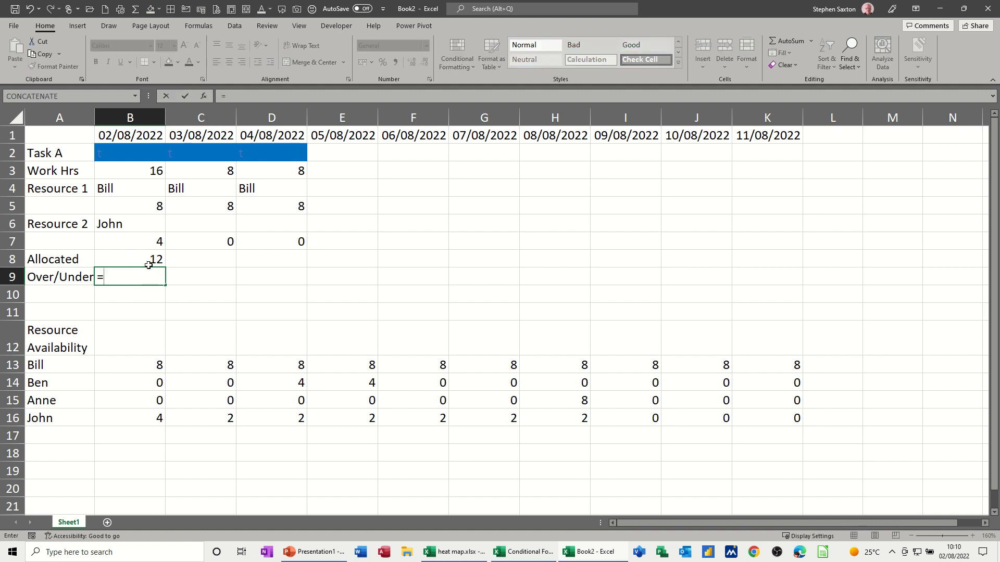
{"action": "left_click", "coordinate": [130, 259]}
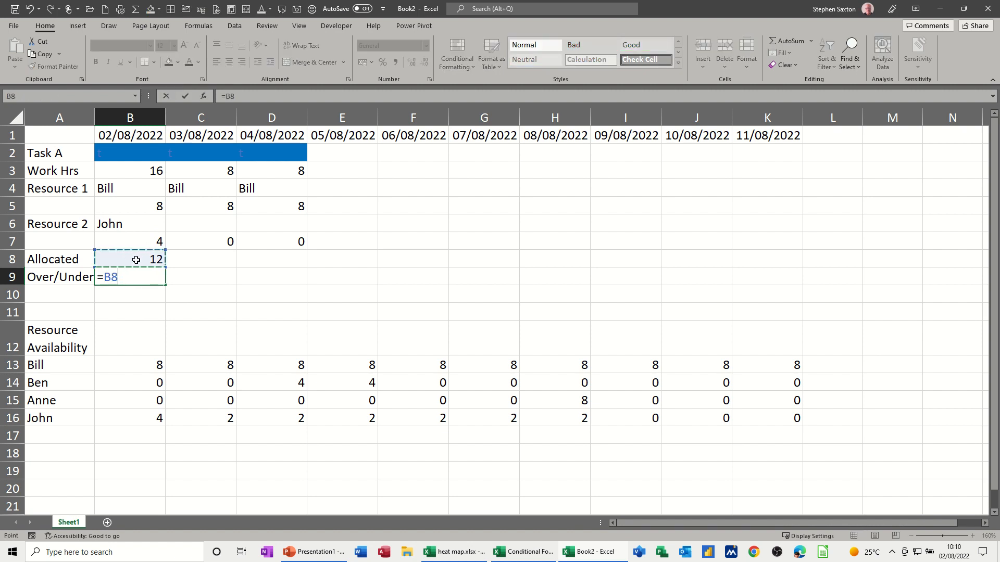
{"action": "type", "text": "-"}
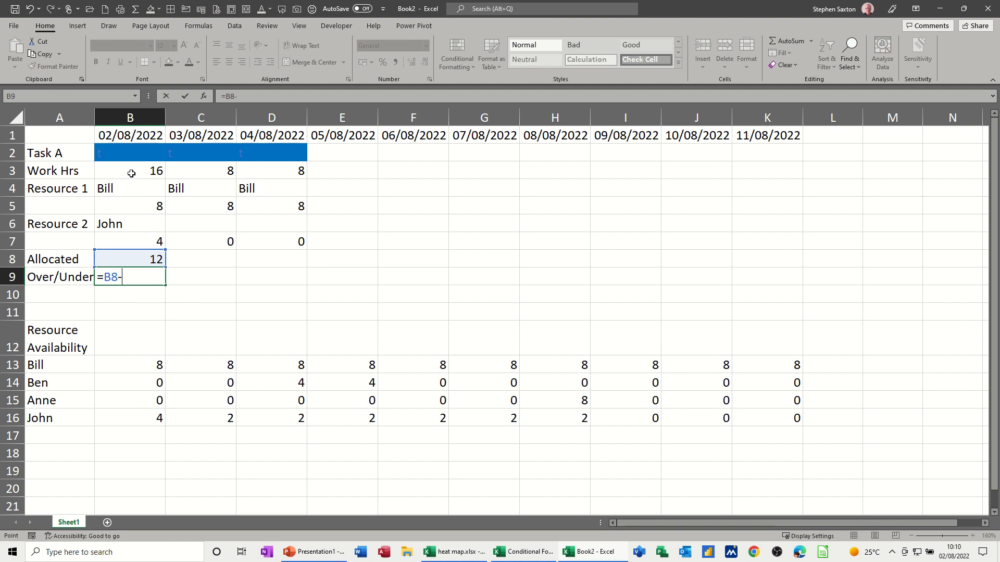
{"action": "left_click", "coordinate": [130, 171]}
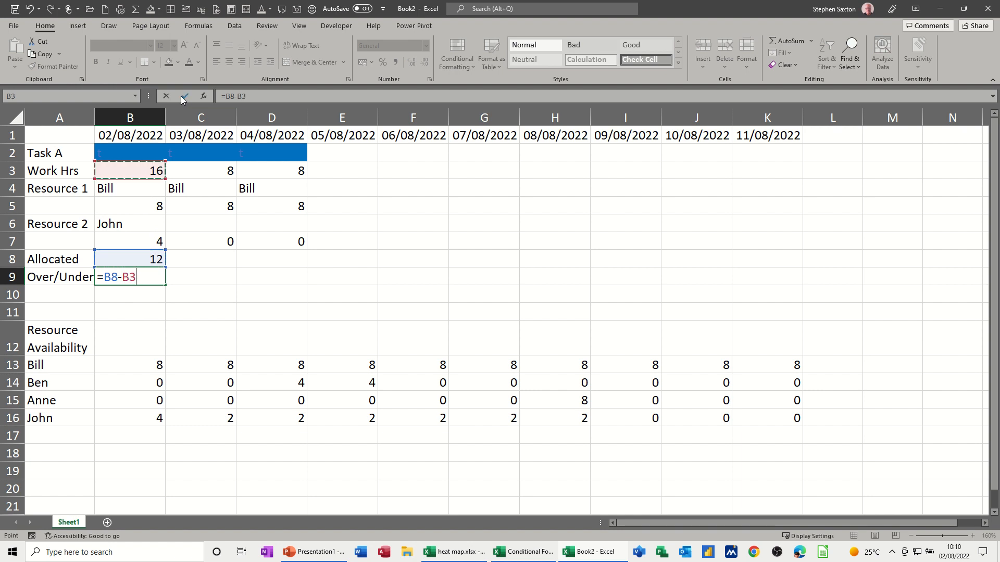
{"action": "key", "text": "Enter"}
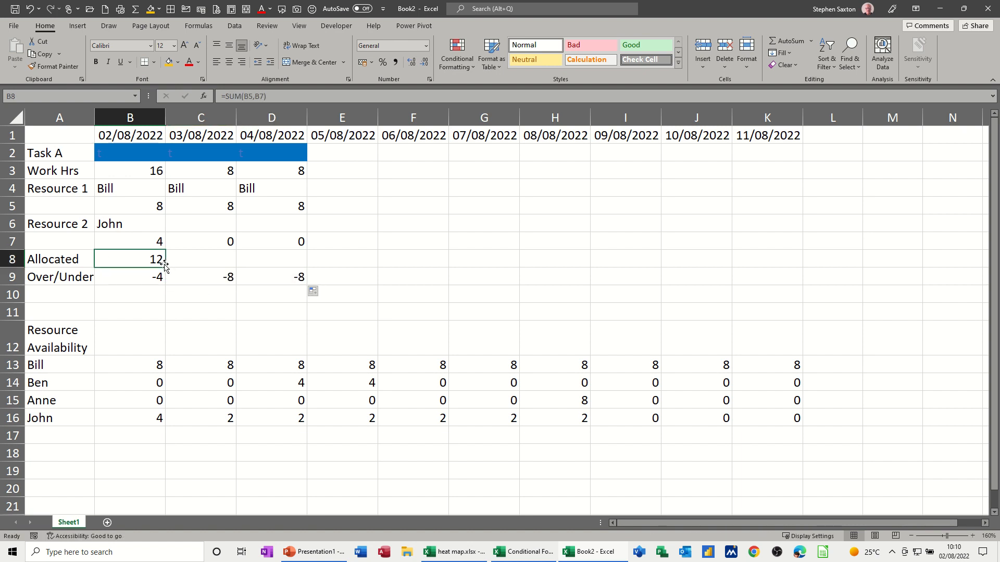
- Copy the Allocated and Over/Under formulas across to 04/08/2022 (12/-4, 8/0, 8/0)
{"action": "left_click_drag", "start_coordinate": [130, 259], "coordinate": [271, 258]}
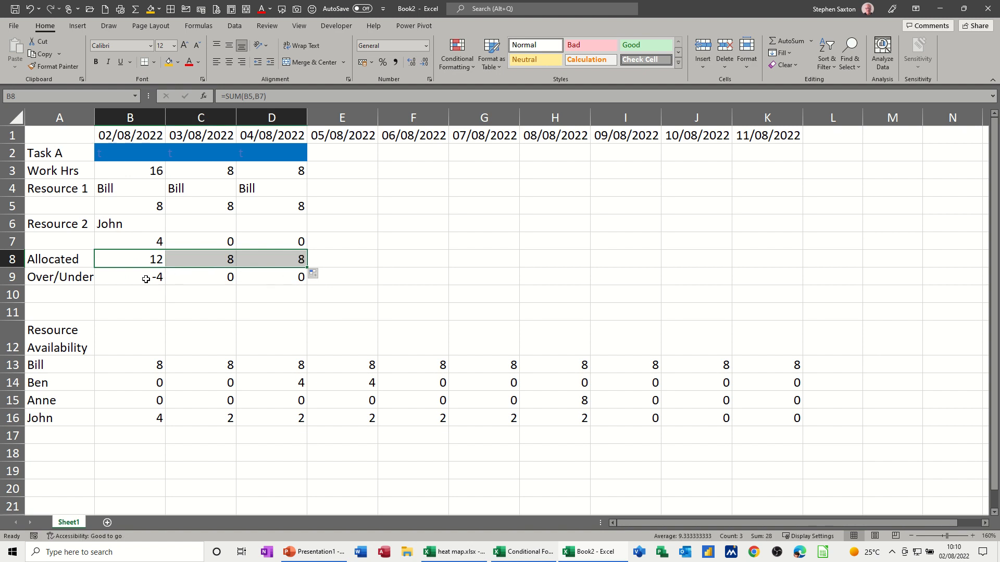
{"action": "left_click", "coordinate": [130, 277]}
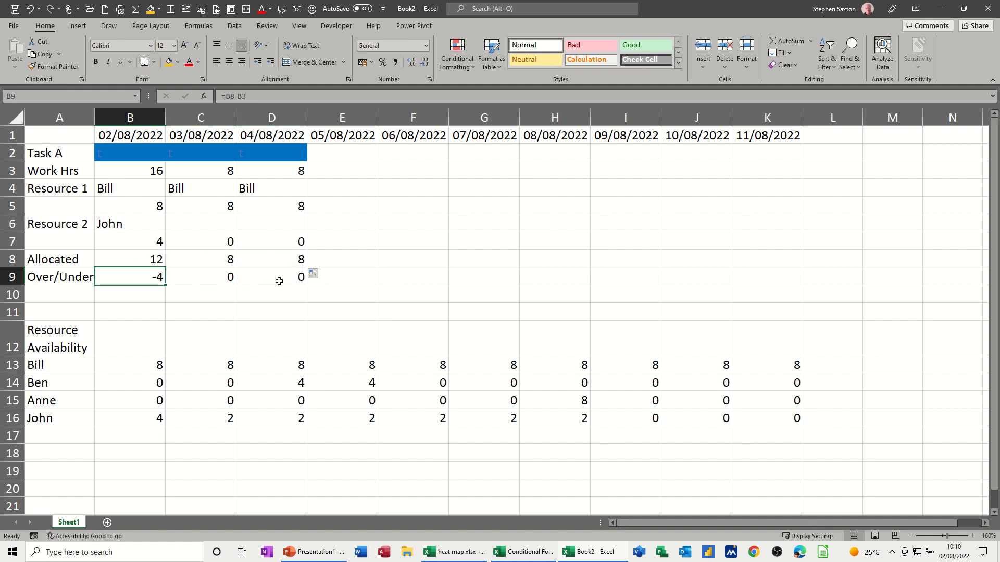
{"action": "left_click", "coordinate": [130, 259]}
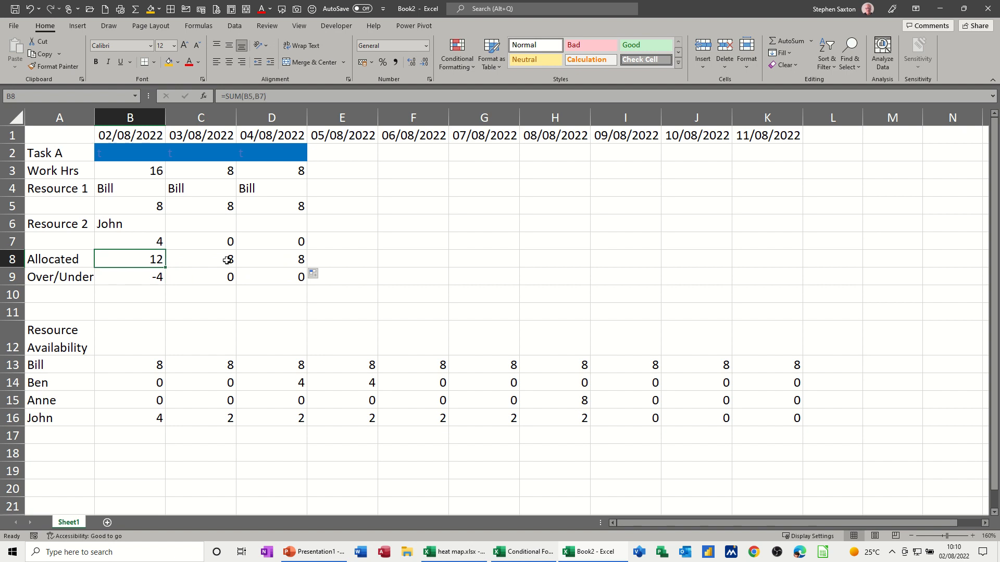
{"action": "mouse_move", "coordinate": [250, 278]}
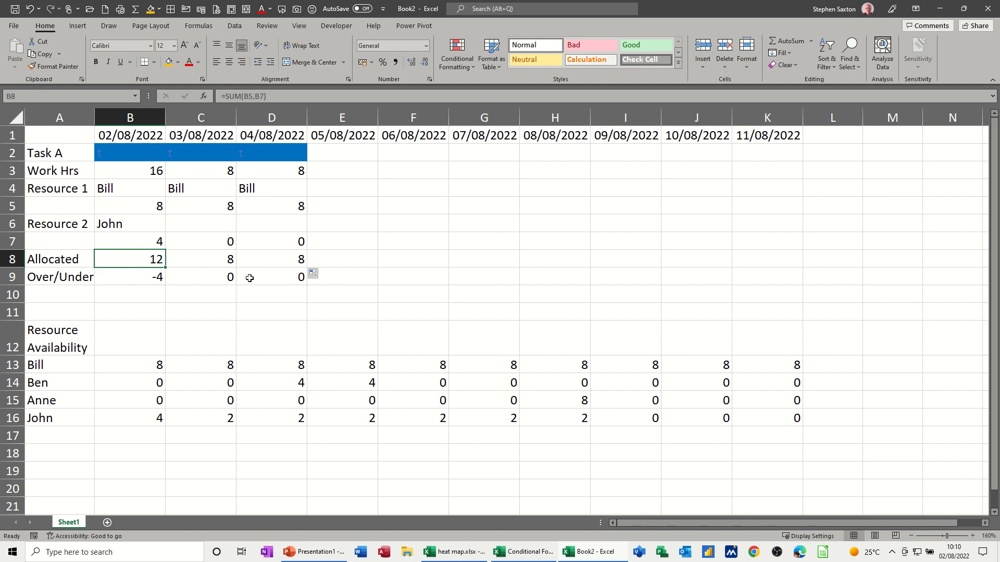
{"action": "mouse_move", "coordinate": [219, 274]}
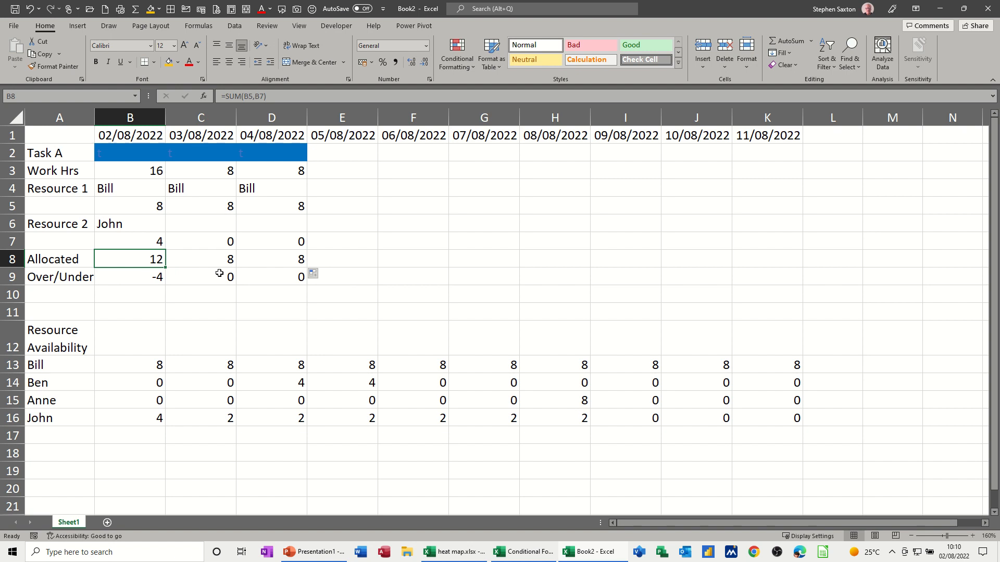
- Select the Over/Under values B9:D9 (-4, 0, 0) and open Conditional Formatting
{"action": "left_click", "coordinate": [130, 276]}
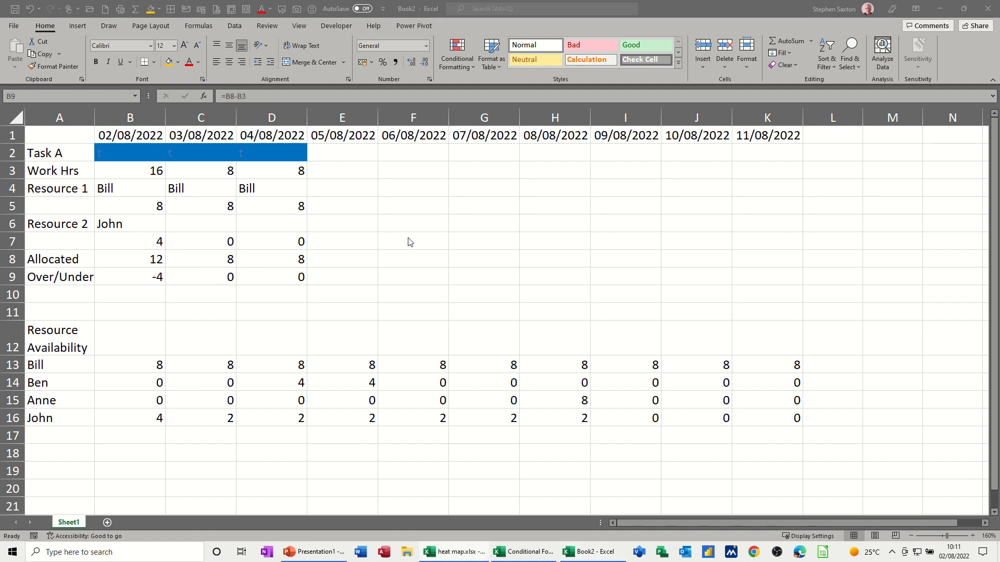
{"action": "mouse_move", "coordinate": [139, 281]}
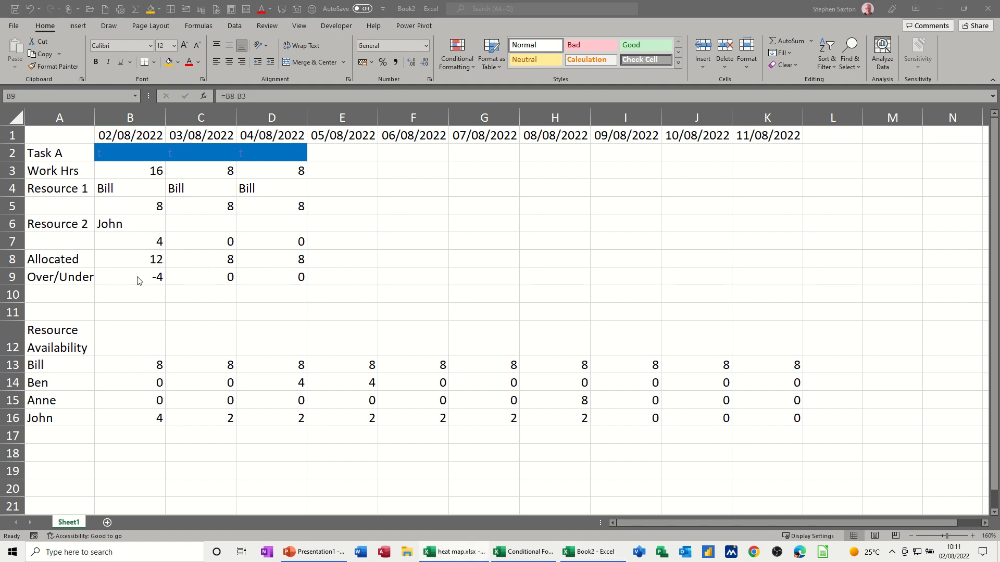
{"action": "left_click", "coordinate": [131, 277]}
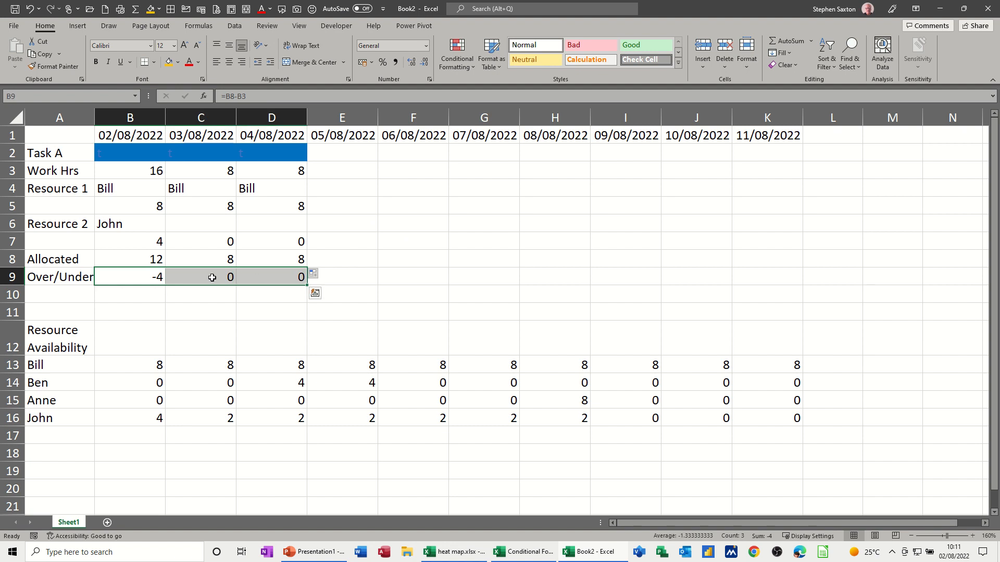
{"action": "left_click", "coordinate": [456, 54]}
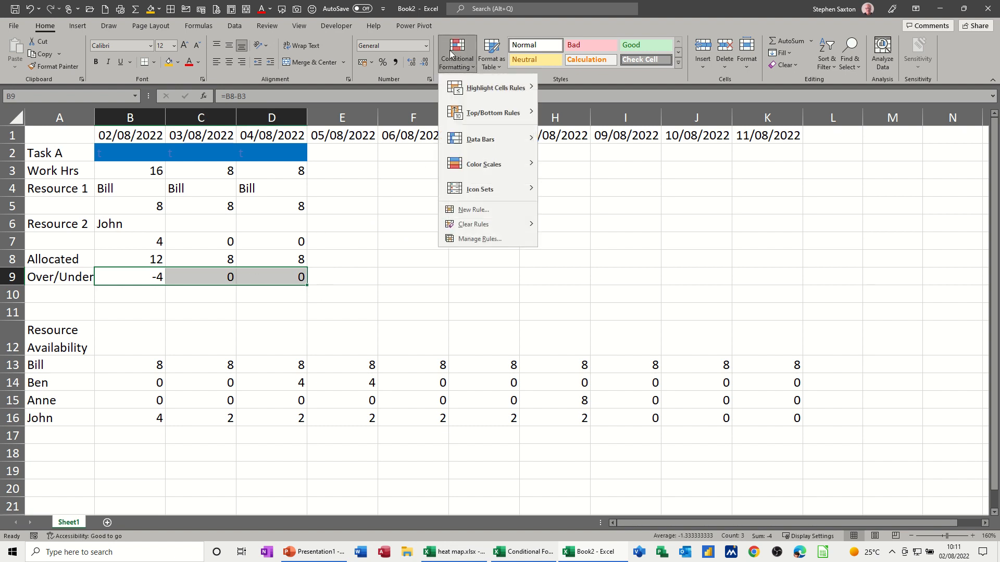
- Add and apply a 'Cell Value less than 0' rule with red fill
{"action": "left_click", "coordinate": [479, 239]}
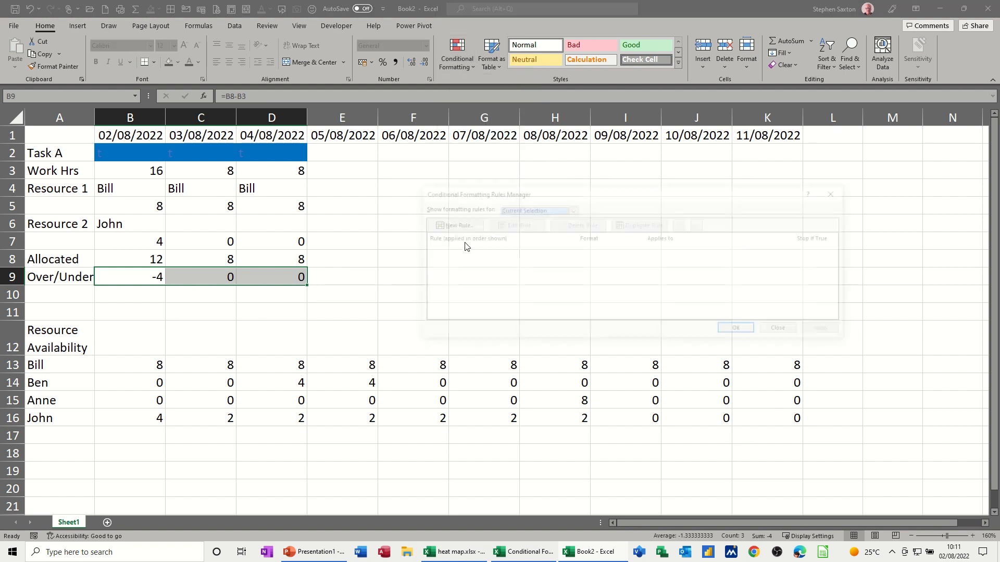
{"action": "left_click", "coordinate": [455, 225]}
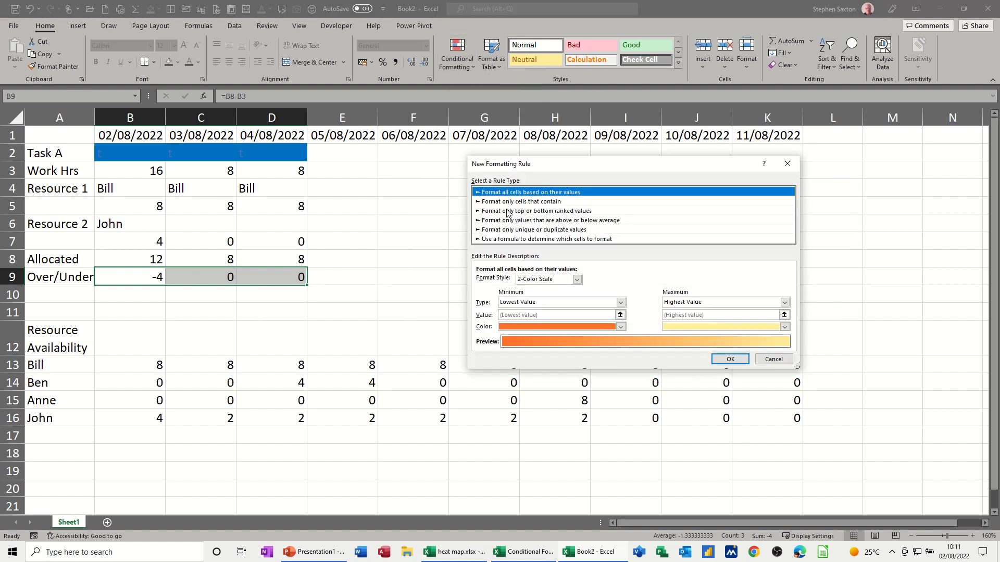
{"action": "left_click", "coordinate": [535, 202]}
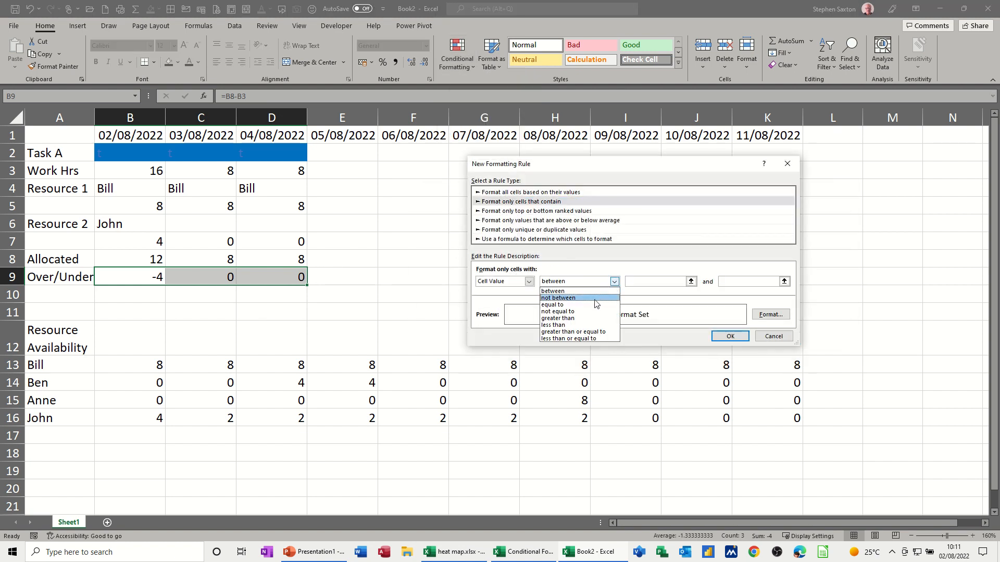
{"action": "left_click", "coordinate": [554, 325]}
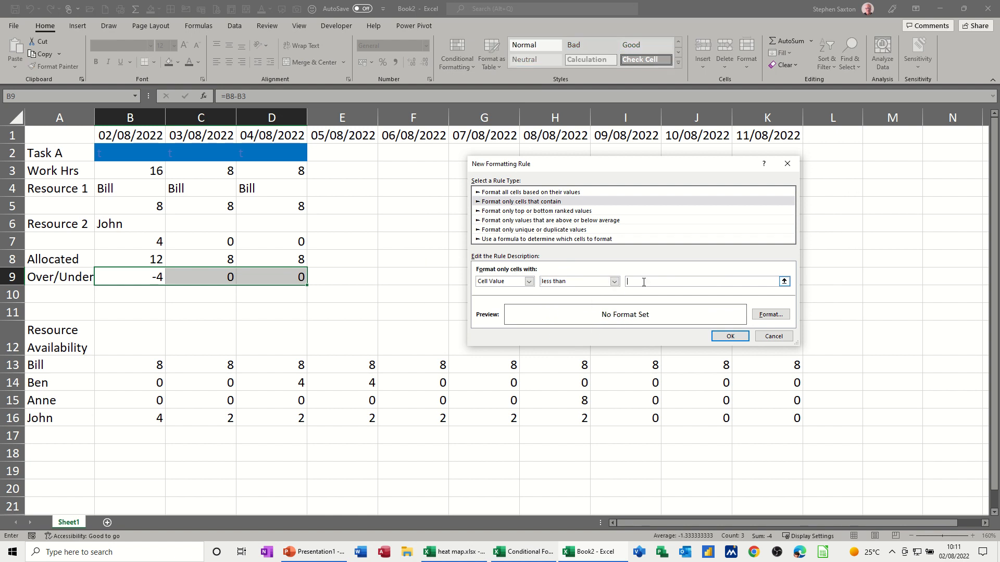
{"action": "type", "text": "0"}
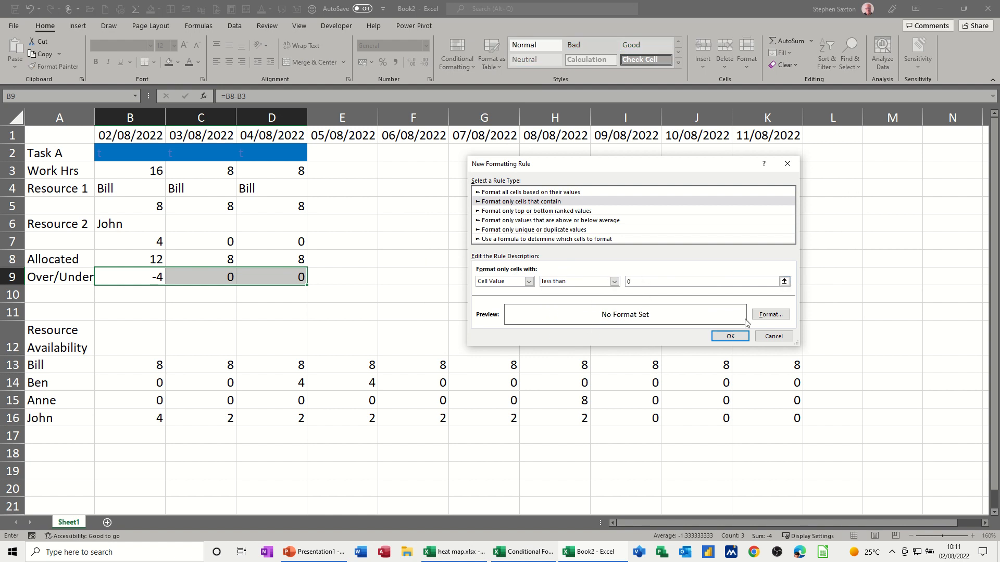
{"action": "left_click", "coordinate": [770, 314]}
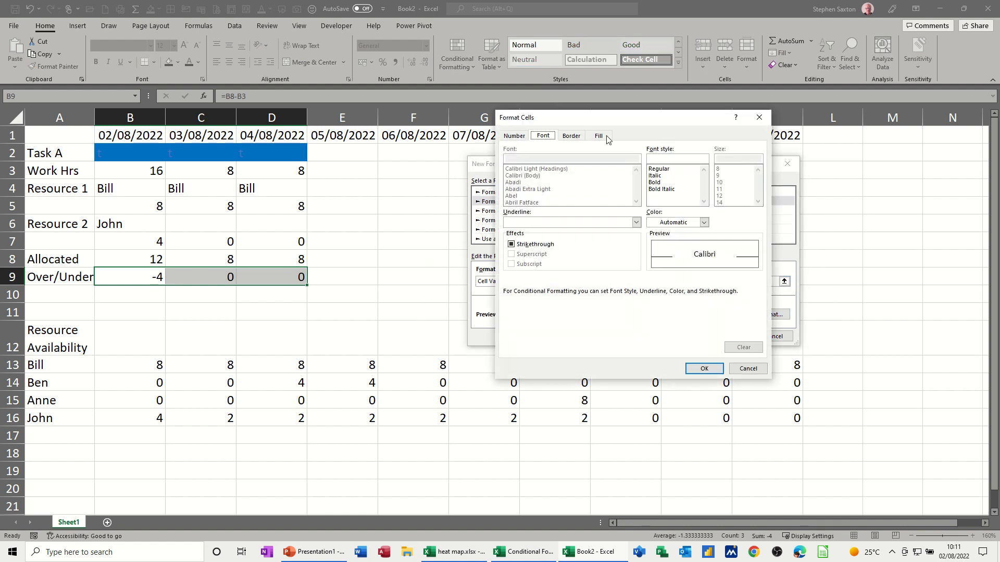
{"action": "left_click", "coordinate": [597, 136]}
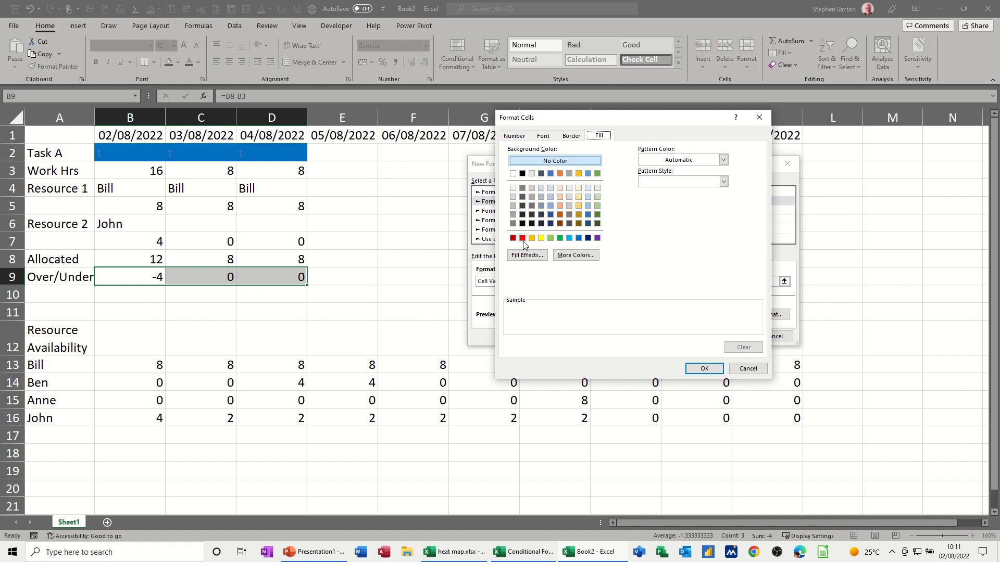
{"action": "left_click", "coordinate": [513, 238]}
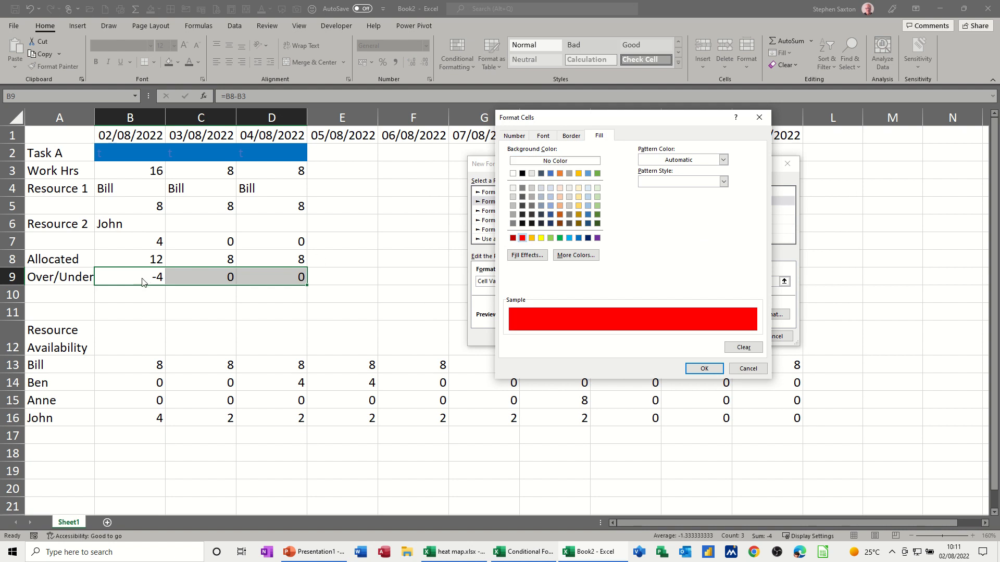
{"action": "left_click", "coordinate": [703, 369]}
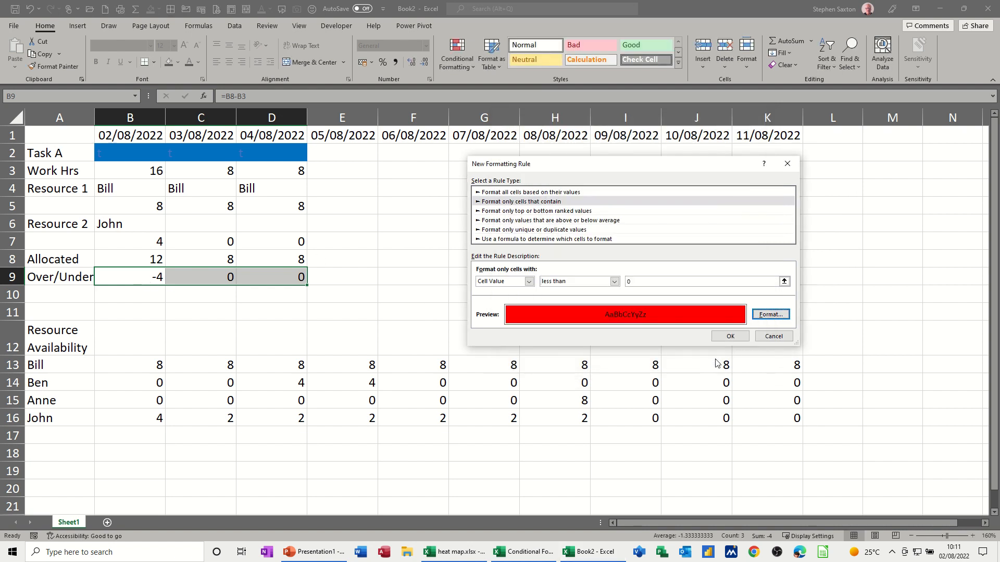
{"action": "left_click", "coordinate": [729, 336]}
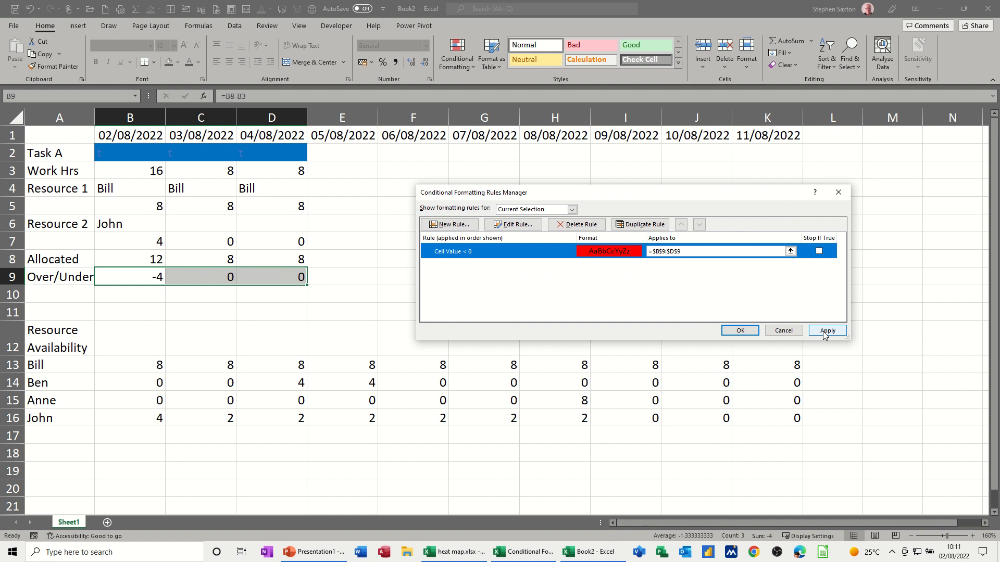
{"action": "left_click", "coordinate": [826, 330]}
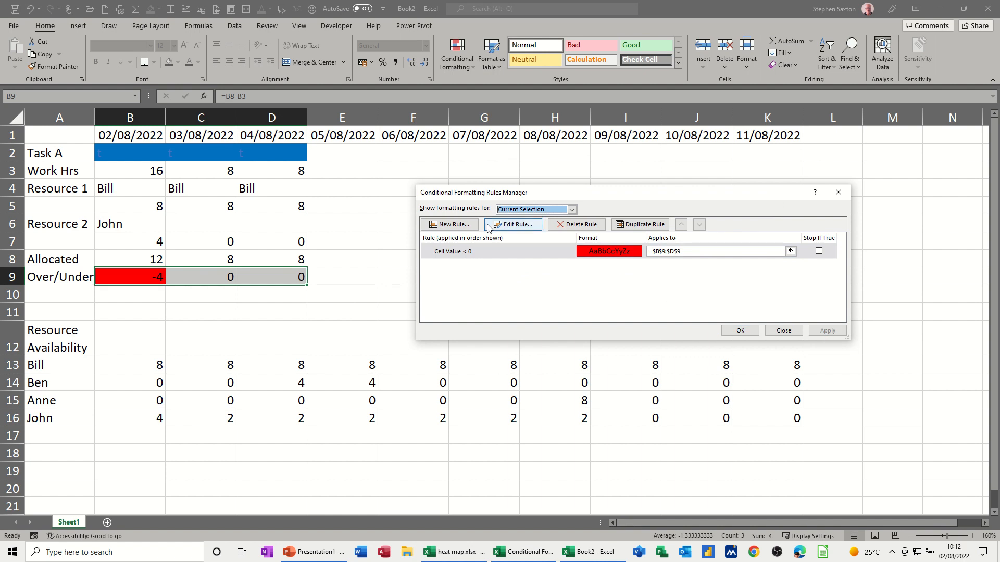
- Add and apply a 'Cell Value greater than 0' rule with green fill, keeping both rules
{"action": "left_click", "coordinate": [450, 224]}
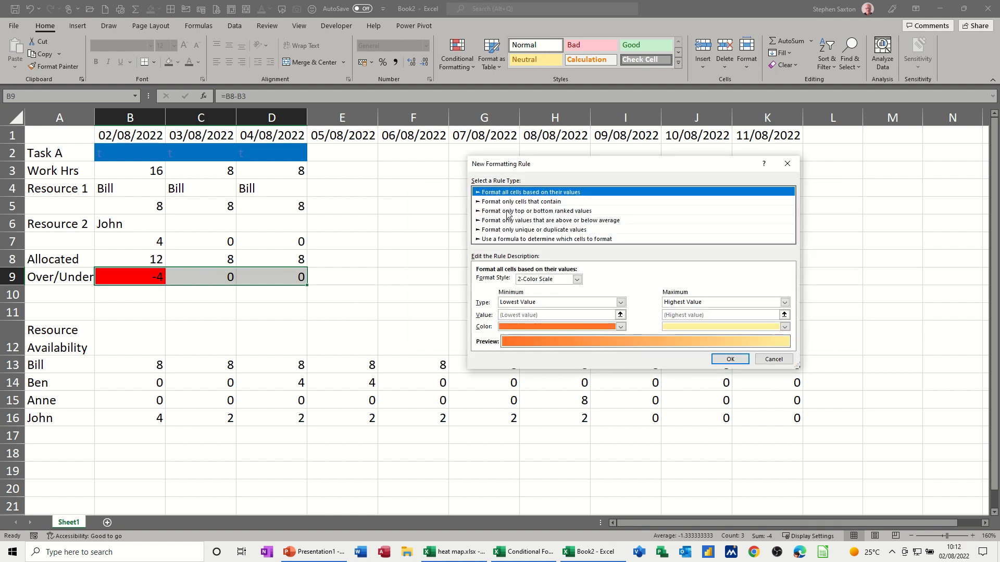
{"action": "left_click", "coordinate": [534, 202]}
{"action": "type", "text": "0"}
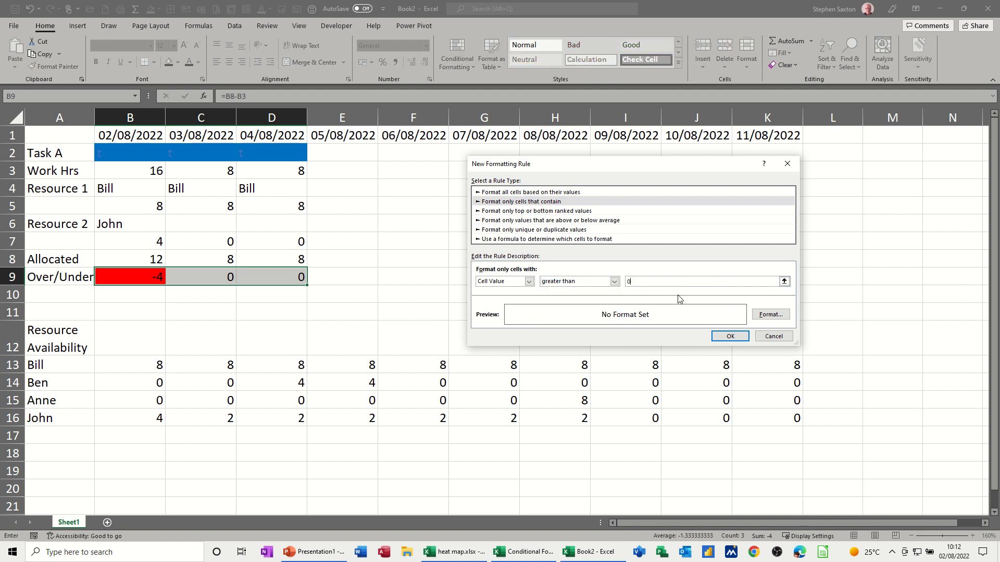
{"action": "left_click", "coordinate": [770, 315]}
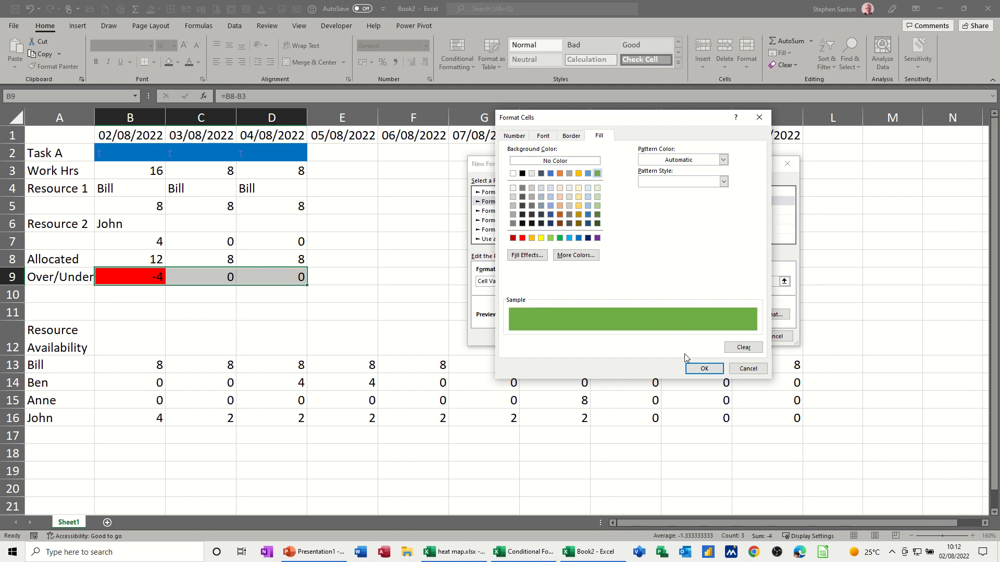
{"action": "left_click", "coordinate": [704, 369]}
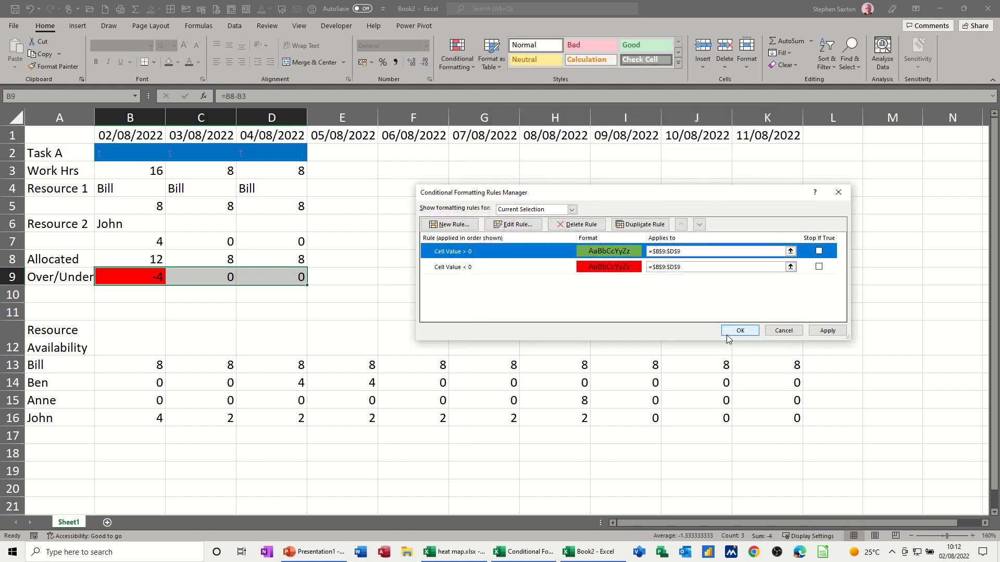
{"action": "left_click", "coordinate": [826, 331]}
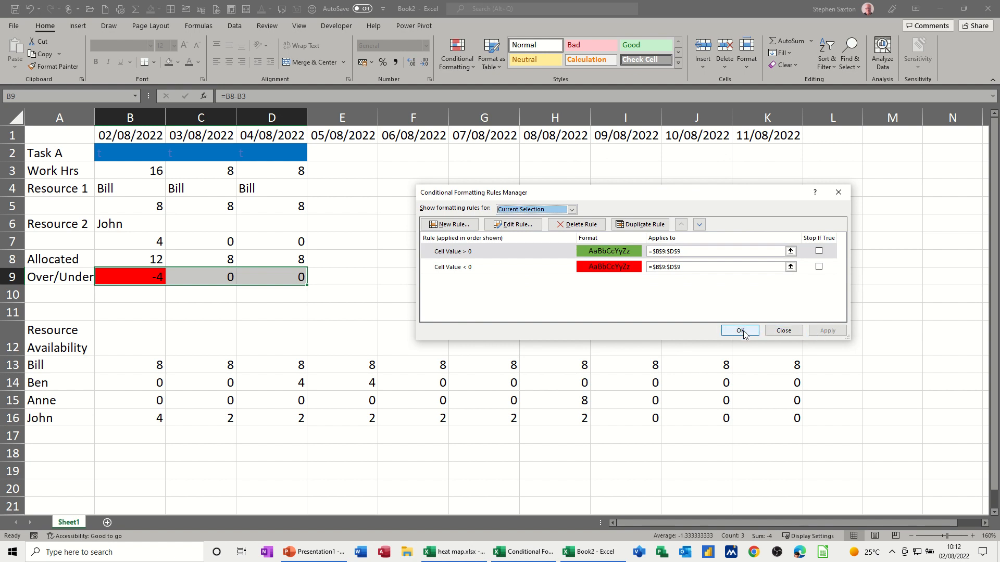
{"action": "left_click", "coordinate": [739, 330]}
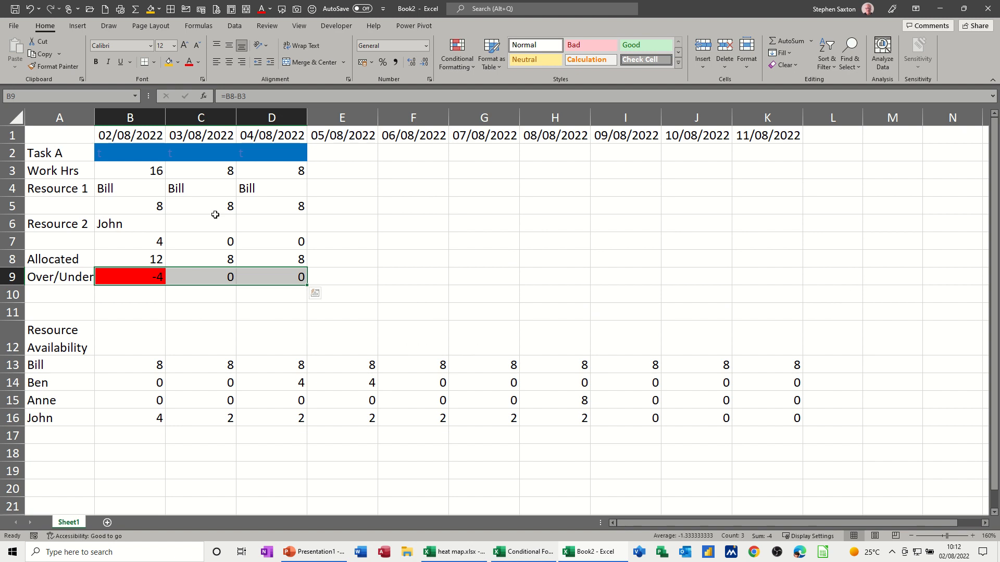
- Change the 03/08/2022 Work Hrs value to 7
{"action": "left_click", "coordinate": [199, 171]}
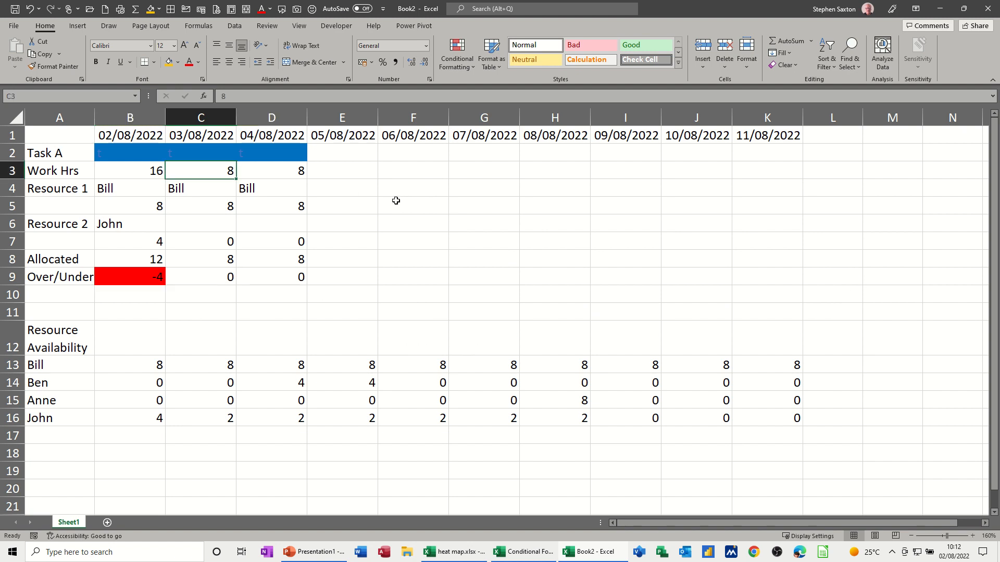
{"action": "type", "text": "7"}
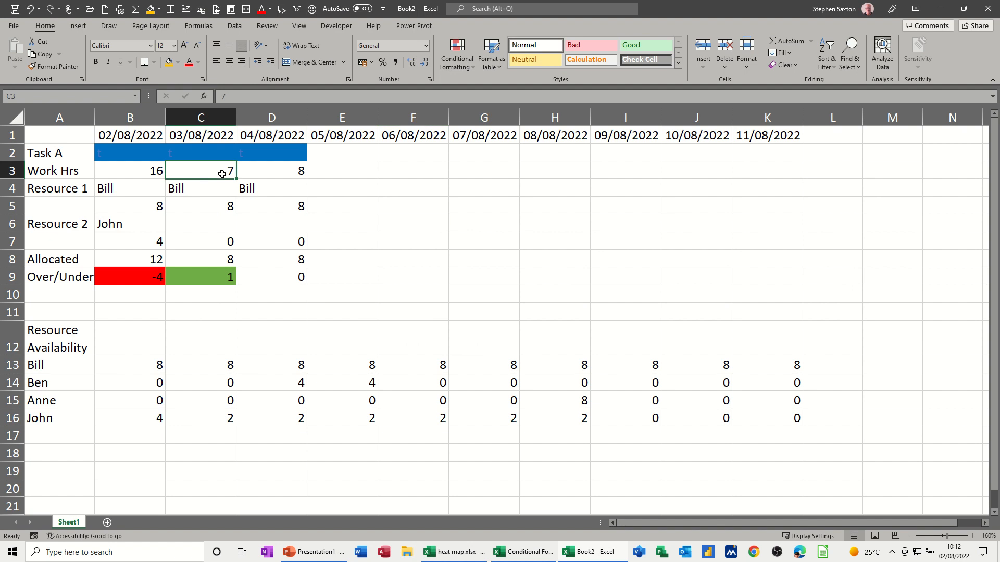
{"action": "left_click", "coordinate": [342, 222]}
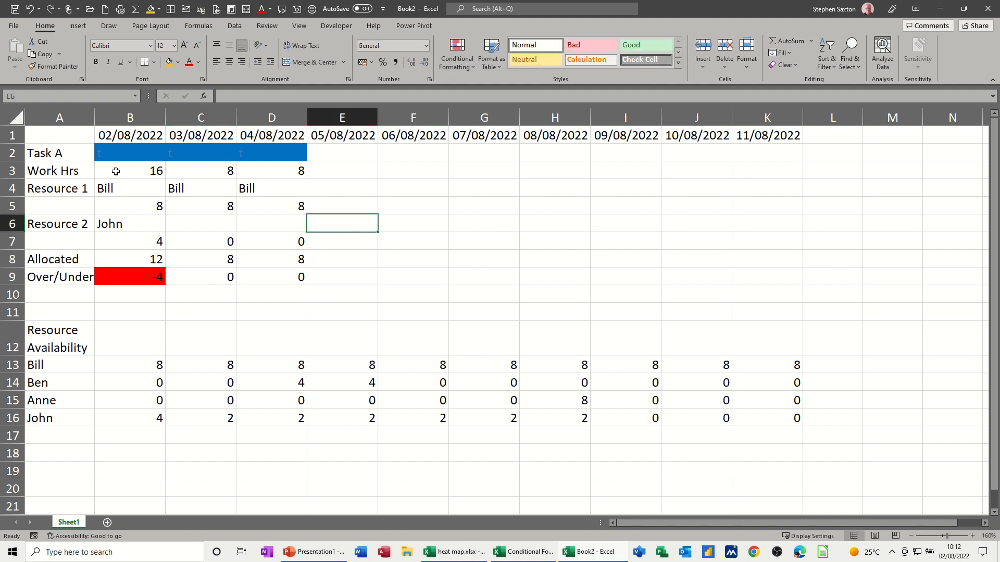
{"action": "mouse_move", "coordinate": [318, 156]}
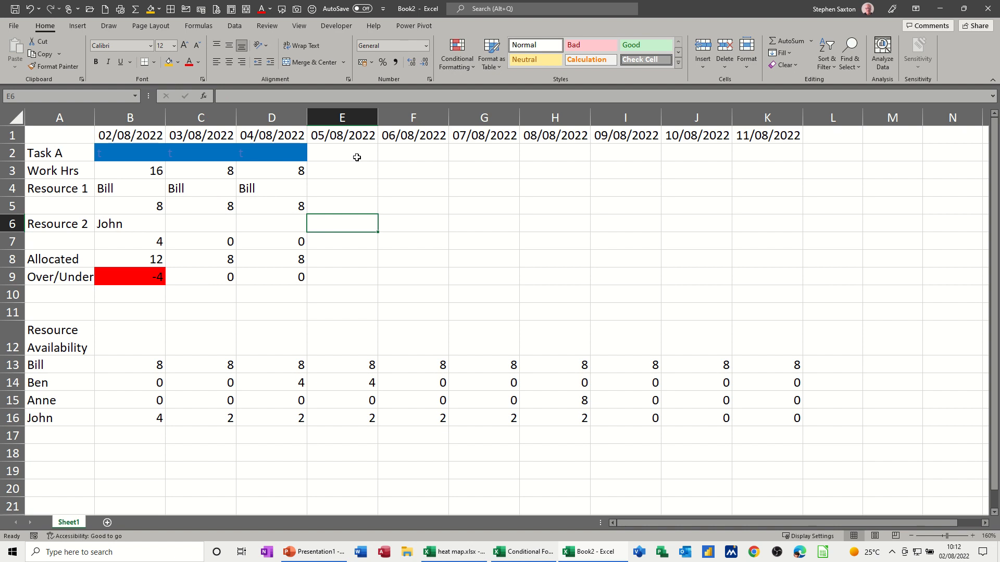
{"action": "mouse_move", "coordinate": [141, 222]}
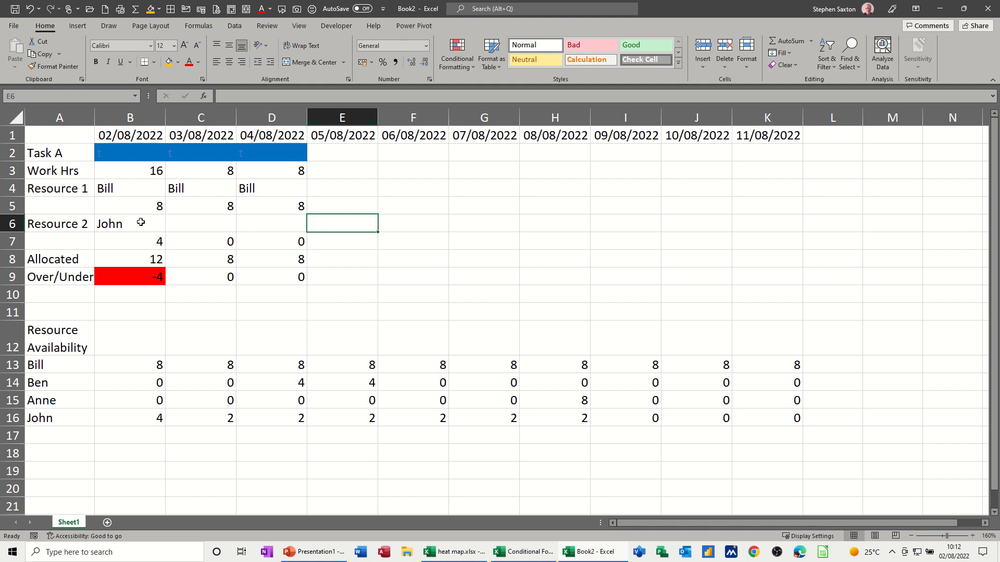
{"action": "mouse_move", "coordinate": [118, 205]}
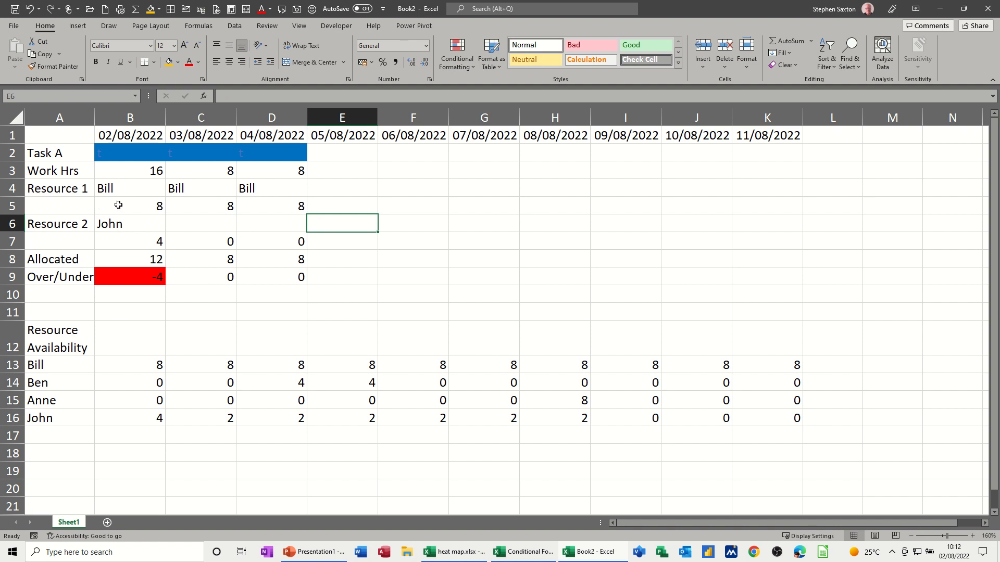
{"action": "mouse_move", "coordinate": [122, 196]}
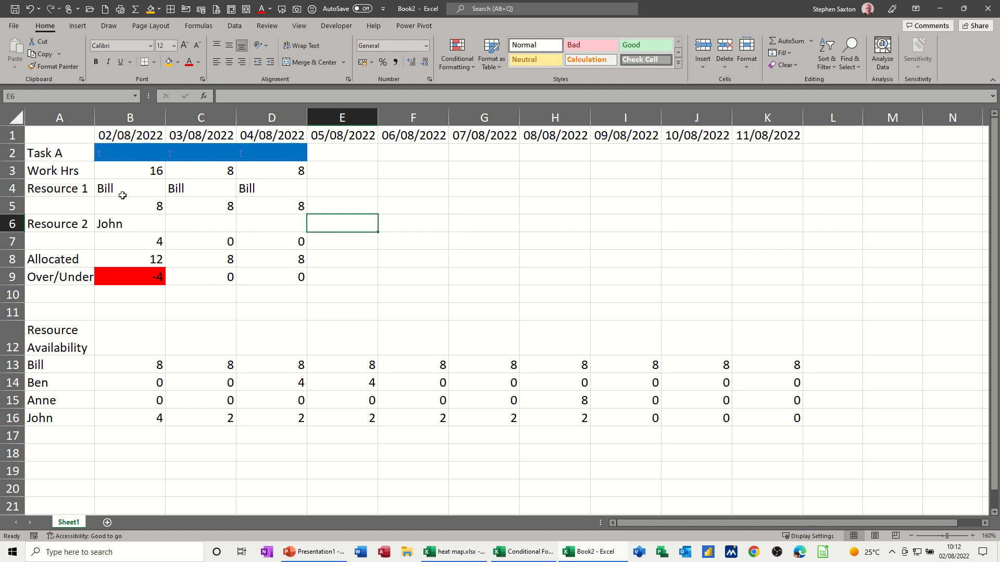
{"action": "mouse_move", "coordinate": [157, 279]}
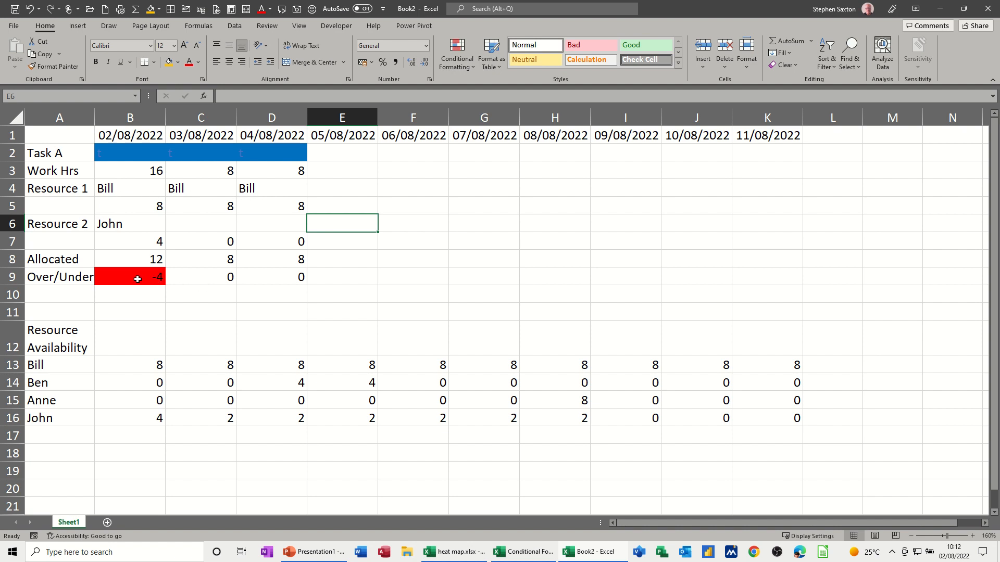
- Paint the Over/Under colour formatting across the Allocated dates and delete test value 2 from E5
{"action": "left_click", "coordinate": [57, 66]}
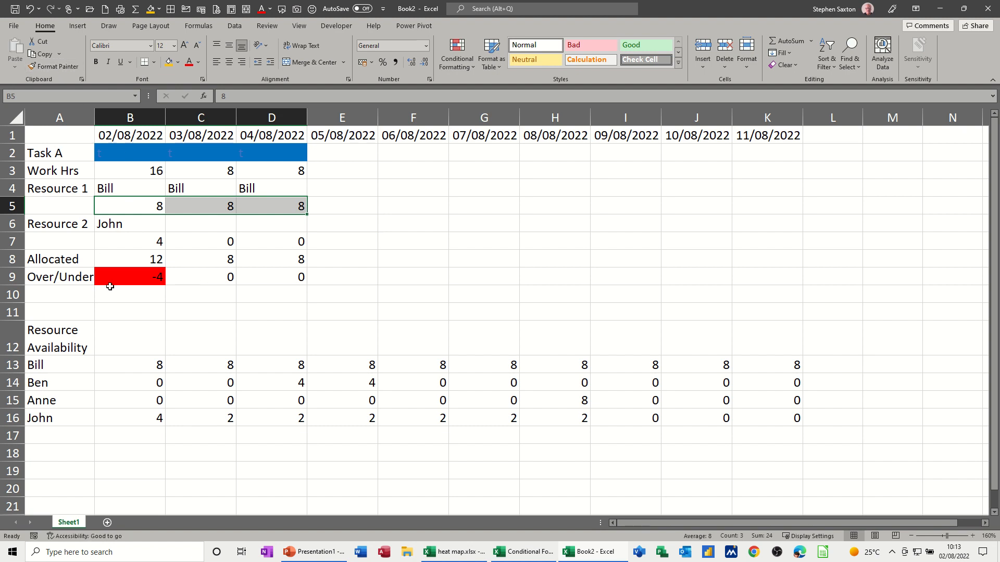
{"action": "left_click", "coordinate": [130, 277]}
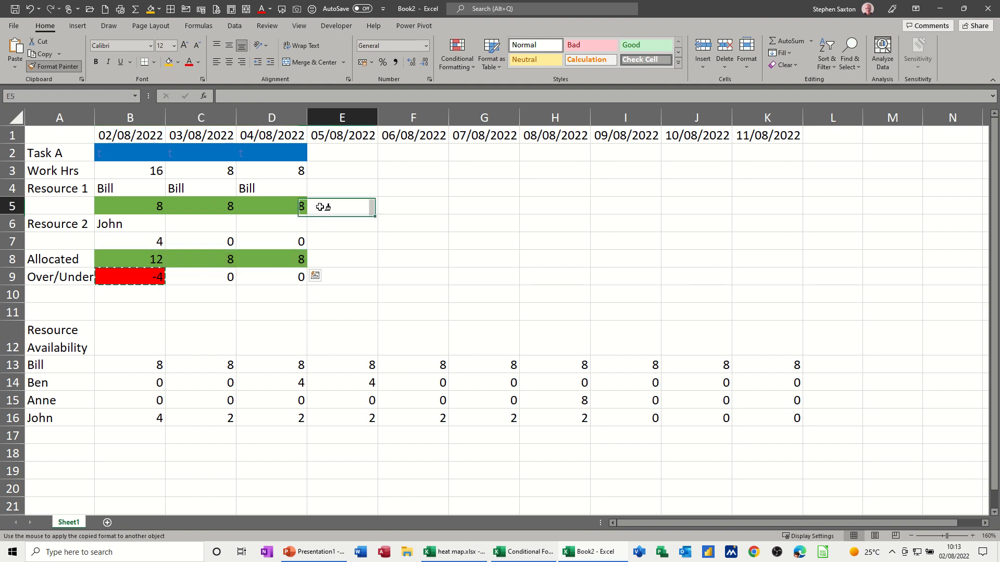
{"action": "left_click_drag", "start_coordinate": [341, 206], "coordinate": [768, 206]}
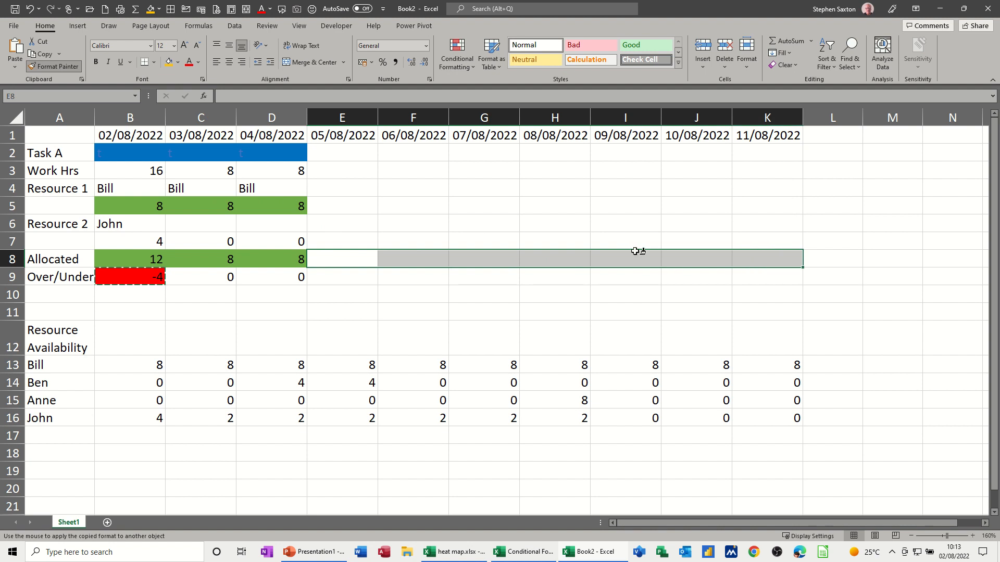
{"action": "mouse_move", "coordinate": [296, 238]}
{"action": "type", "text": "2"}
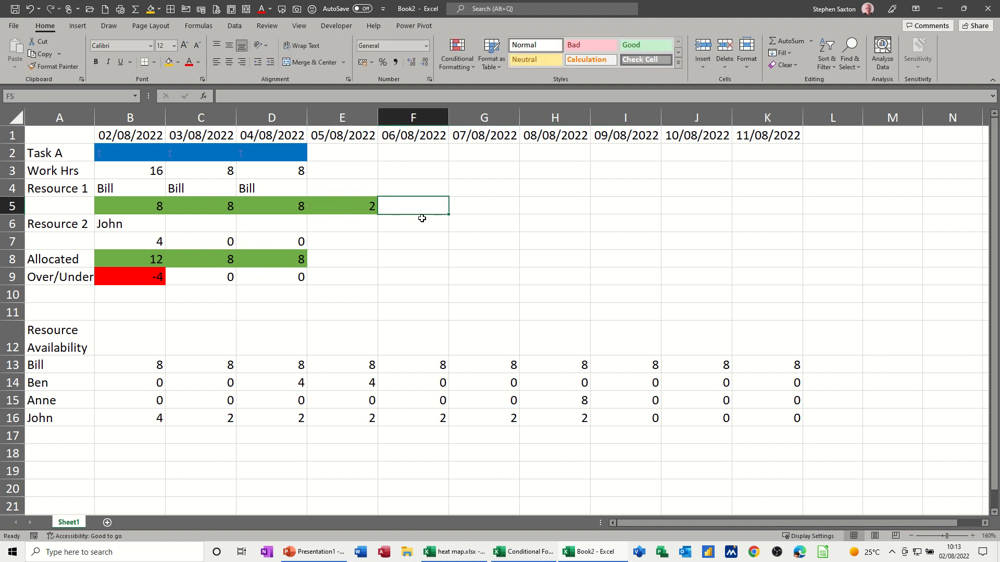
{"action": "left_click", "coordinate": [341, 205]}
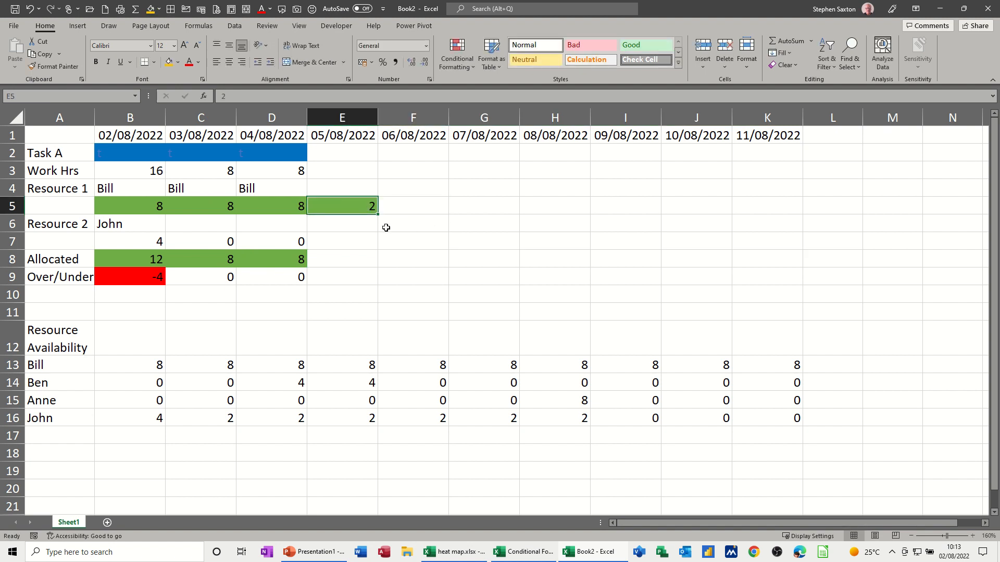
{"action": "key", "text": "Delete"}
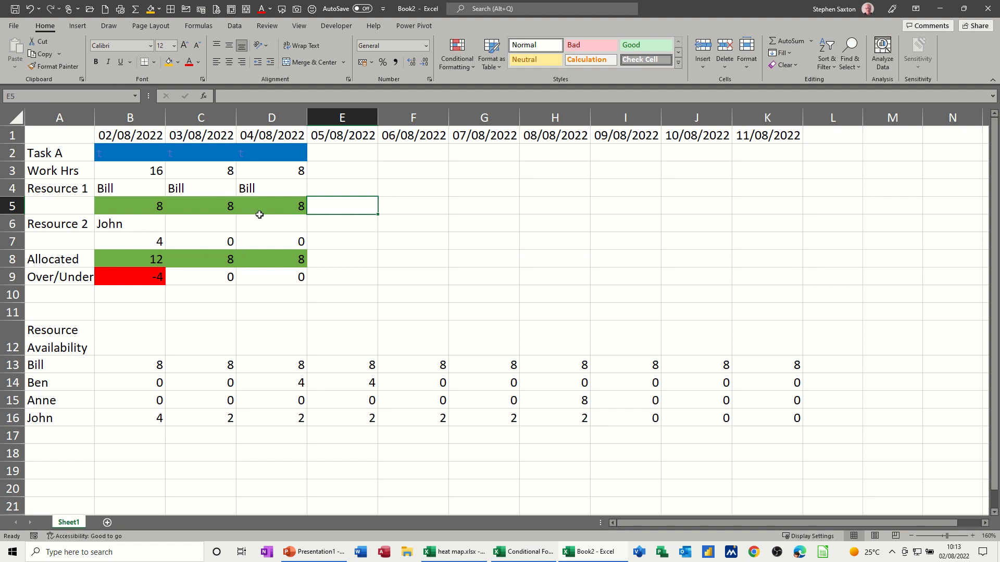
{"action": "mouse_move", "coordinate": [231, 282]}
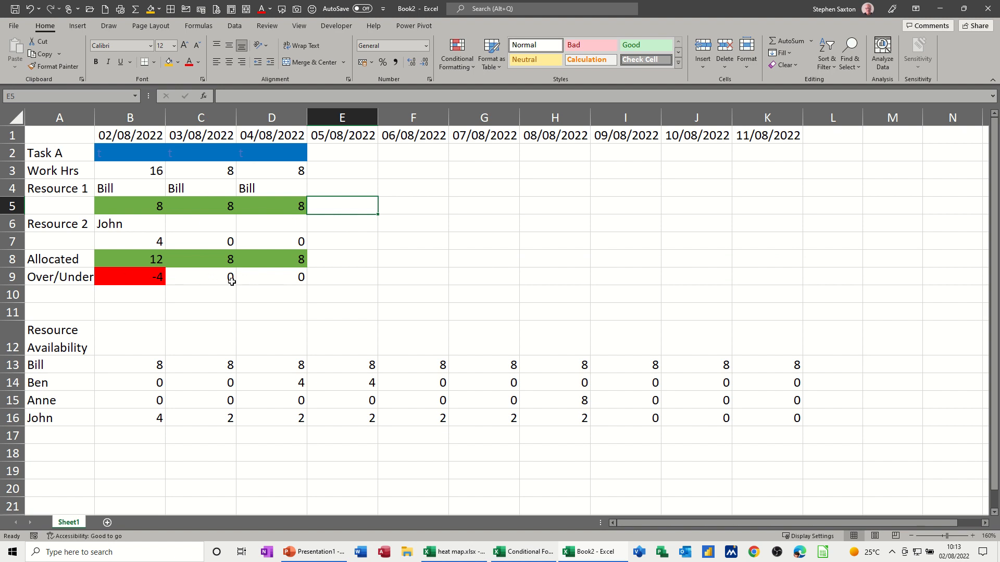
{"action": "mouse_move", "coordinate": [227, 277]}
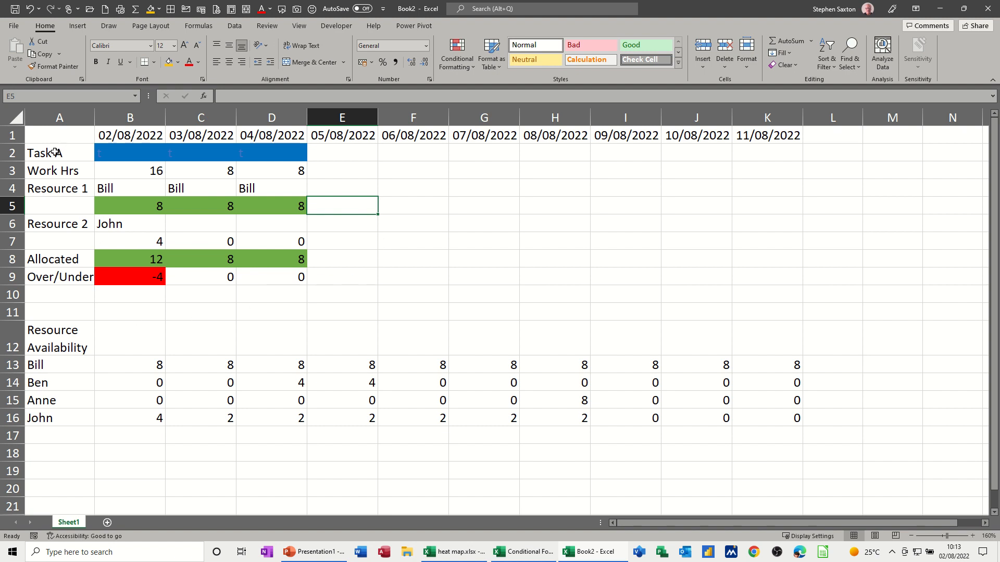
- Add a 'Task B' label in A10, below the Task A block
{"action": "left_click", "coordinate": [59, 152]}
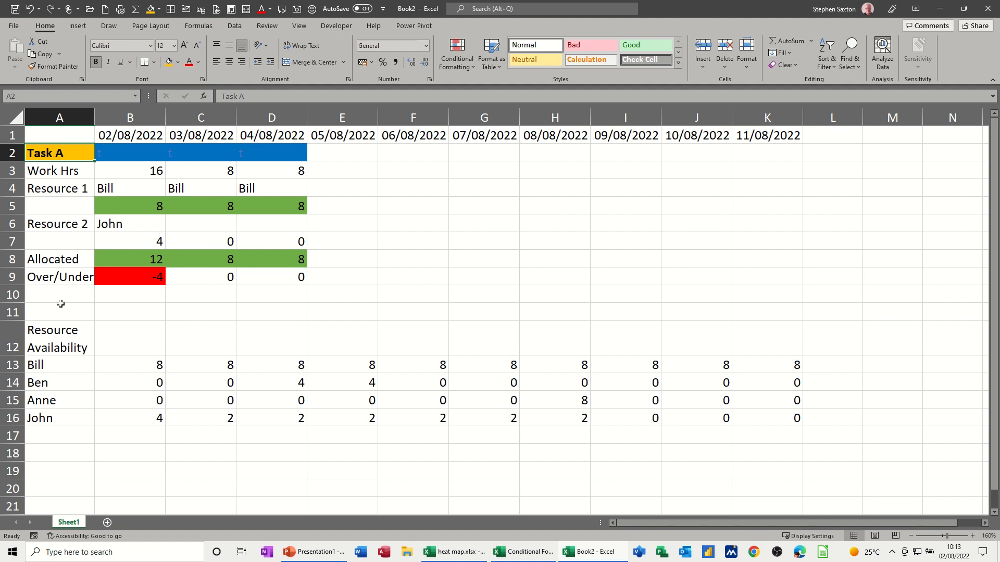
{"action": "left_click", "coordinate": [60, 294]}
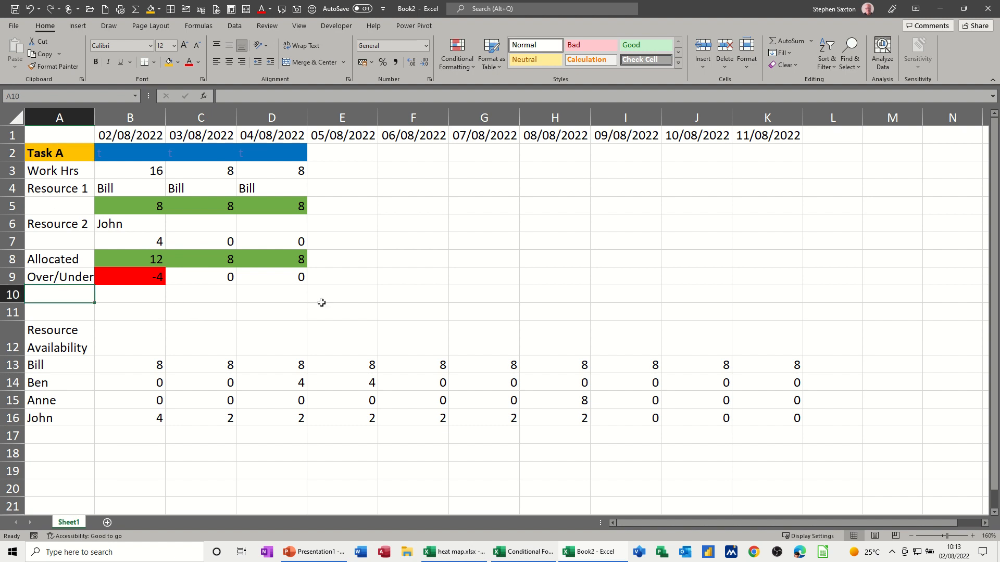
{"action": "type", "text": "Task A"}
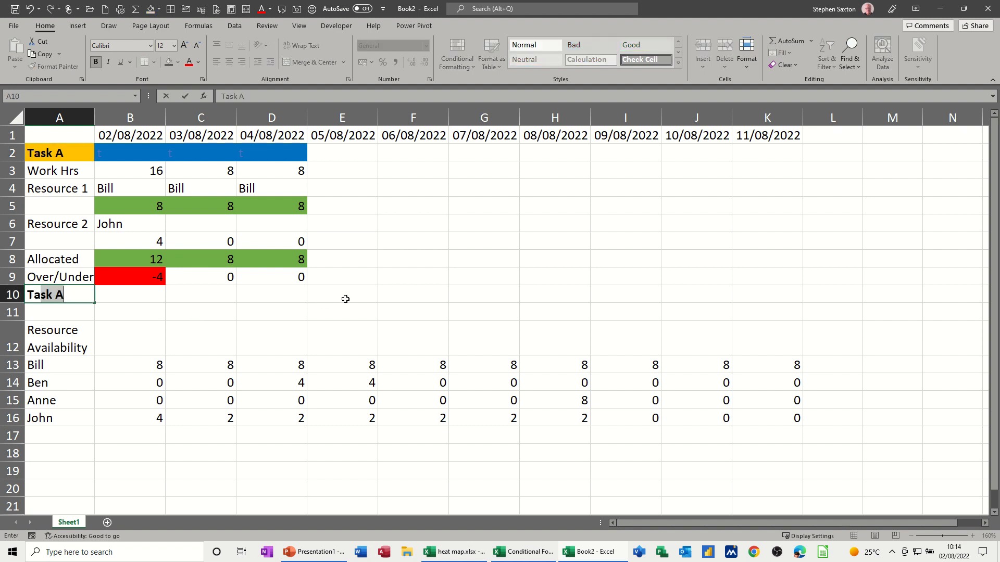
{"action": "type", "text": "Task B"}
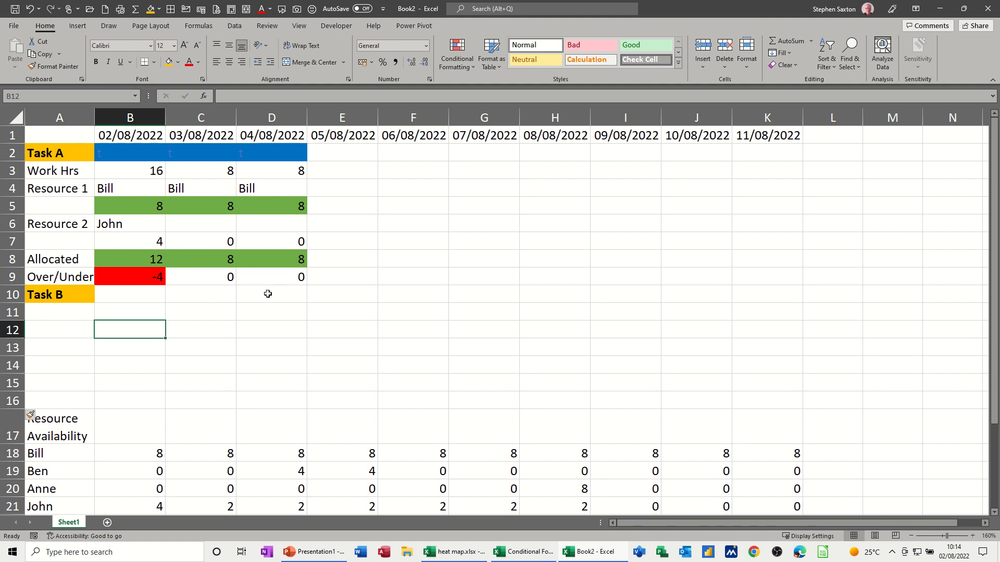
- Mark Task B with 't' from 04/08 and paint Task A's blue bar formatting onto it
{"action": "left_click", "coordinate": [270, 294]}
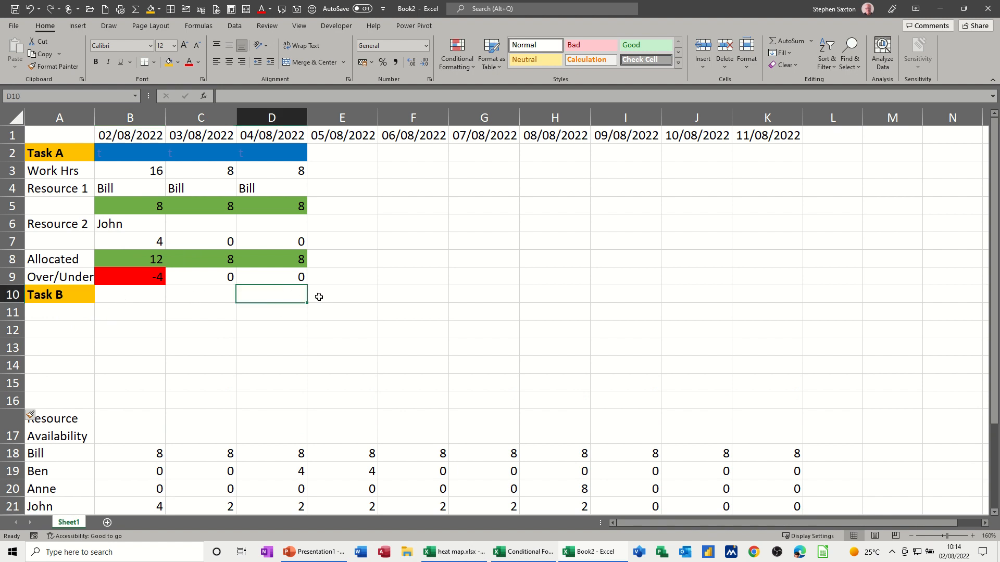
{"action": "type", "text": "t"}
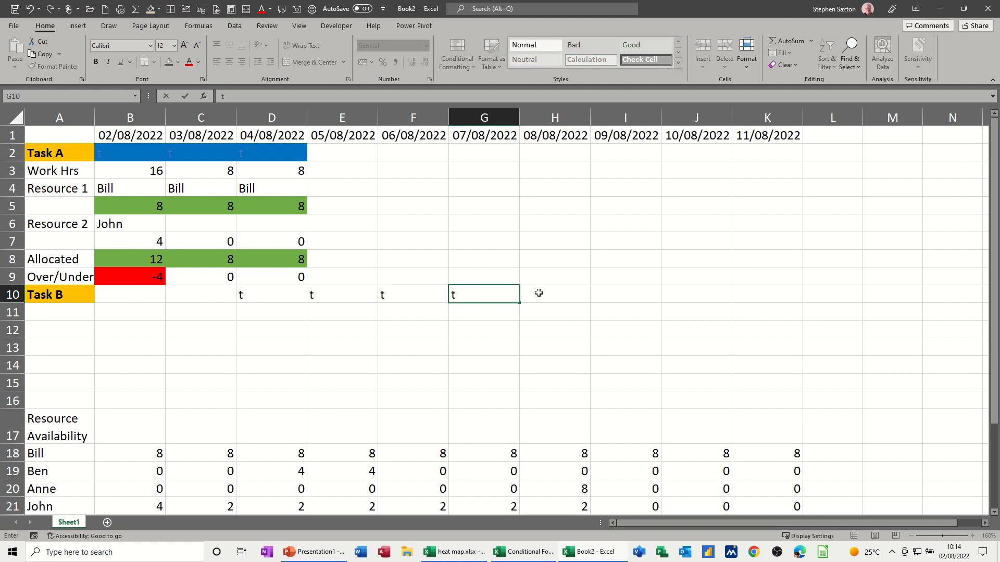
{"action": "mouse_move", "coordinate": [219, 296]}
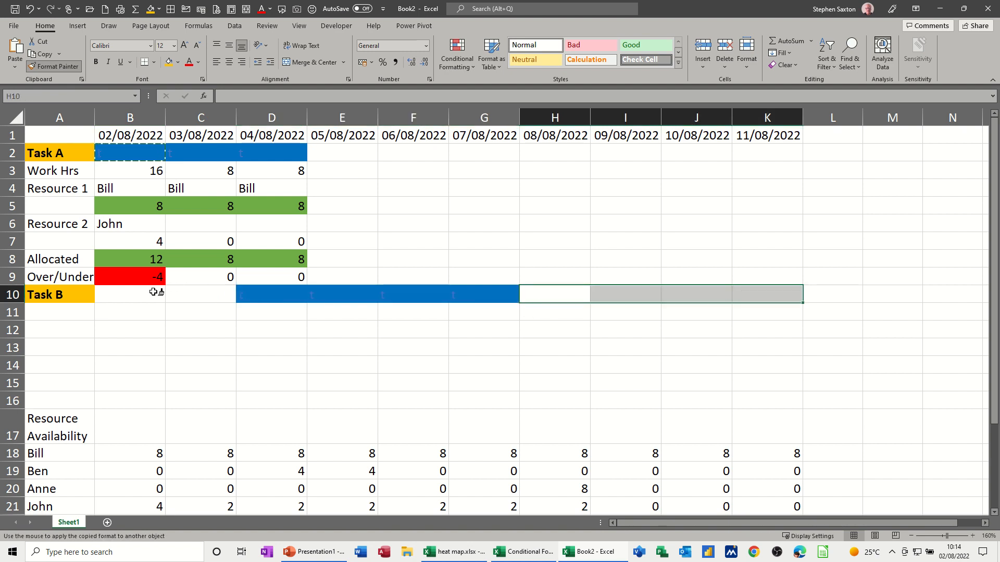
{"action": "left_click", "coordinate": [130, 294]}
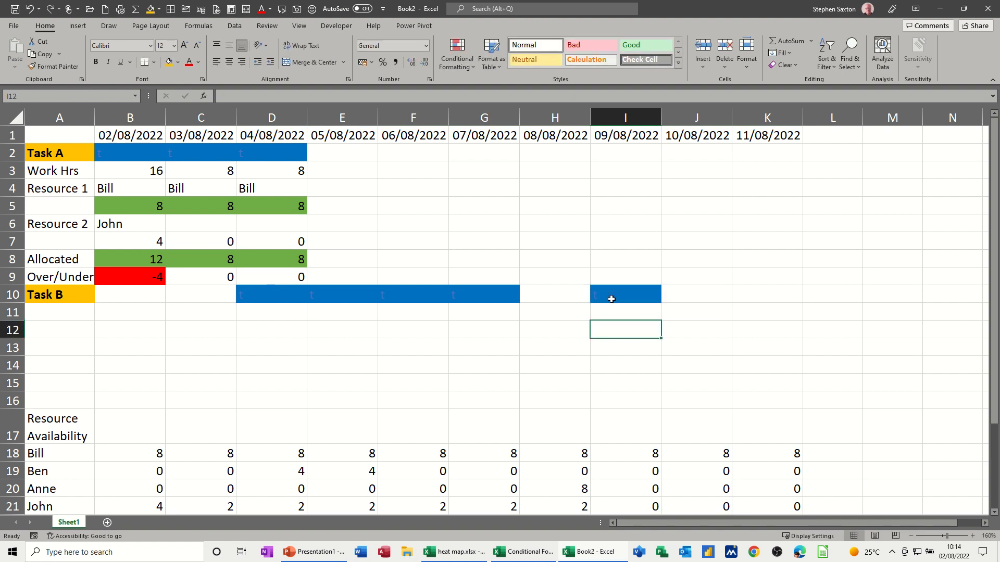
{"action": "left_click", "coordinate": [625, 294]}
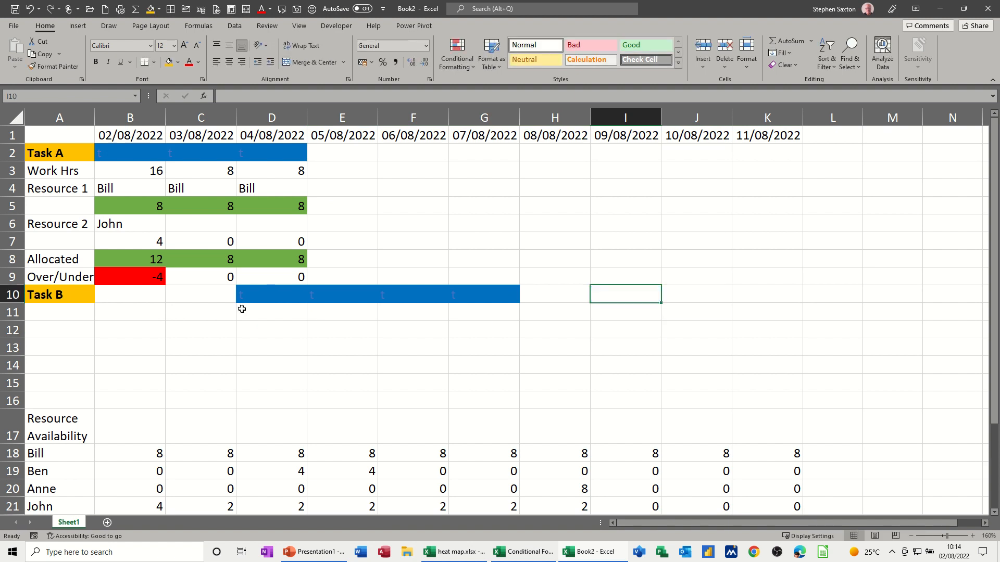
{"action": "mouse_move", "coordinate": [263, 298]}
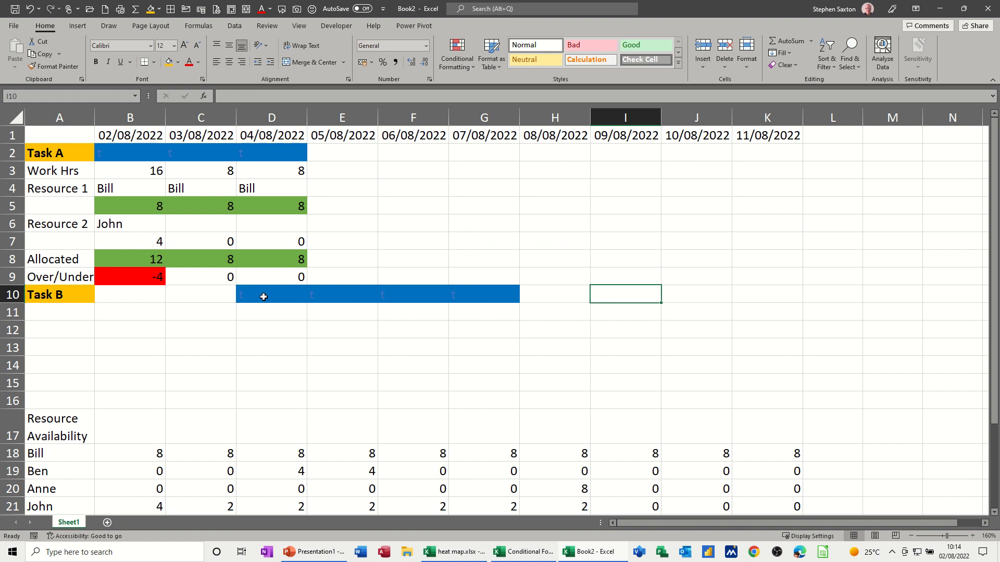
{"action": "mouse_move", "coordinate": [271, 312]}
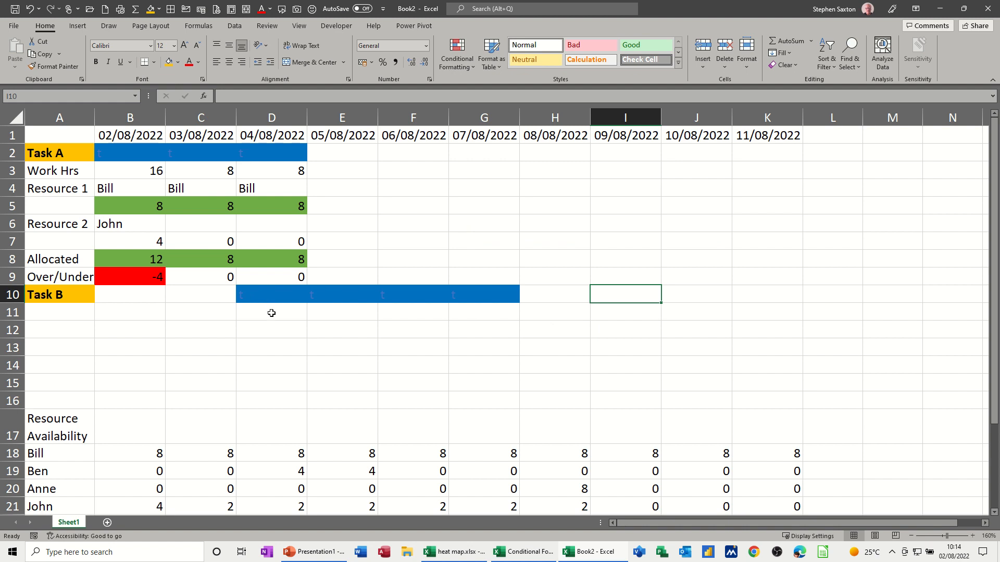
{"action": "mouse_move", "coordinate": [268, 317]}
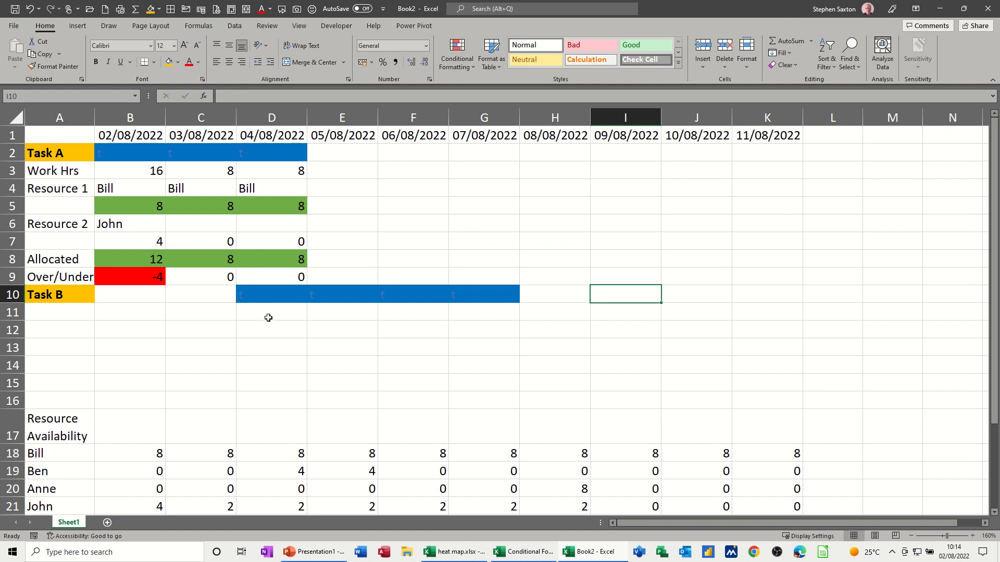
- Enter Task B hours 8, 8, 8 and 16 from 04/08, then pick up B8's green formatting
{"action": "left_click", "coordinate": [272, 312]}
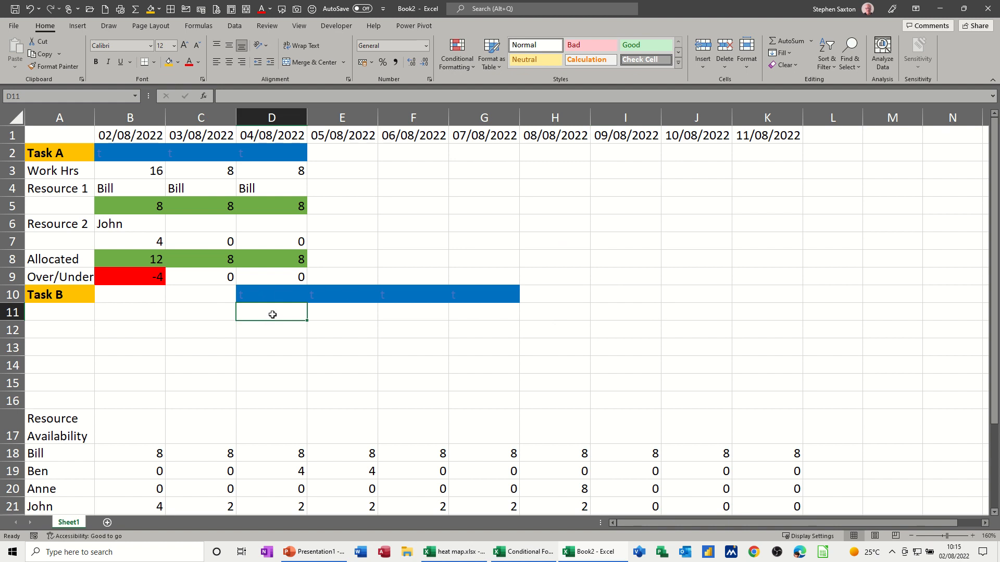
{"action": "type", "text": "8"}
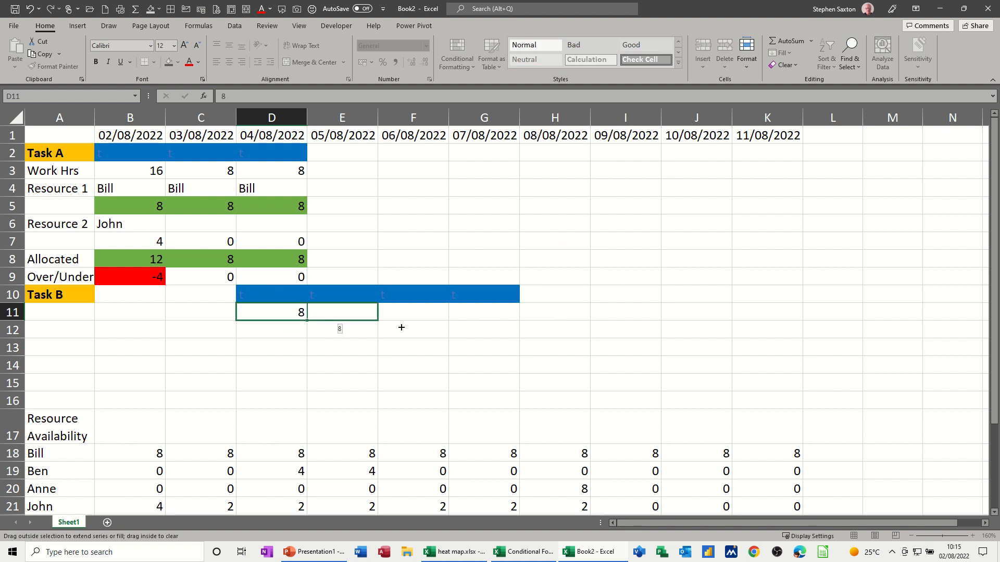
{"action": "left_click_drag", "start_coordinate": [301, 312], "coordinate": [483, 312]}
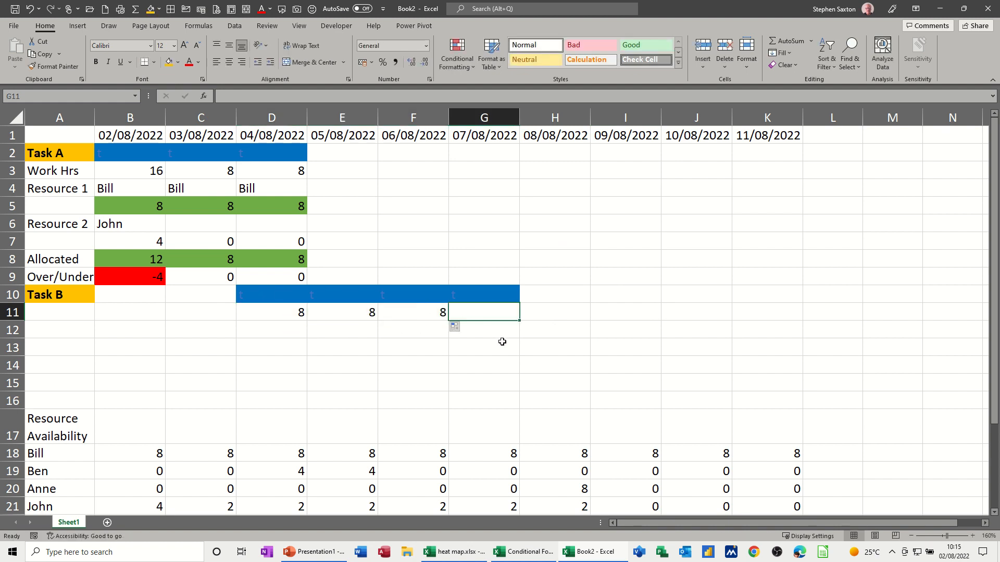
{"action": "type", "text": "16"}
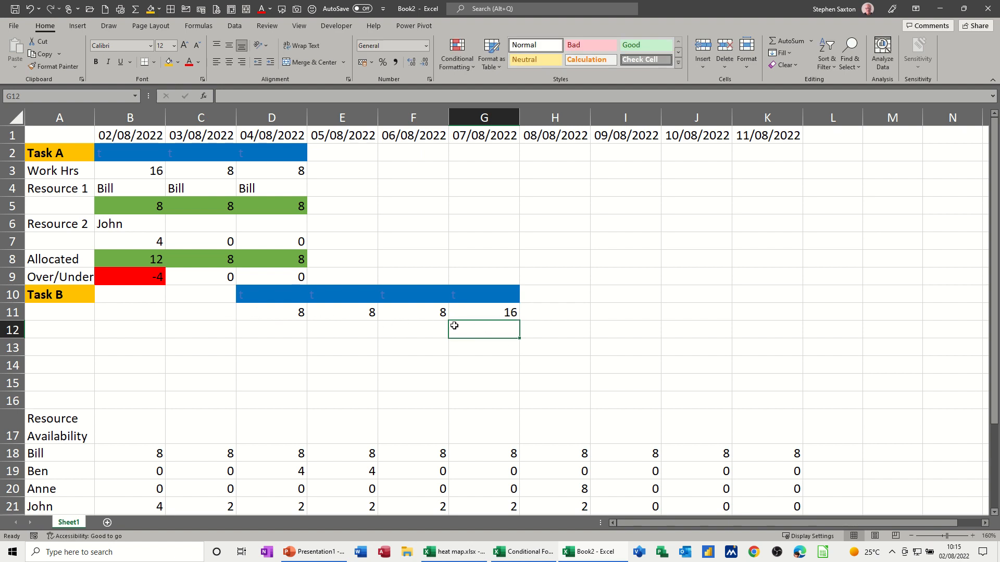
{"action": "left_click", "coordinate": [130, 258]}
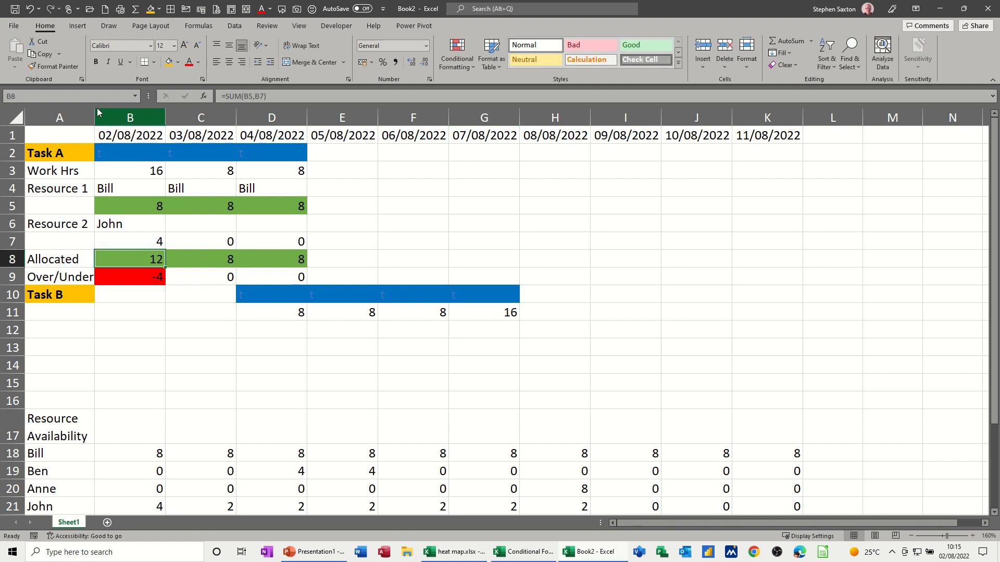
{"action": "left_click", "coordinate": [51, 66]}
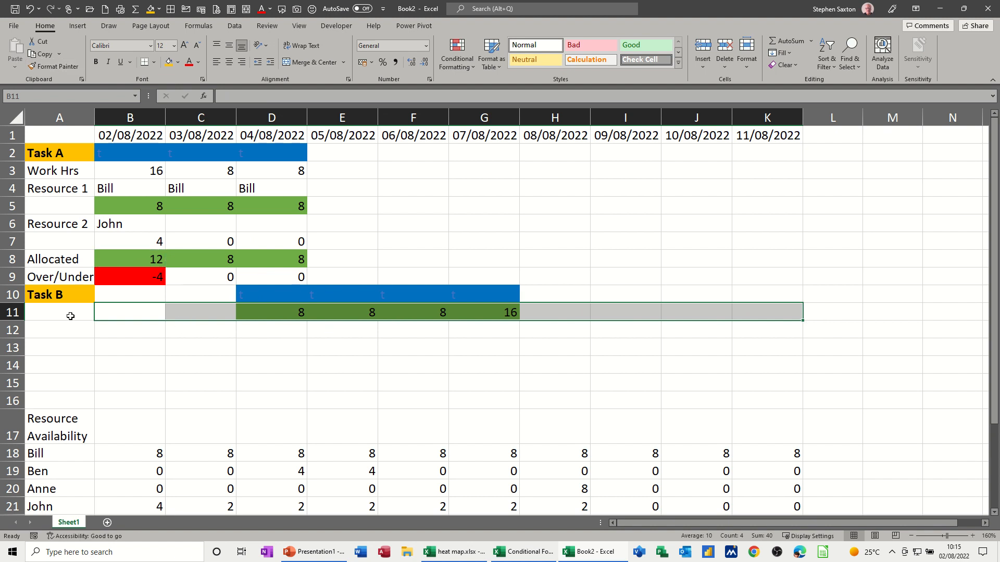
- Label Task B's rows 'Work Hrs' and 'Resource 1'
{"action": "type", "text": "Work Hrs"}
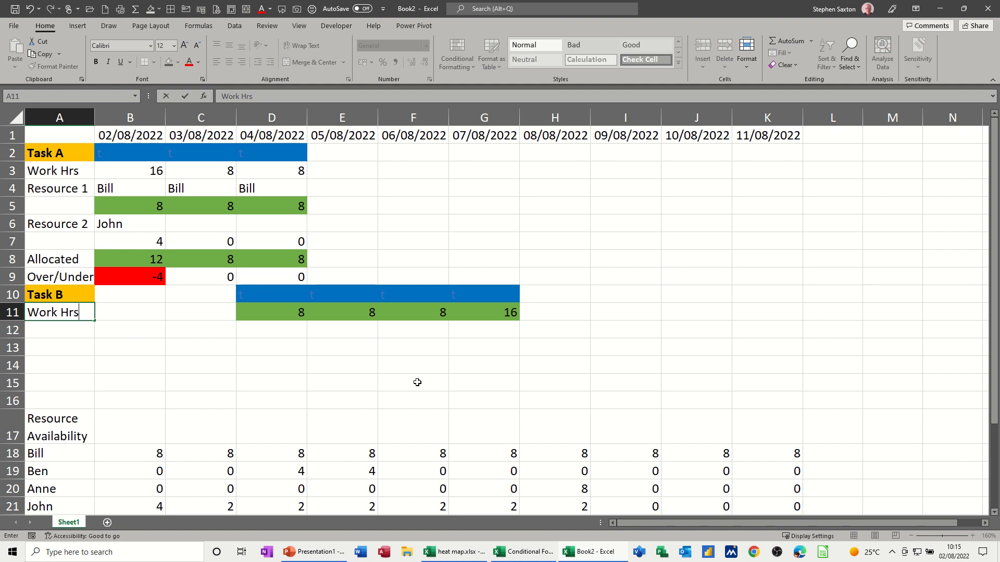
{"action": "mouse_move", "coordinate": [67, 332]}
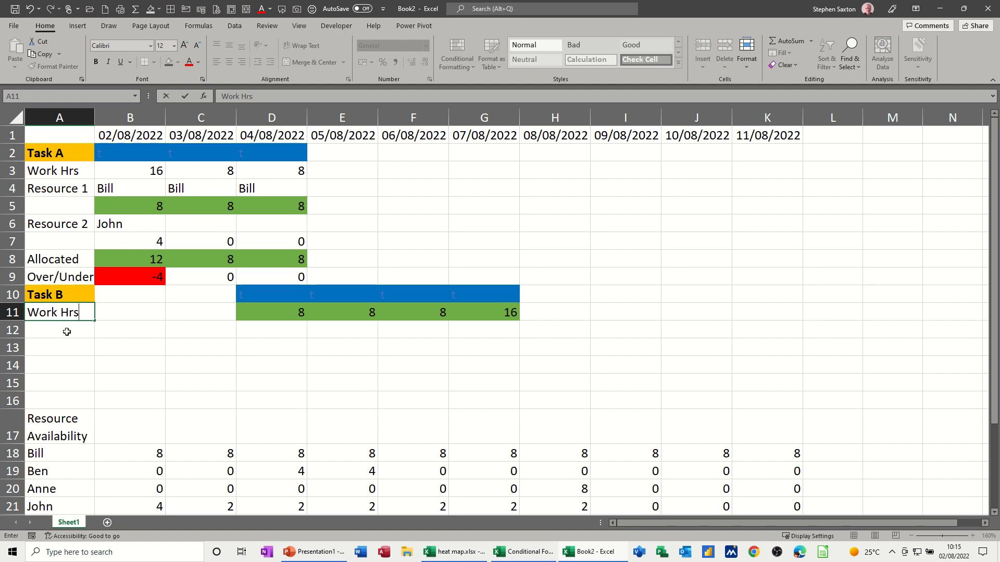
{"action": "type", "text": "Res"}
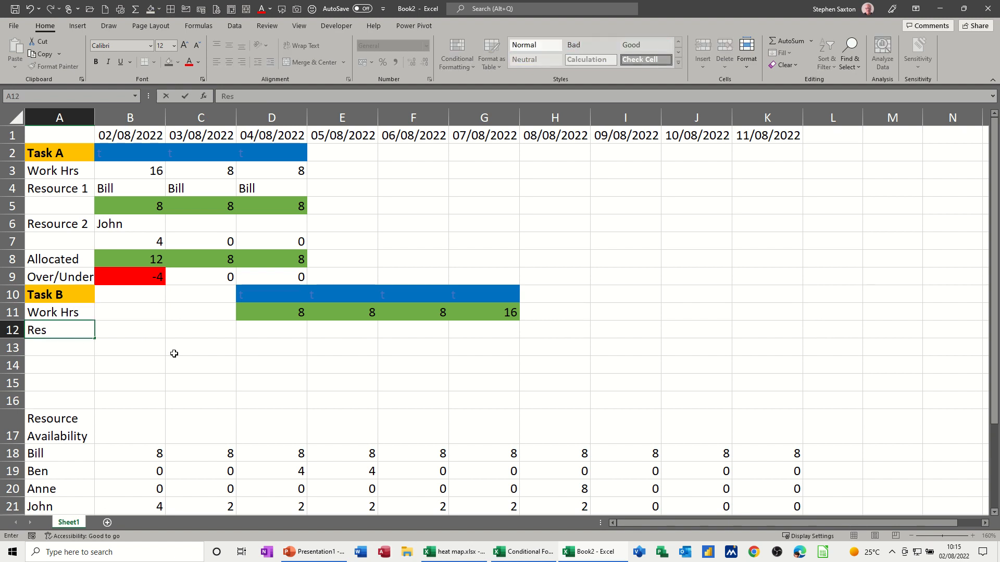
{"action": "type", "text": "ou"}
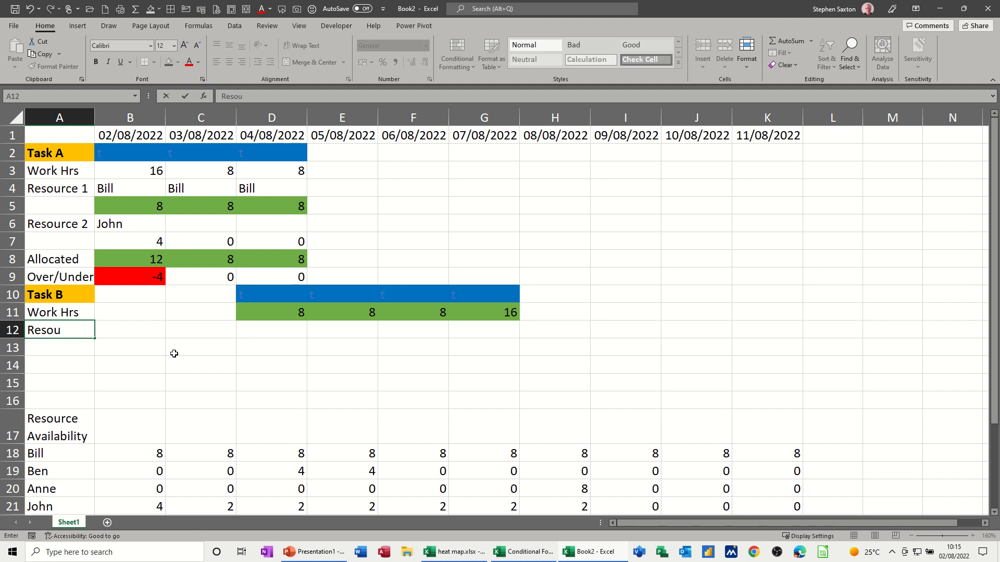
{"action": "type", "text": "Resource 1"}
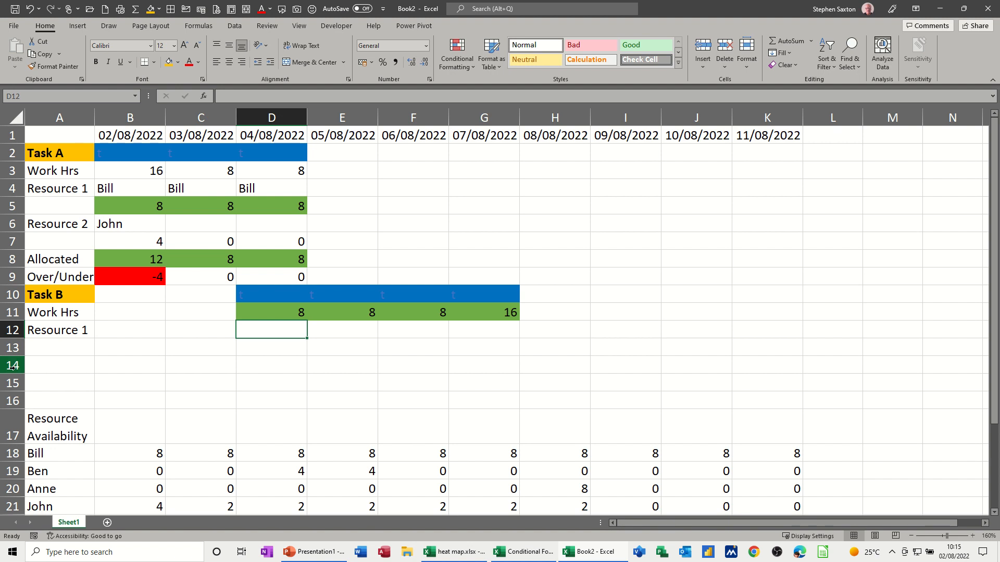
{"action": "mouse_move", "coordinate": [301, 377]}
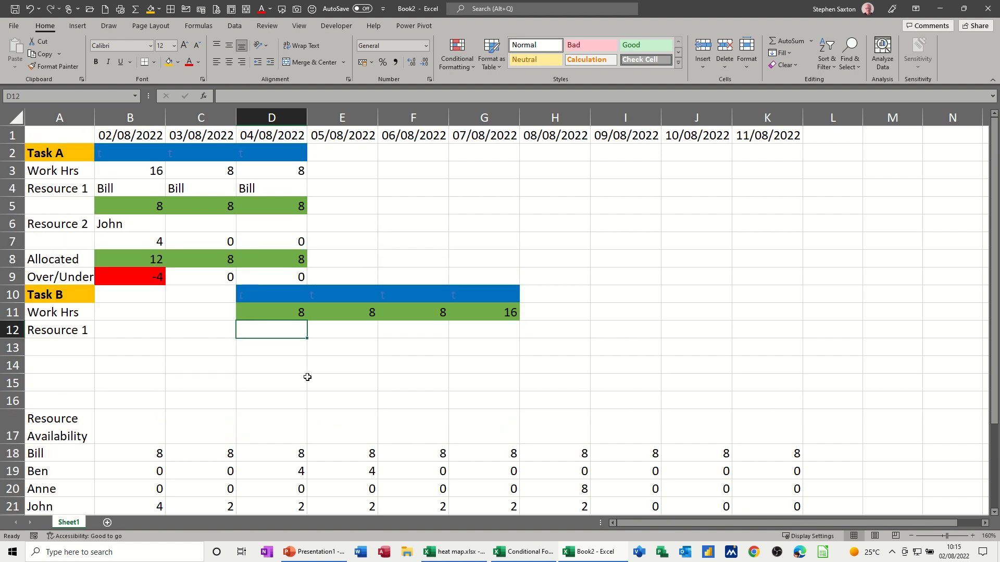
{"action": "mouse_move", "coordinate": [293, 396]}
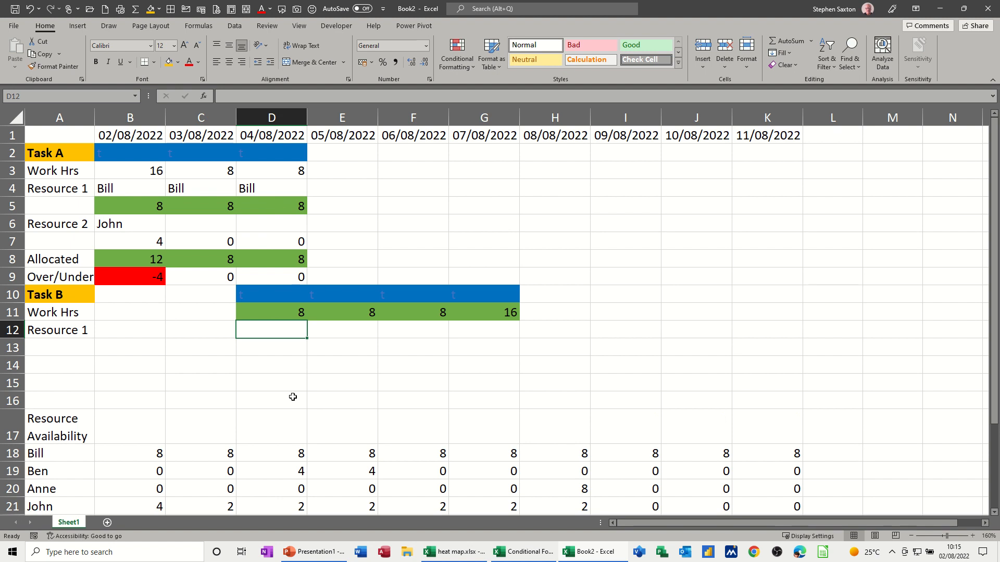
{"action": "mouse_move", "coordinate": [288, 194]}
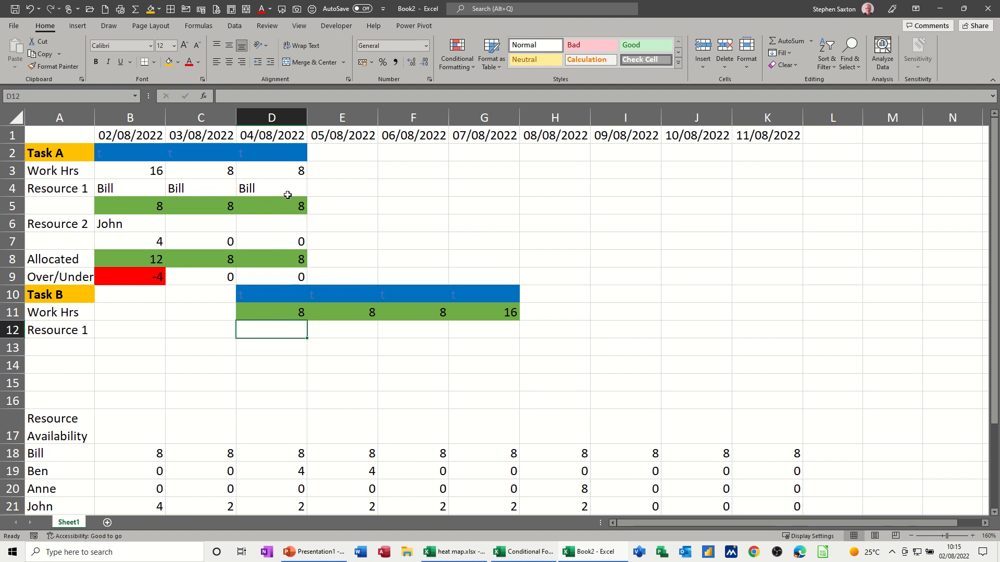
{"action": "mouse_move", "coordinate": [287, 390]}
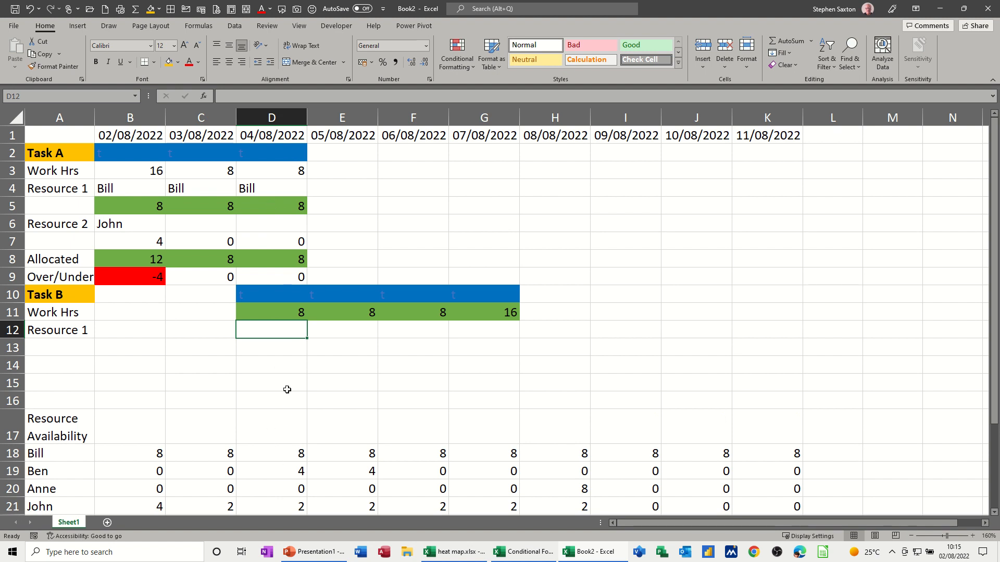
- List Ben with 4 hours and John with 2 hours under 04/08/2022
{"action": "type", "text": "Bill"}
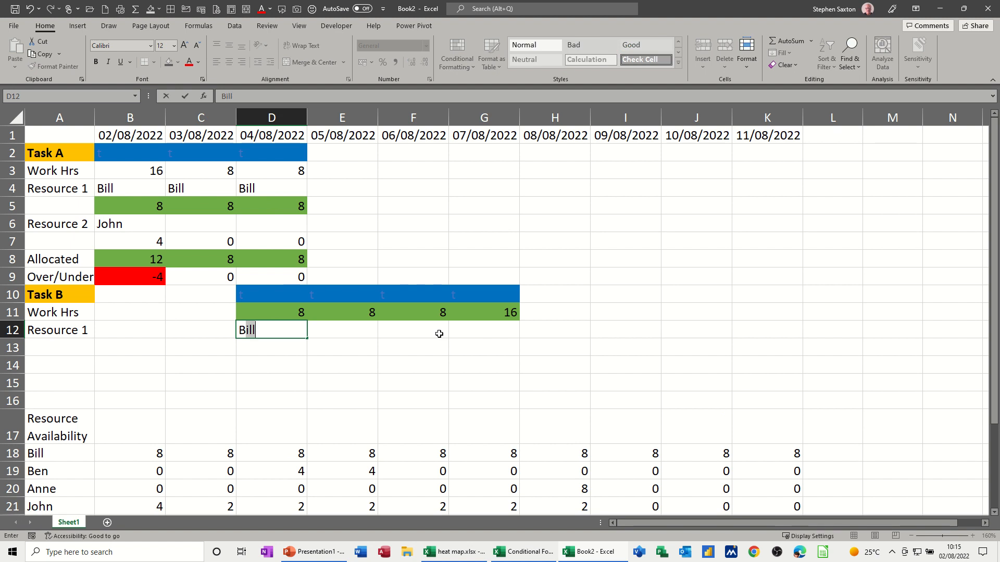
{"action": "type", "text": "Ben"}
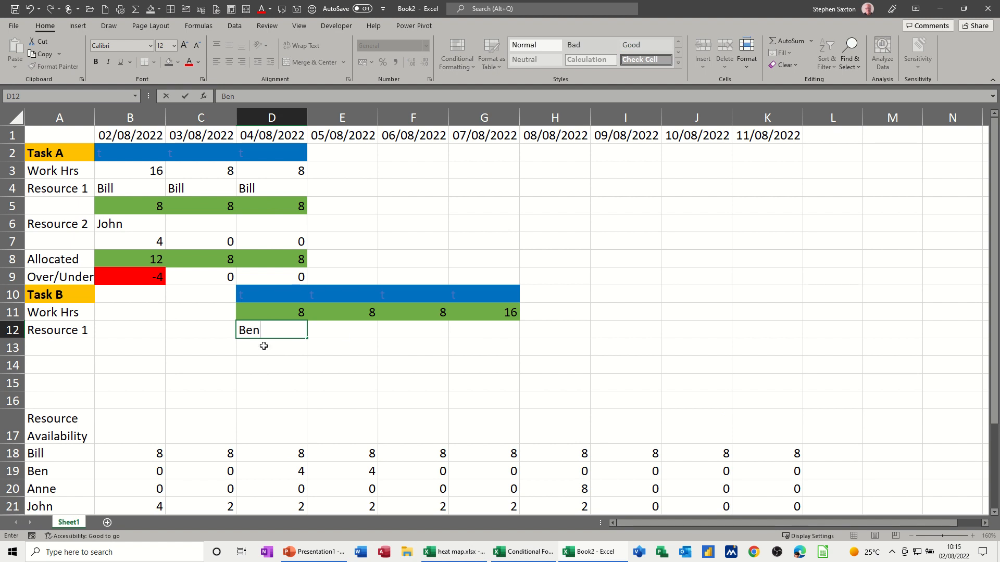
{"action": "type", "text": "4"}
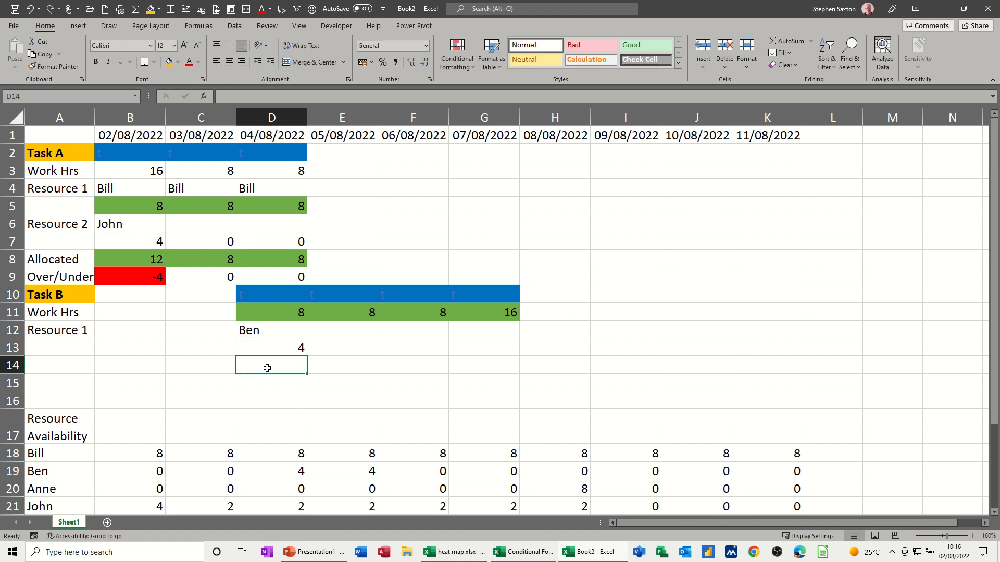
{"action": "mouse_move", "coordinate": [413, 372]}
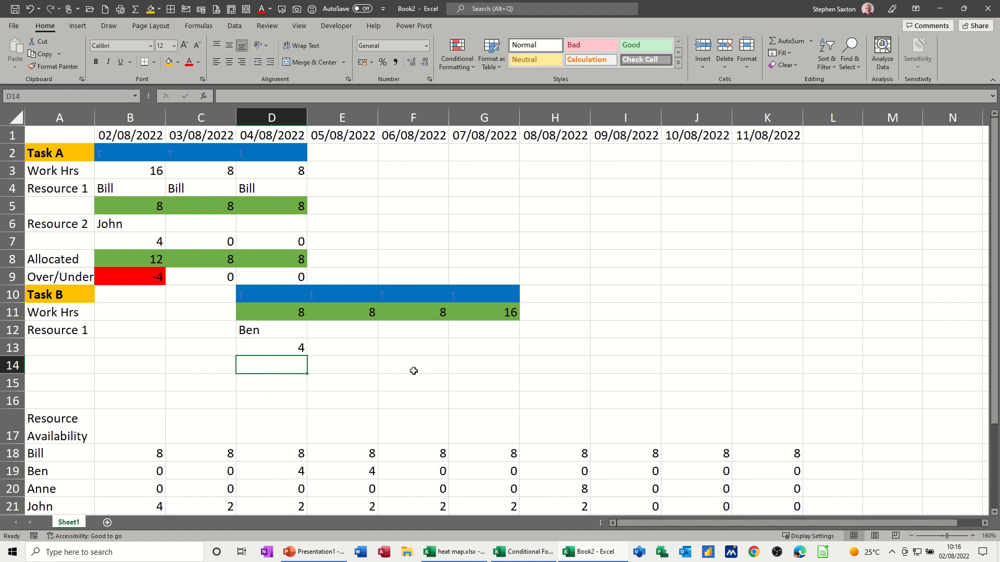
{"action": "type", "text": "John"}
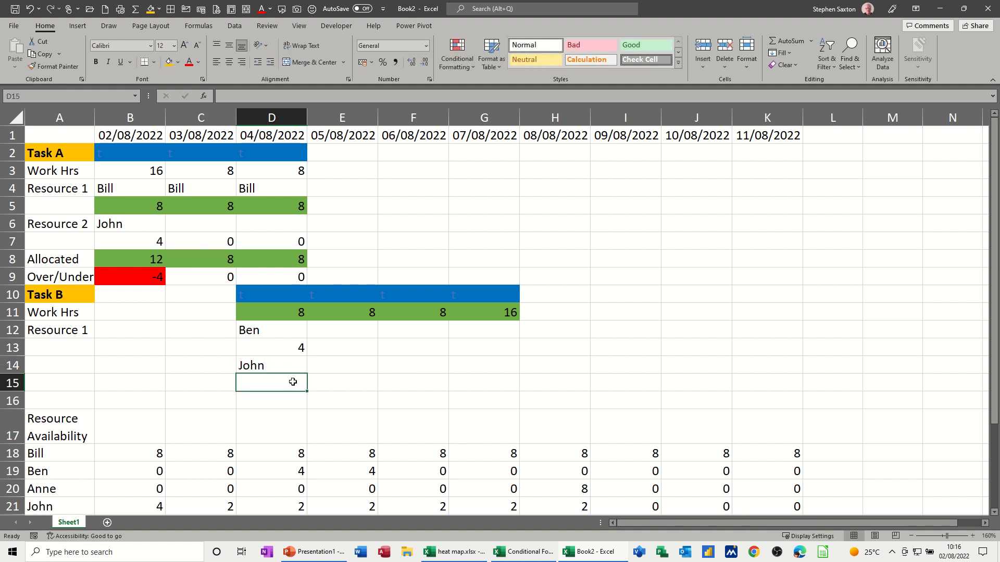
{"action": "type", "text": "2"}
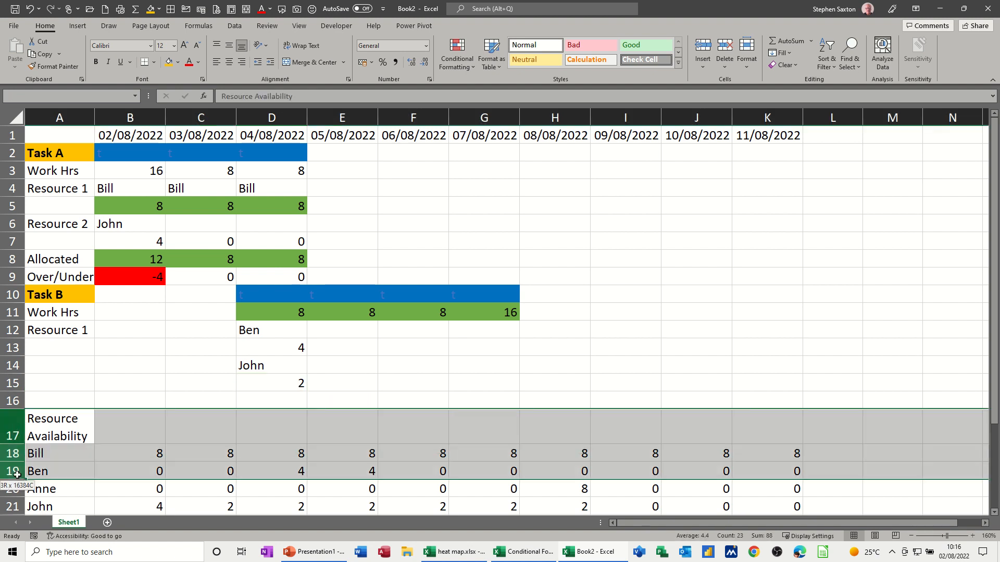
{"action": "right_click", "coordinate": [56, 427]}
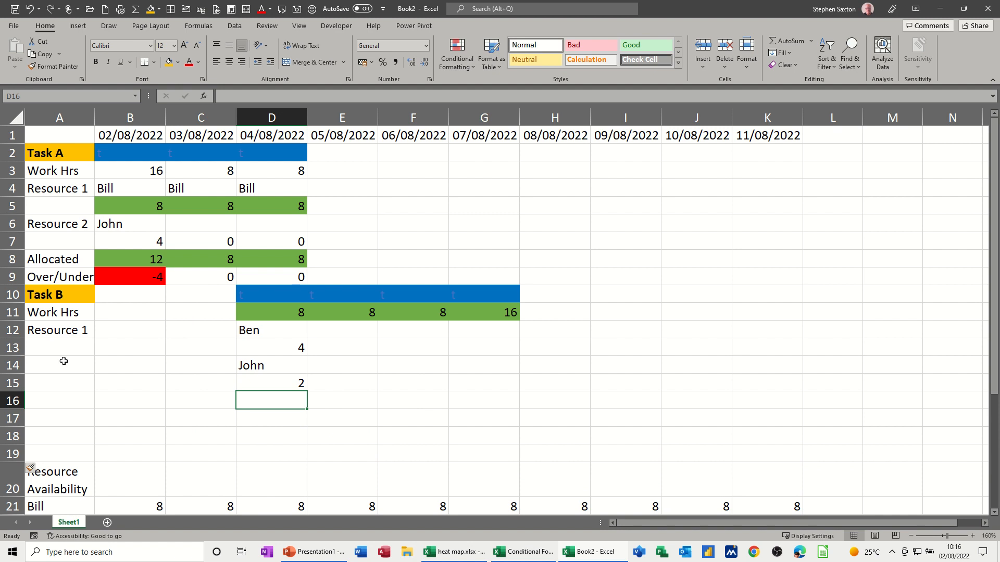
- Label cell A14 'Resource 2' for Task B's second resource, then select the Allocated and Over/Under labels
{"action": "left_click", "coordinate": [59, 365]}
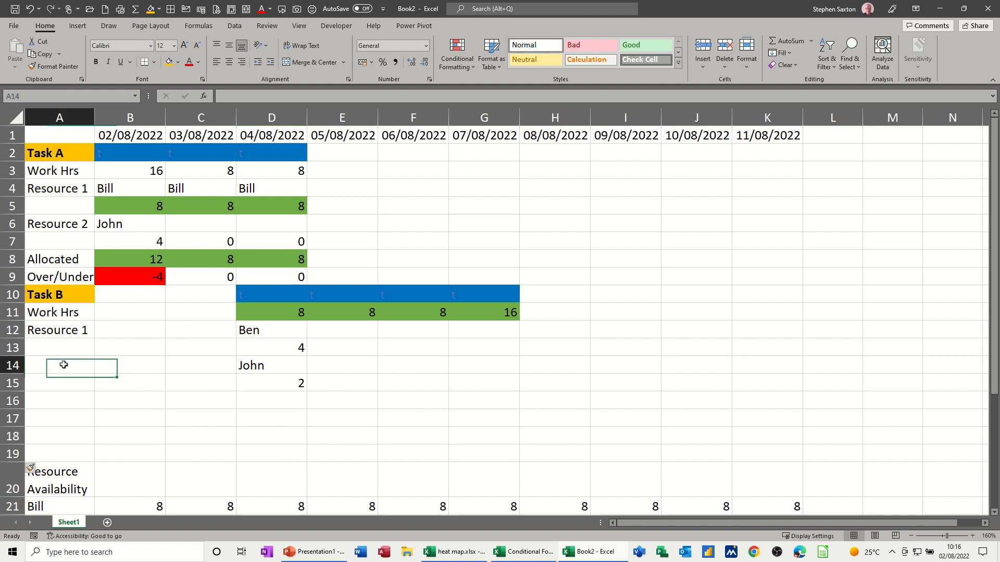
{"action": "type", "text": "Reso"}
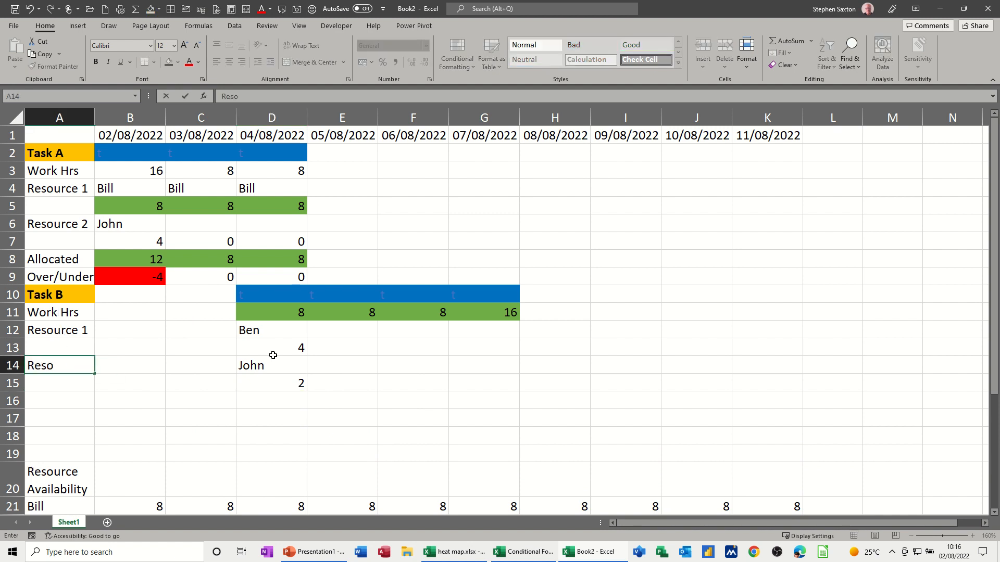
{"action": "type", "text": "Resource 2"}
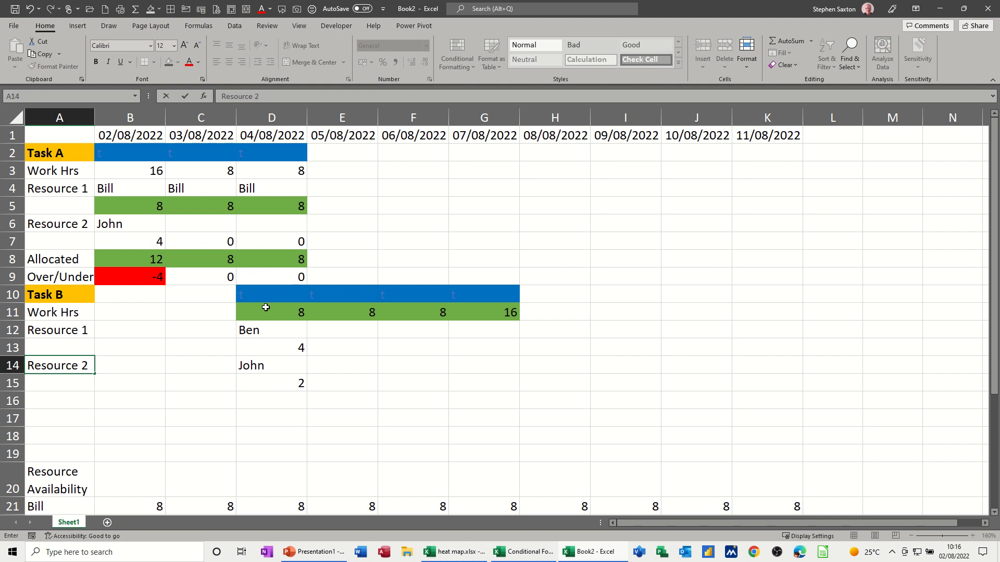
{"action": "left_click", "coordinate": [59, 383]}
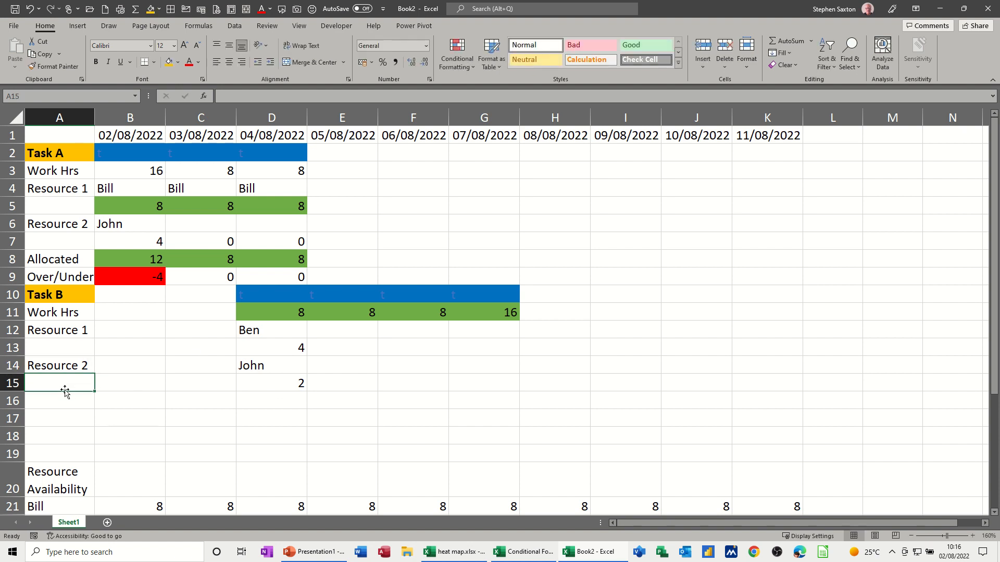
{"action": "left_click", "coordinate": [59, 259]}
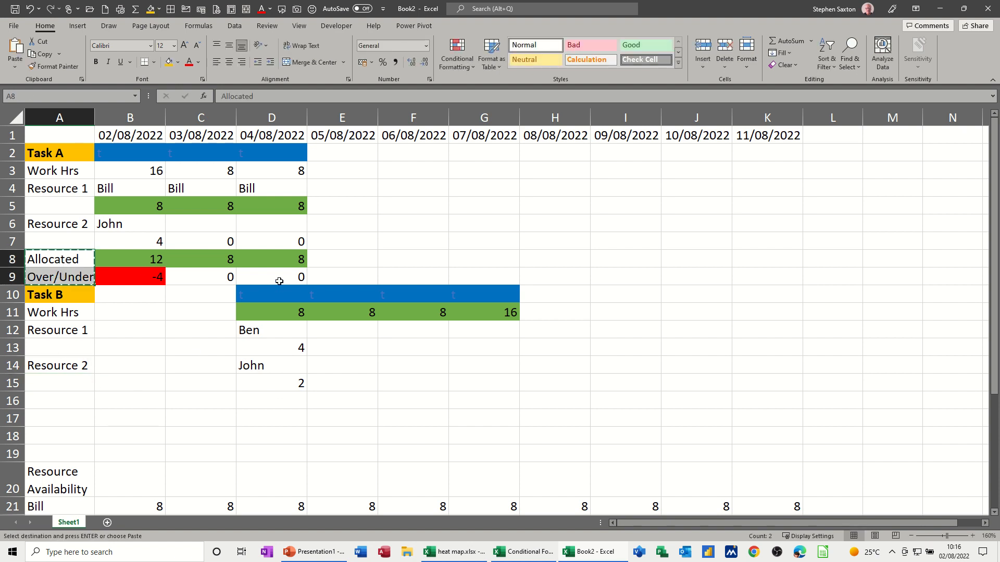
- Paste Allocated and Over/Under labels into A16:A17 and fill Task B totals across D16:G17
{"action": "left_click", "coordinate": [59, 400]}
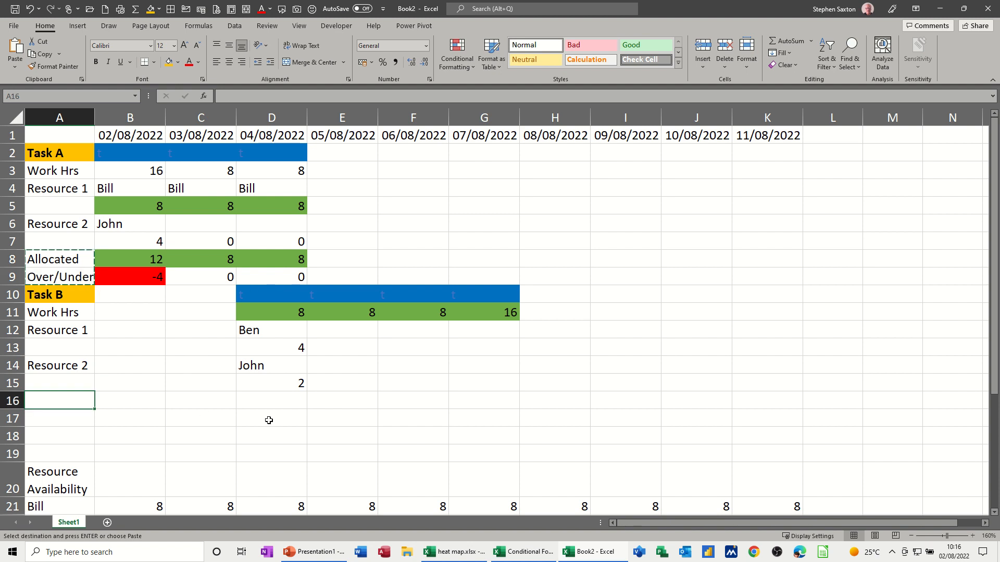
{"action": "key", "text": "ctrl+v"}
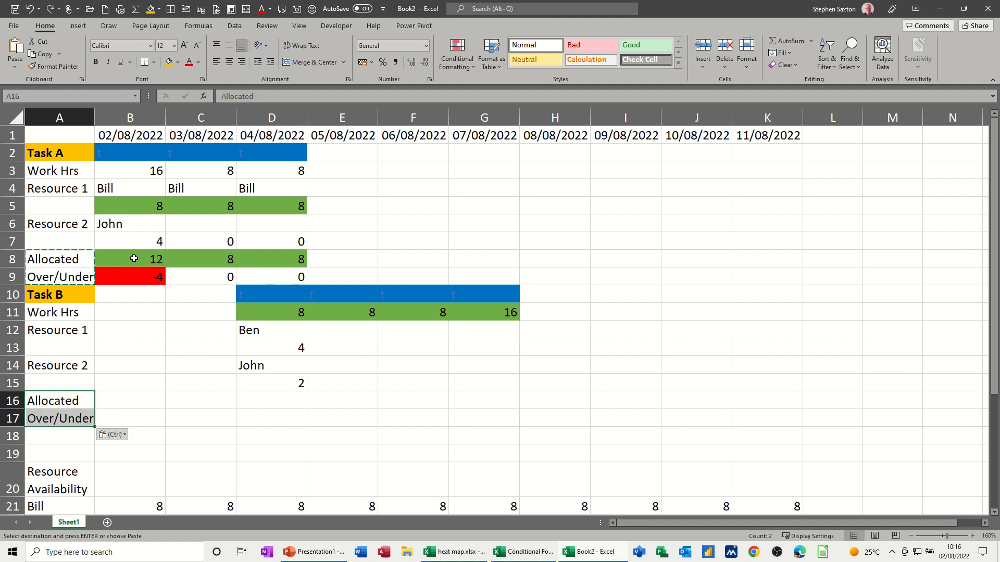
{"action": "left_click", "coordinate": [130, 258]}
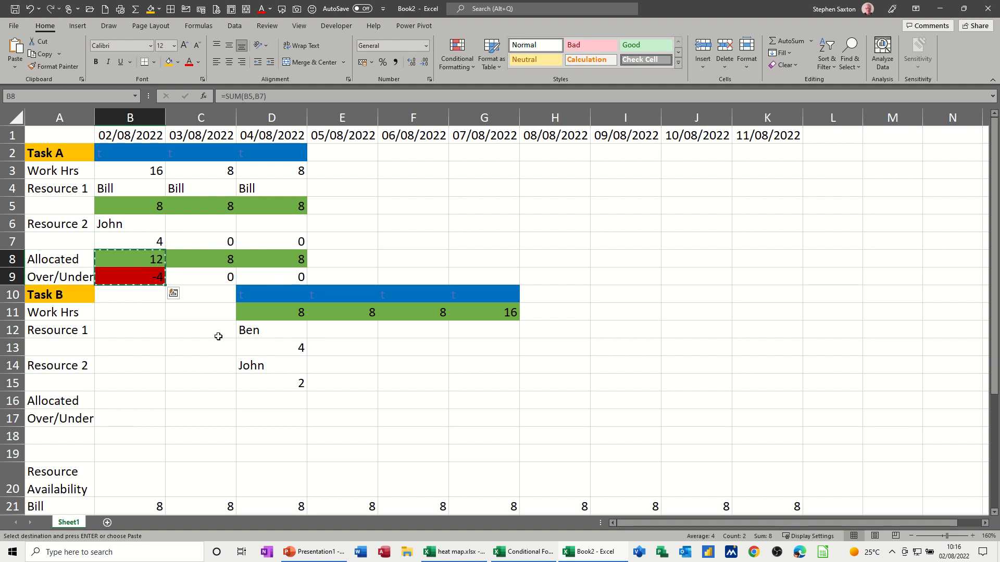
{"action": "left_click", "coordinate": [271, 400]}
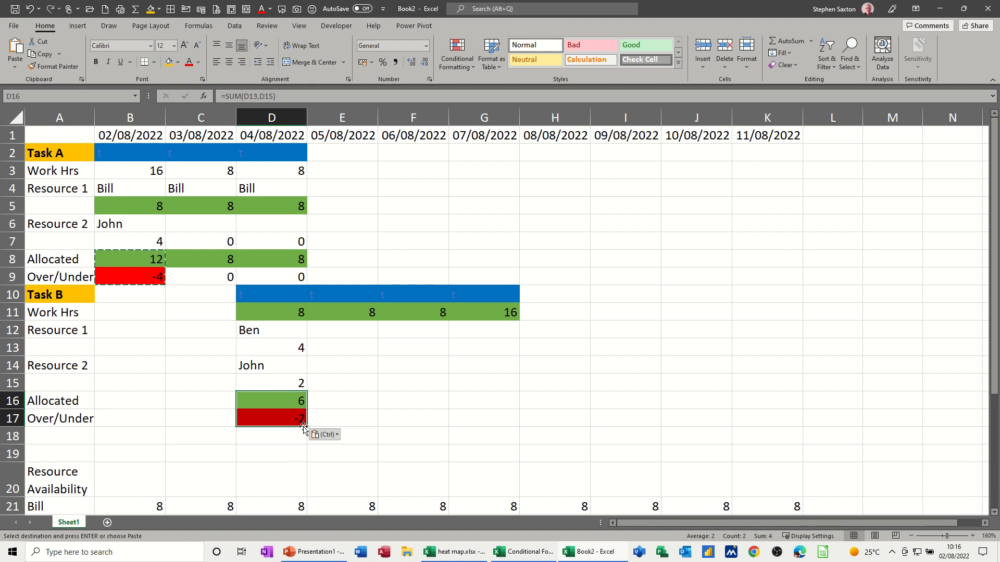
{"action": "left_click_drag", "start_coordinate": [303, 427], "coordinate": [499, 427]}
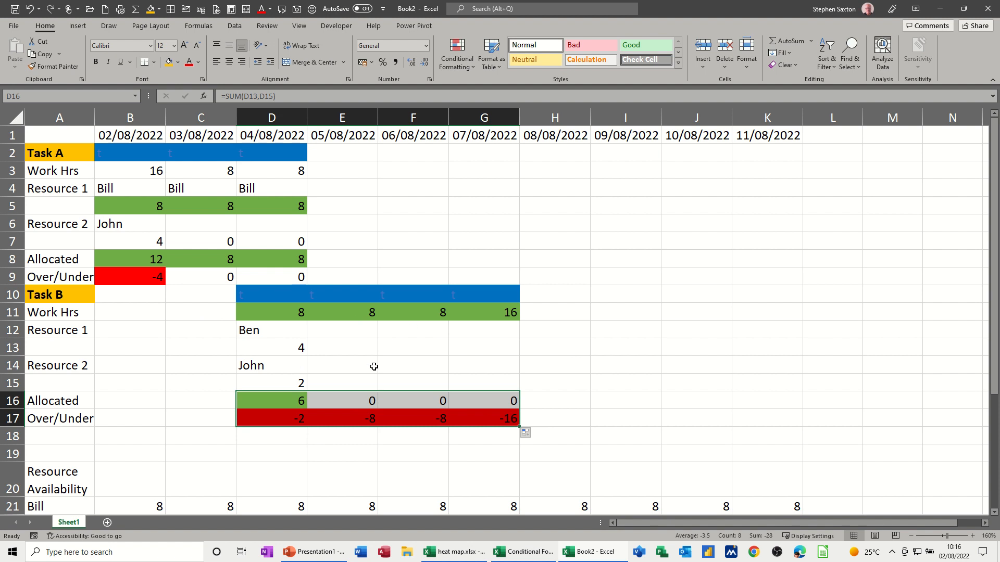
{"action": "scroll", "scroll_direction": "down", "scroll_amount": 3}
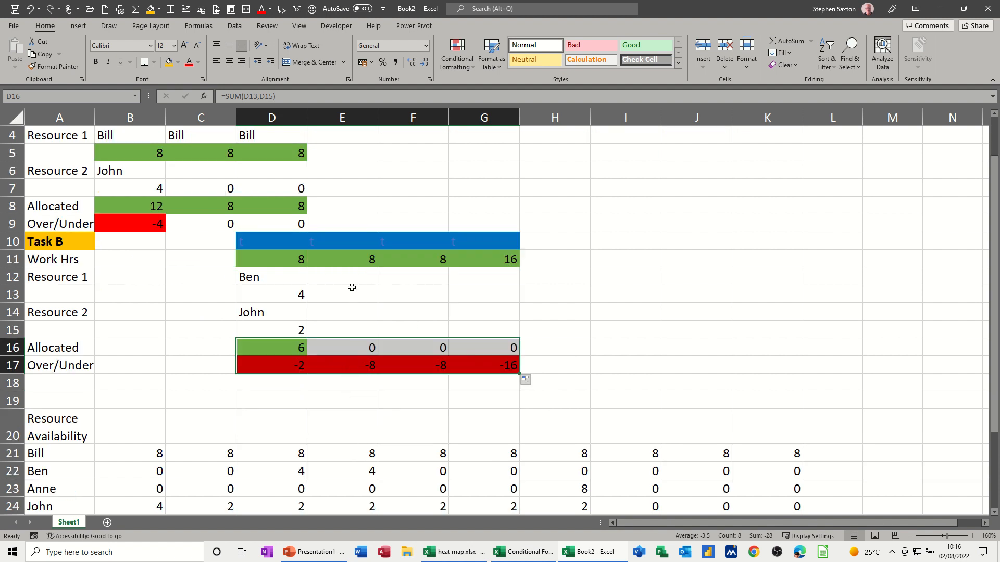
{"action": "mouse_move", "coordinate": [269, 170]}
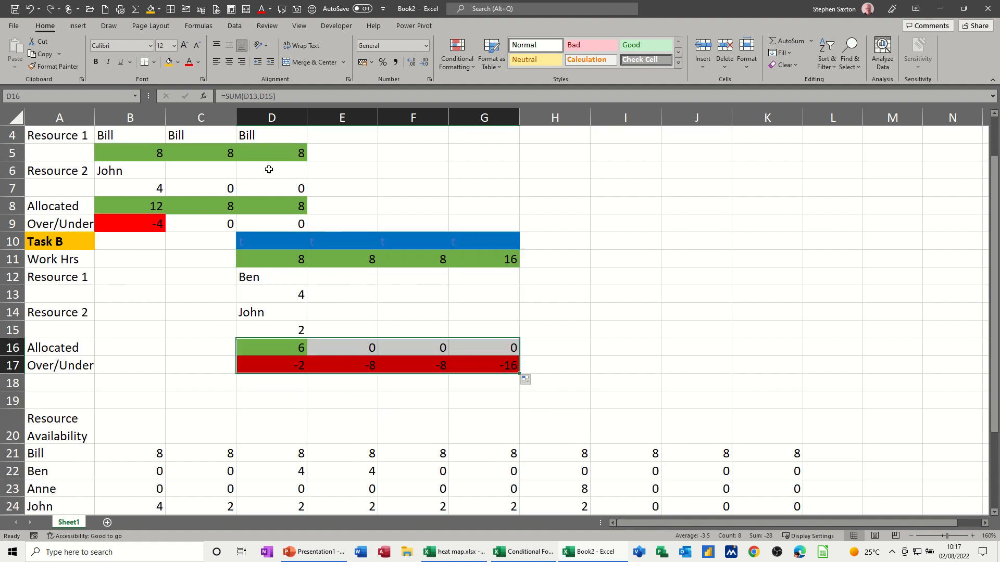
{"action": "mouse_move", "coordinate": [349, 276]}
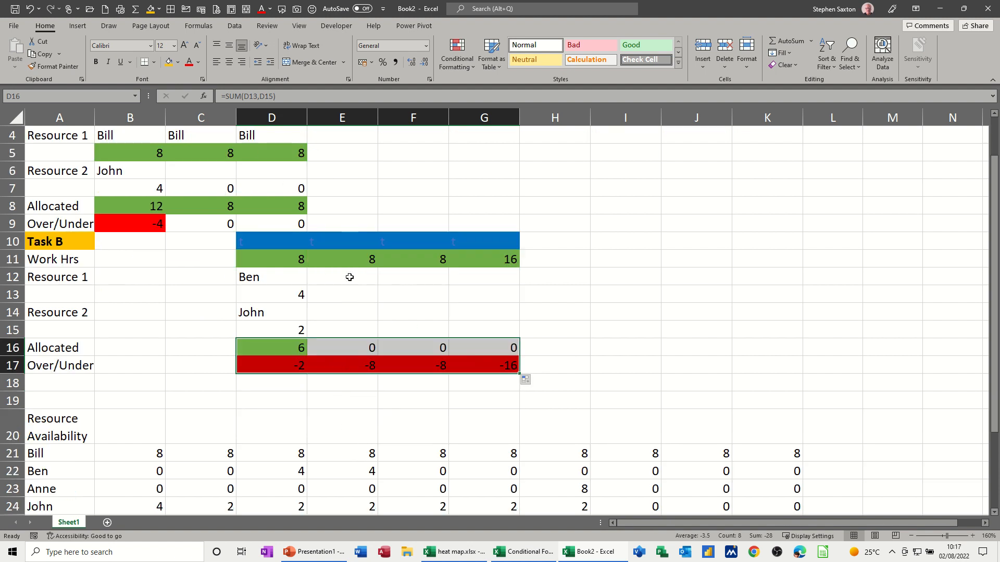
- Enter Bill with 8 hours in columns E–G and John with 2 hours in G14:G15
{"action": "type", "text": "Bill"}
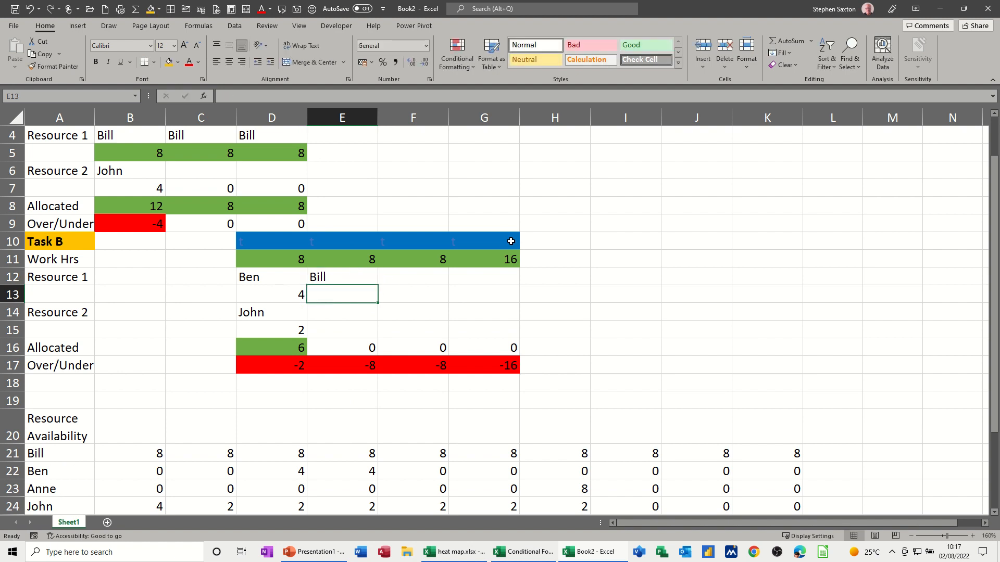
{"action": "type", "text": "8"}
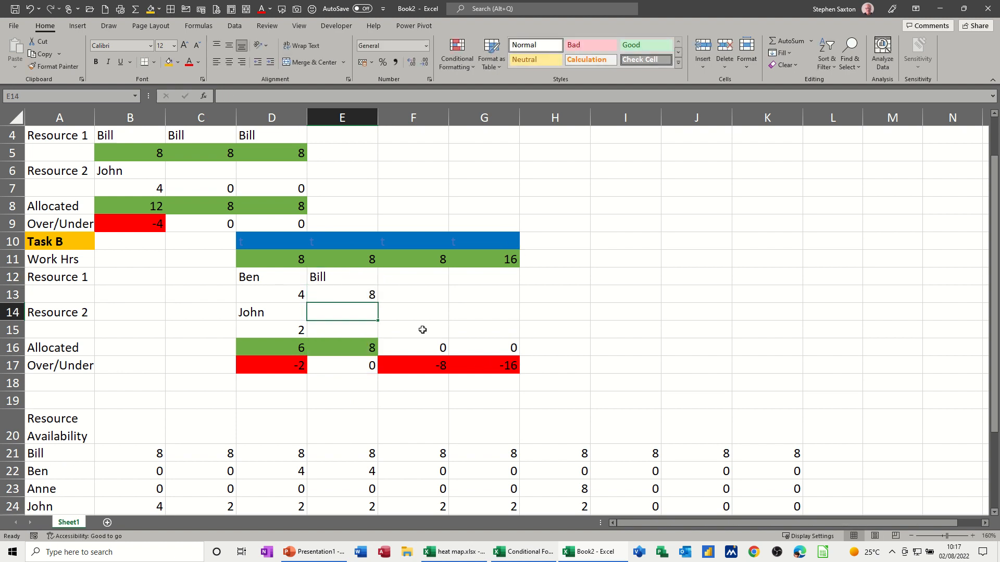
{"action": "mouse_move", "coordinate": [421, 279]}
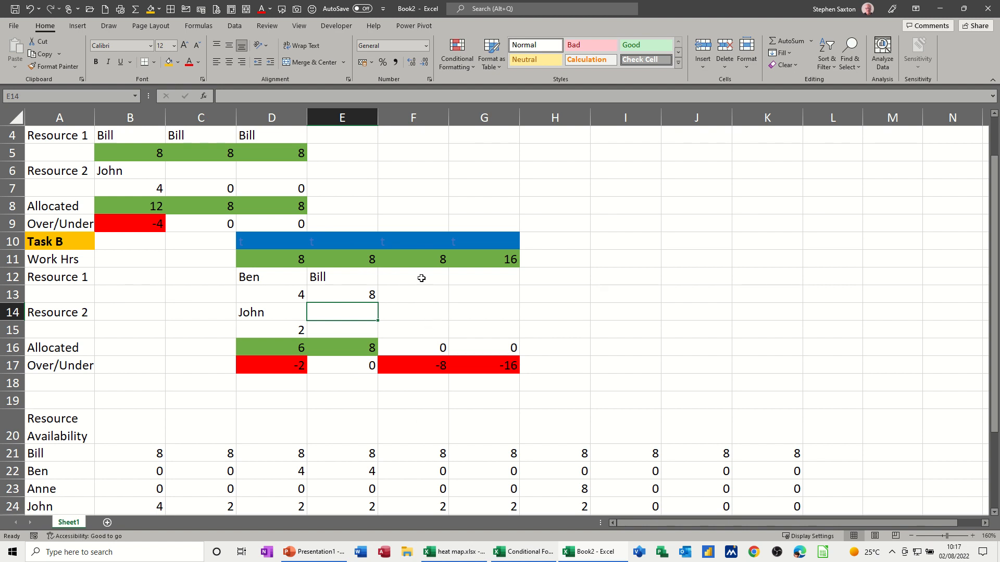
{"action": "type", "text": "Bill"}
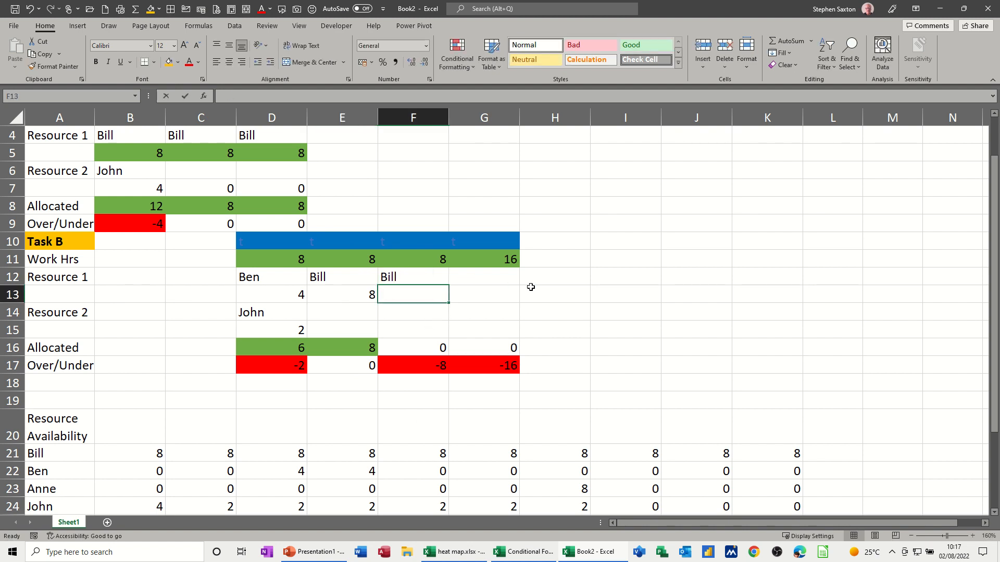
{"action": "type", "text": "8"}
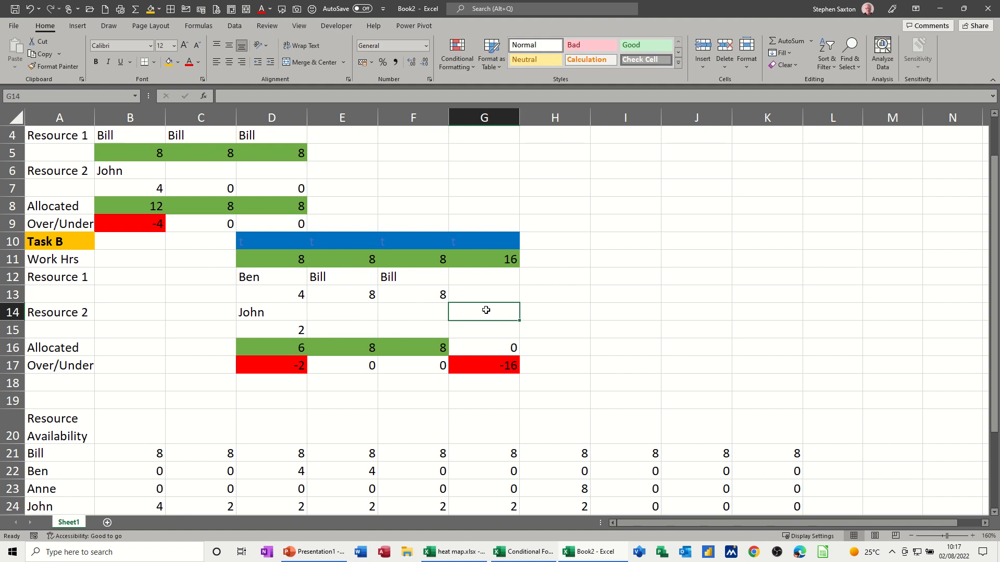
{"action": "left_click", "coordinate": [483, 276]}
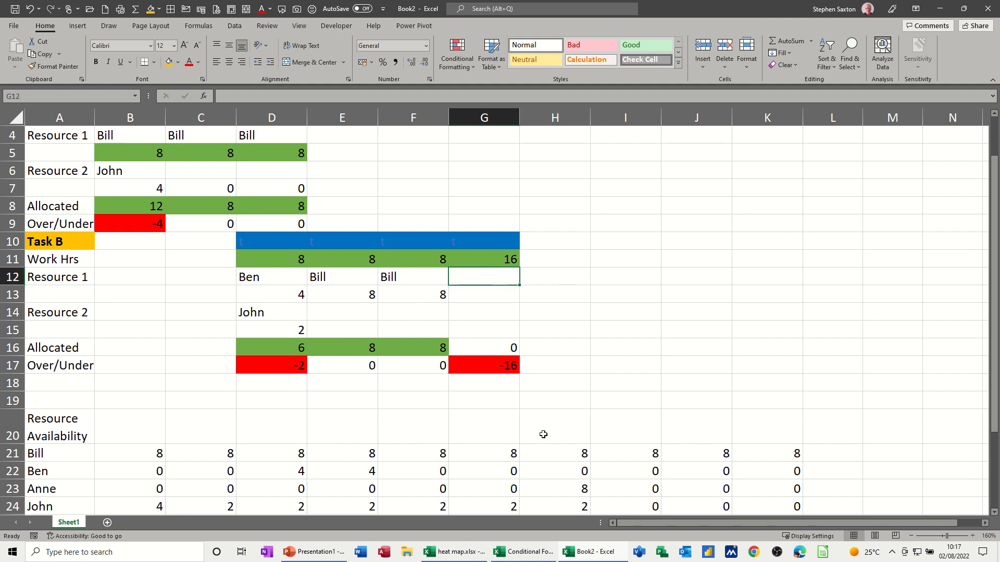
{"action": "mouse_move", "coordinate": [589, 283]}
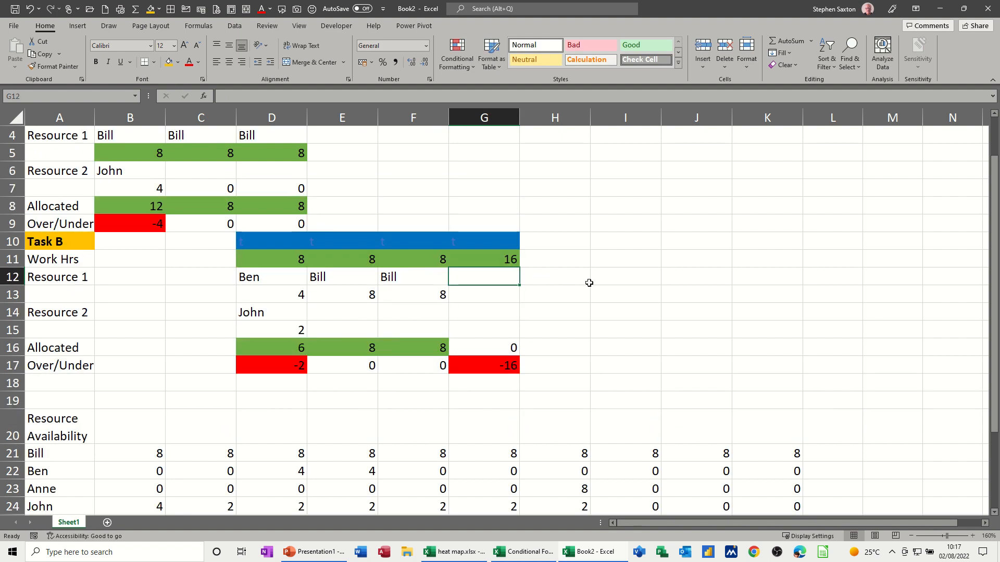
{"action": "type", "text": "Bill"}
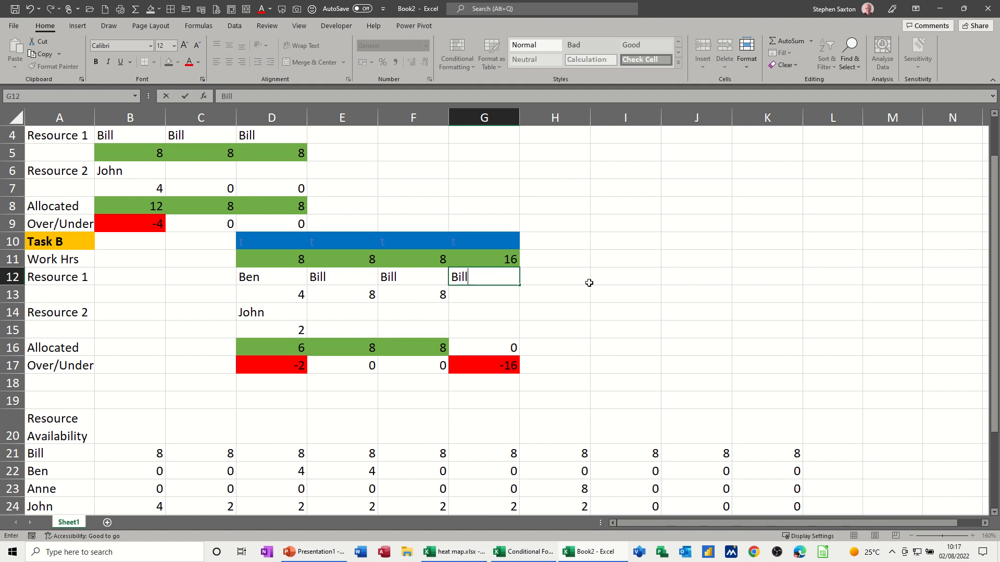
{"action": "type", "text": "8"}
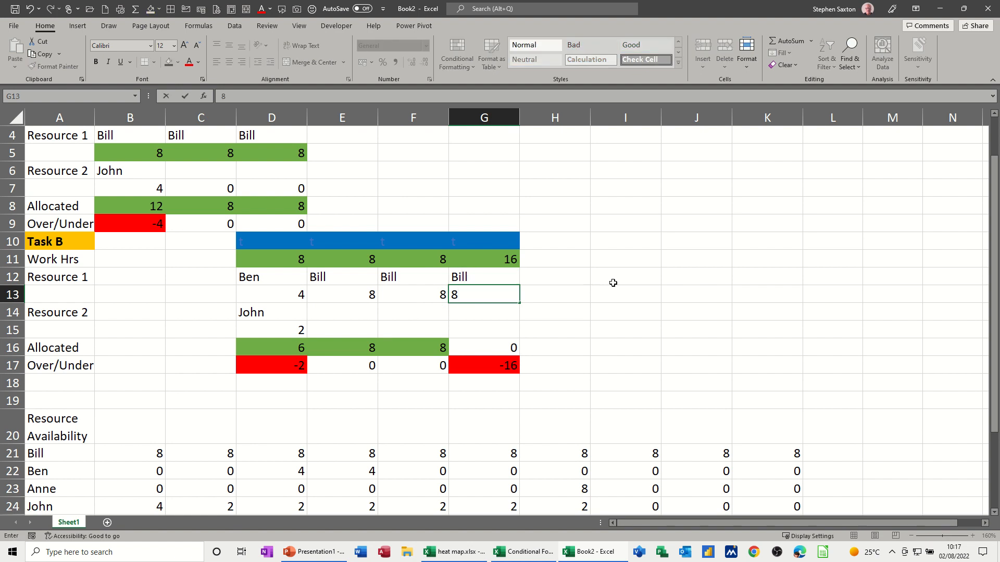
{"action": "key", "text": "enter"}
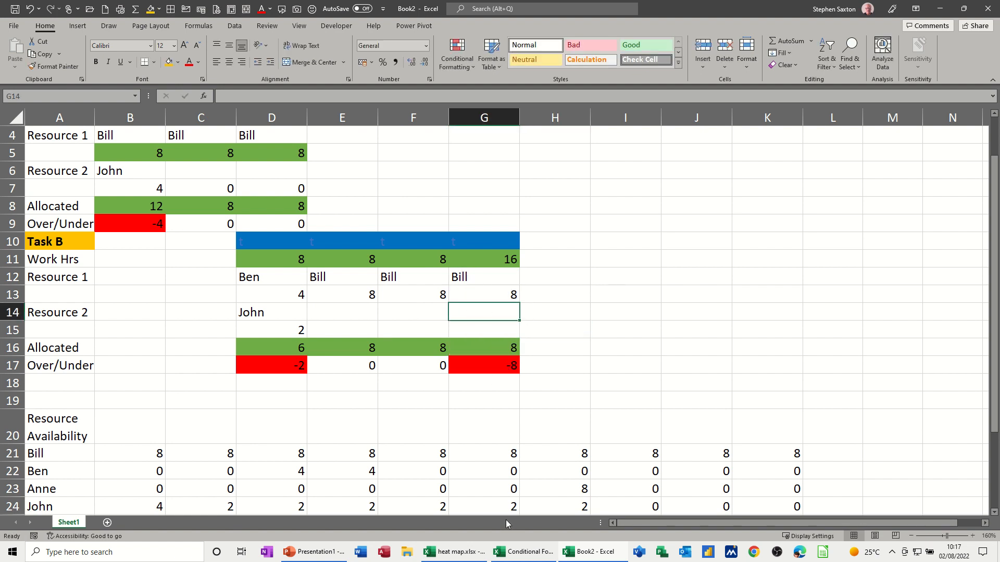
{"action": "mouse_move", "coordinate": [634, 325]}
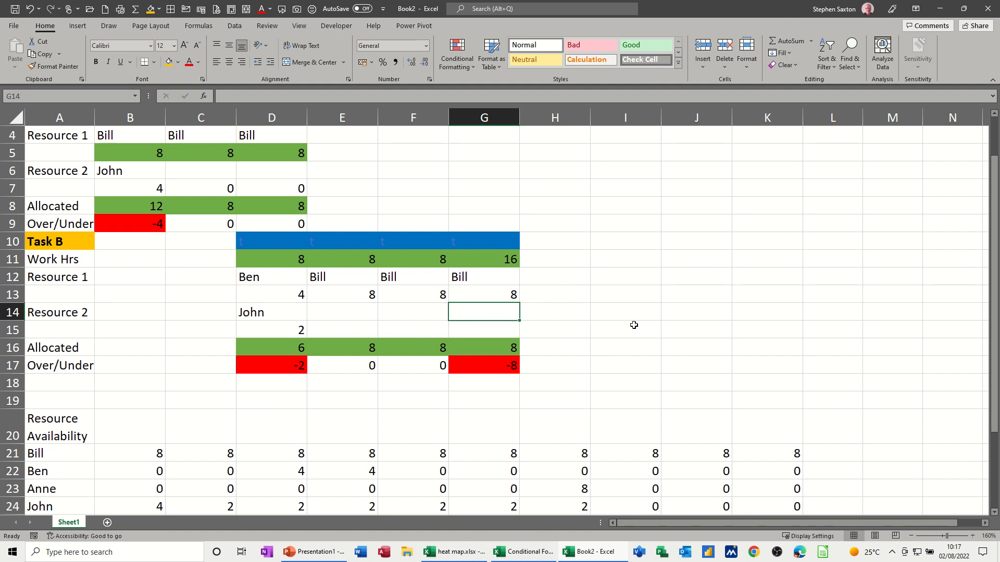
{"action": "type", "text": "John"}
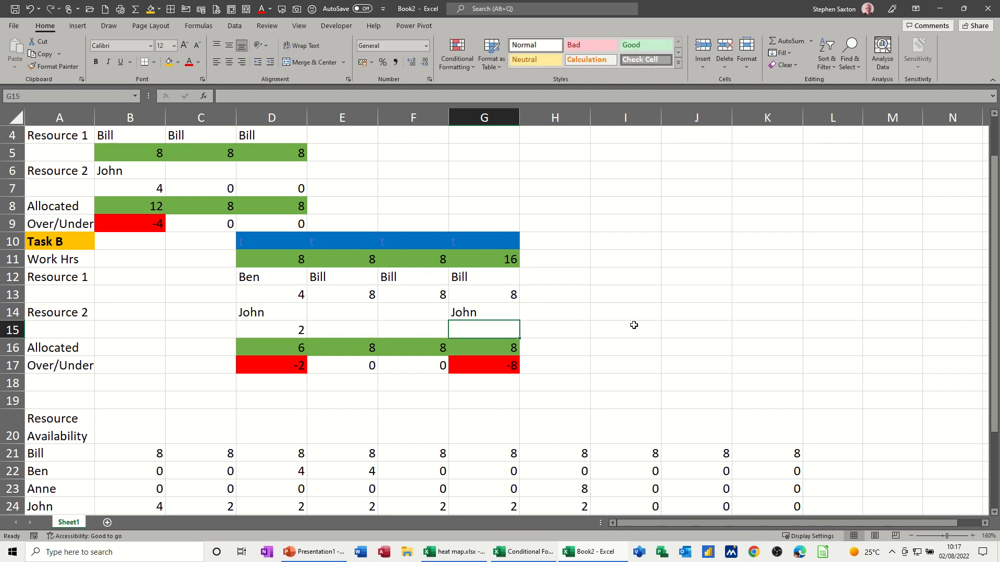
{"action": "type", "text": "2"}
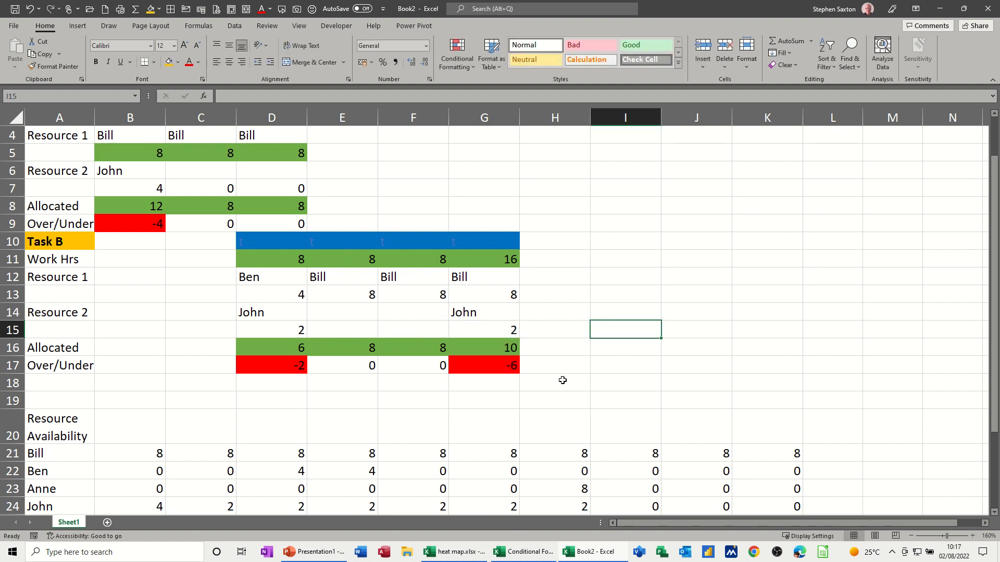
{"action": "mouse_move", "coordinate": [311, 374]}
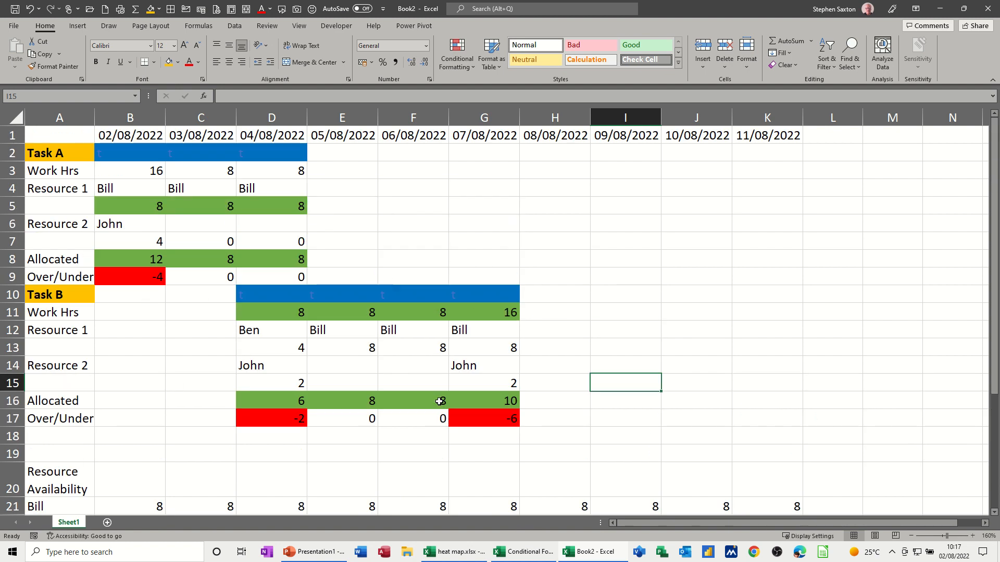
- Scroll down the worksheet to view the lower part of the table
{"action": "scroll", "scroll_direction": "down", "scroll_amount": 3}
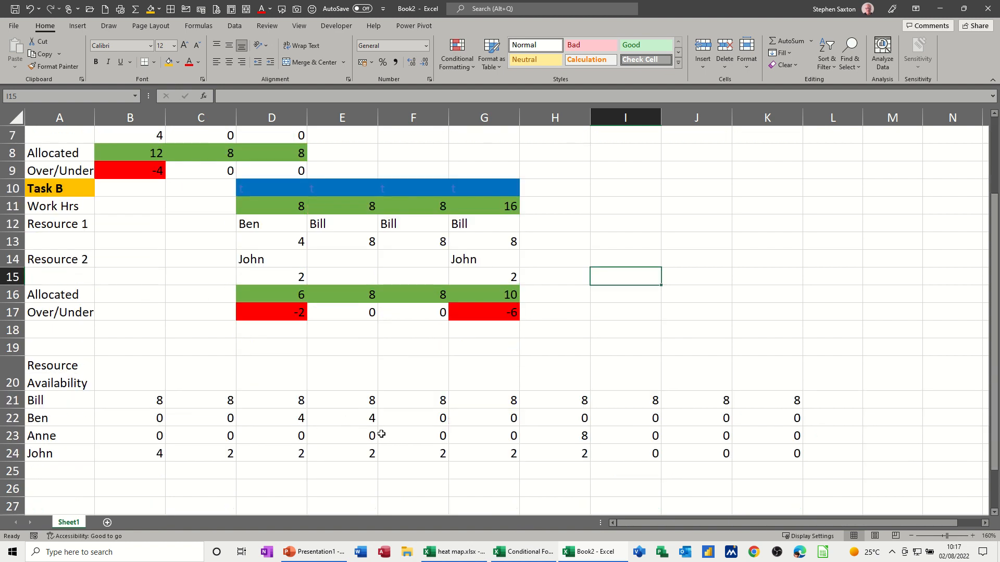
{"action": "mouse_move", "coordinate": [419, 424]}
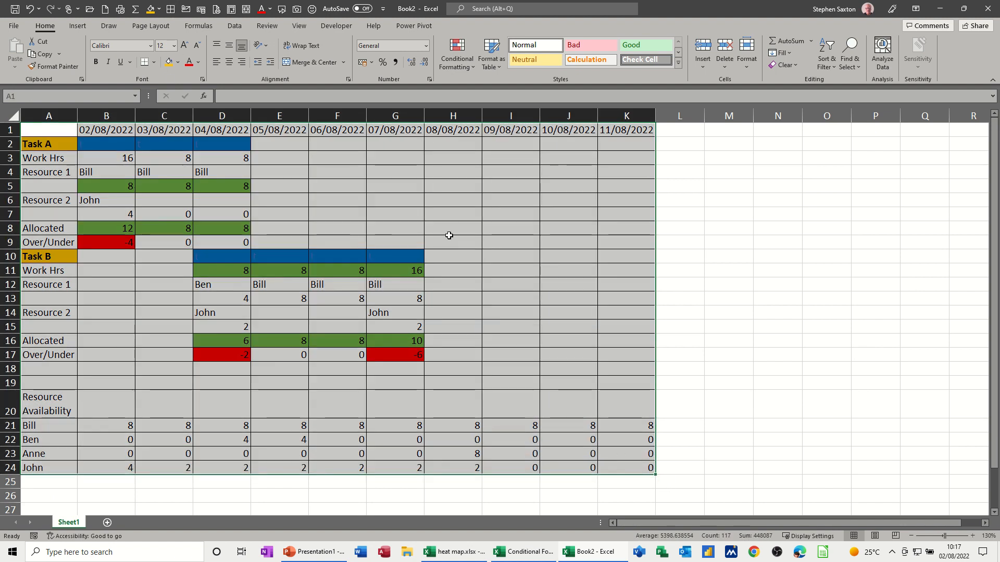
{"action": "left_click", "coordinate": [453, 242]}
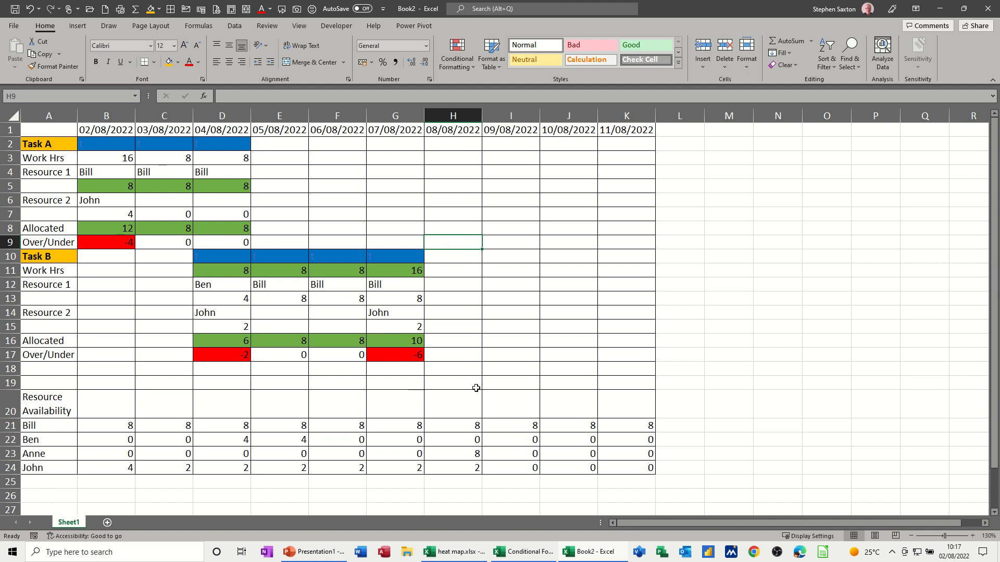
{"action": "mouse_move", "coordinate": [550, 355]}
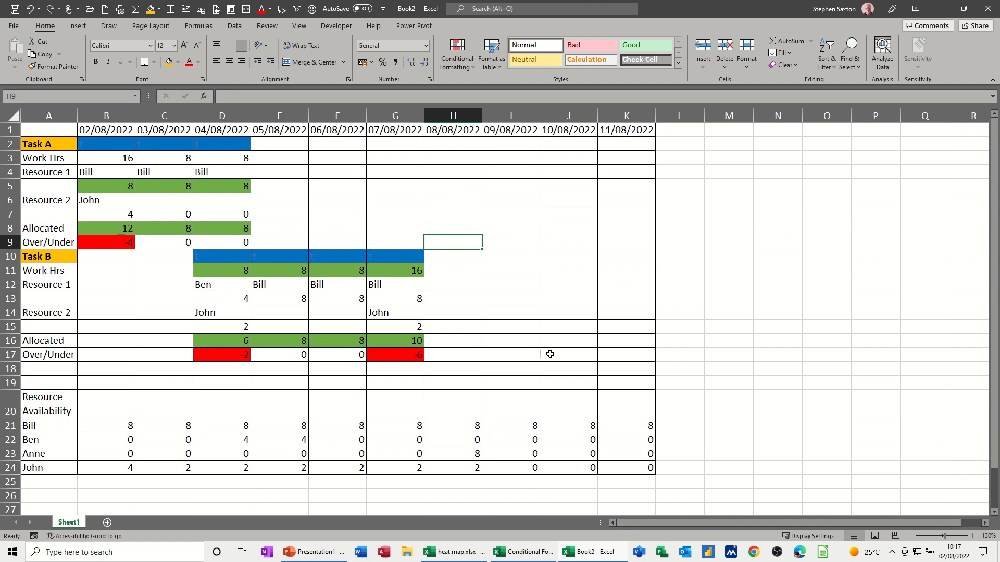
{"action": "mouse_move", "coordinate": [327, 313]}
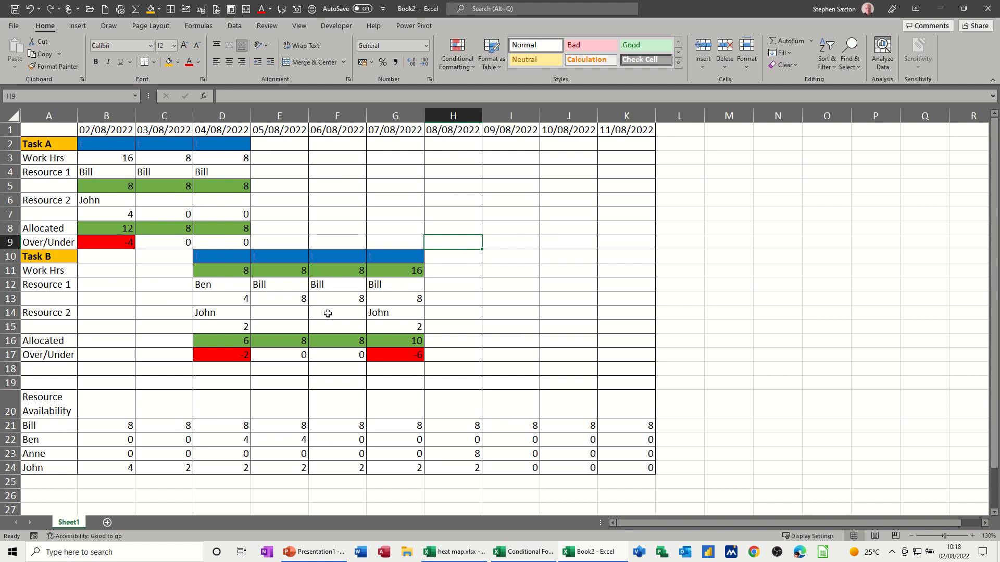
{"action": "mouse_move", "coordinate": [255, 351]}
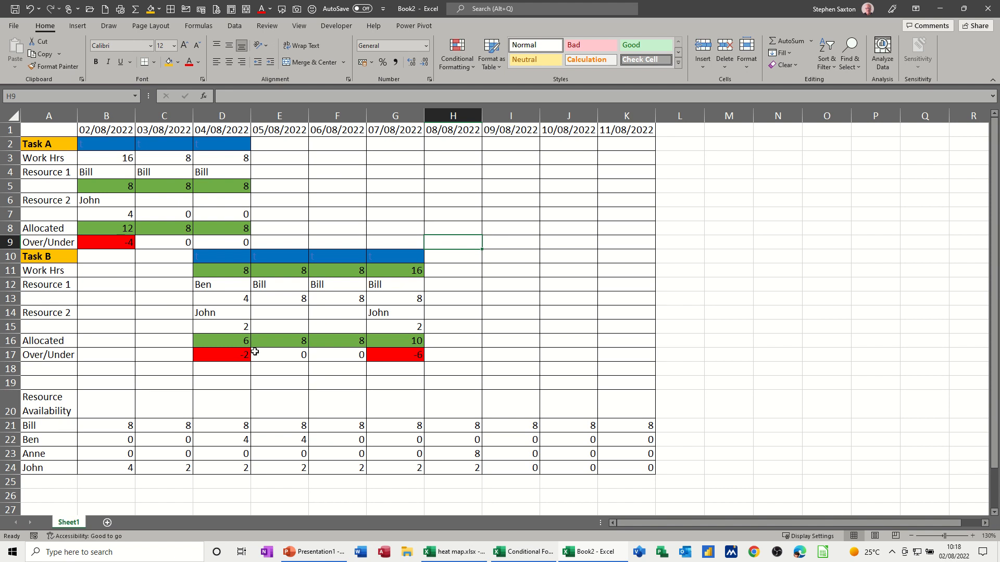
{"action": "mouse_move", "coordinate": [287, 351]}
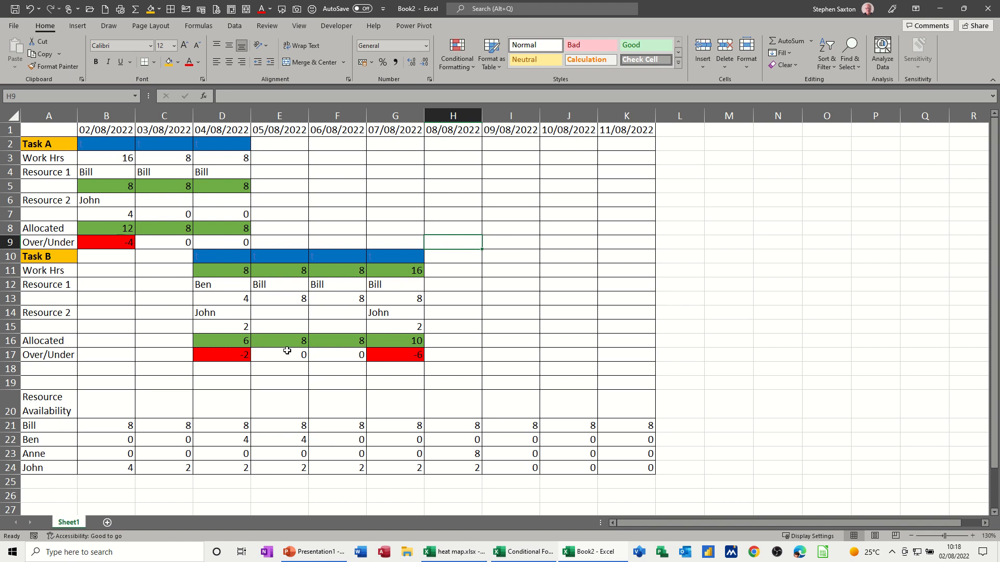
{"action": "mouse_move", "coordinate": [169, 431]}
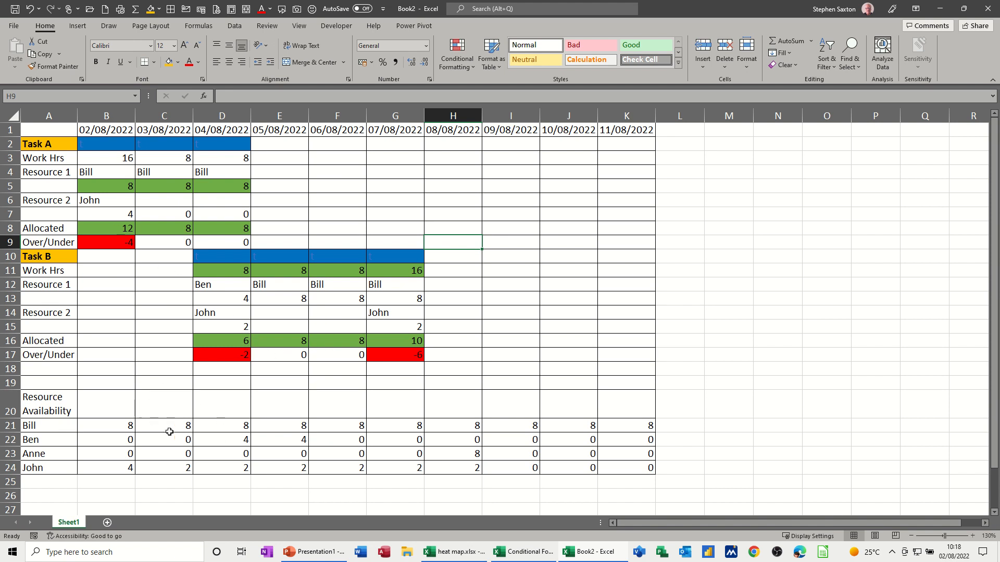
{"action": "mouse_move", "coordinate": [276, 380]}
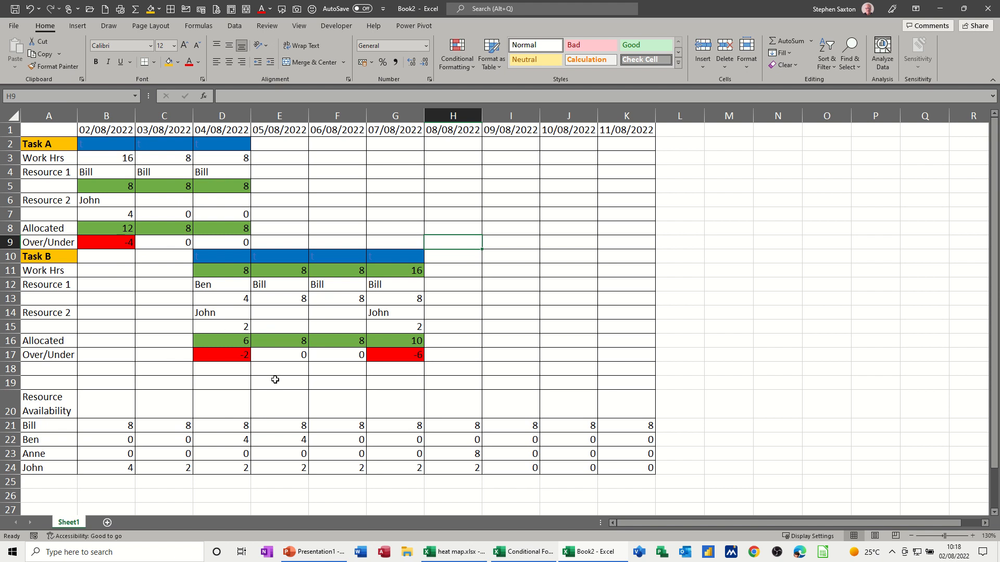
{"action": "mouse_move", "coordinate": [369, 390]}
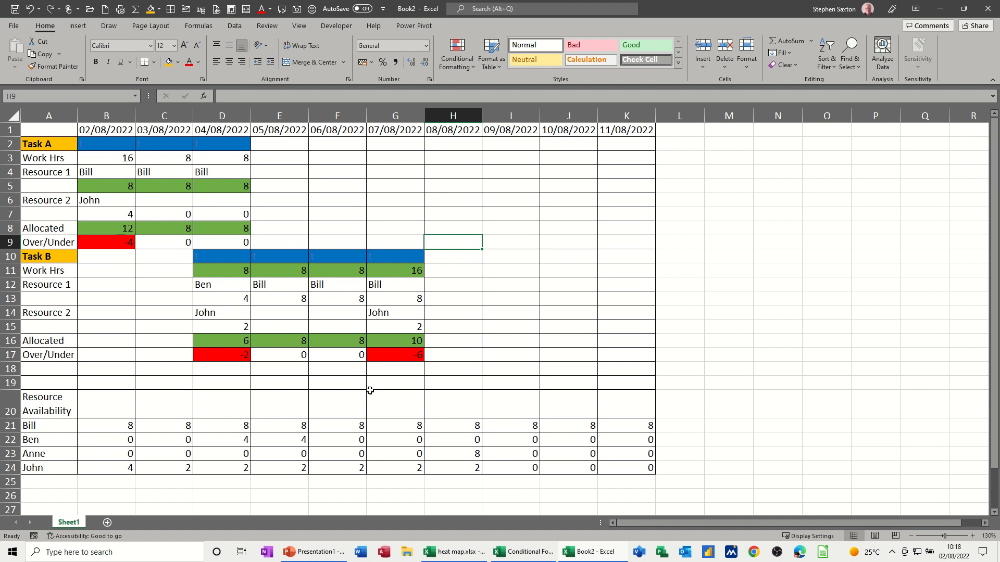
- Select B21:K24, the availability hours for Bill, Ben, Anne and John
{"action": "left_click_drag", "start_coordinate": [106, 425], "coordinate": [164, 439]}
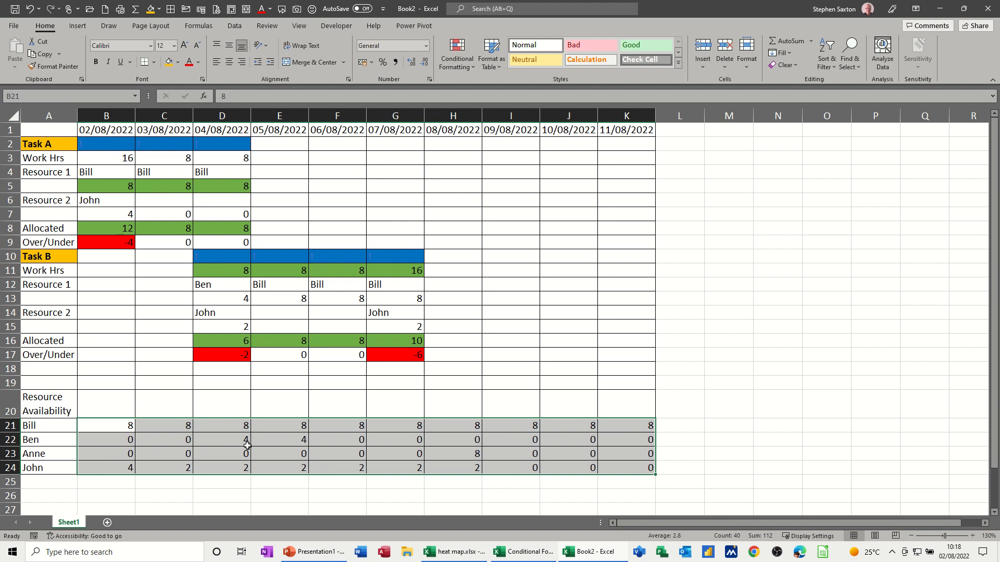
{"action": "mouse_move", "coordinate": [247, 444]}
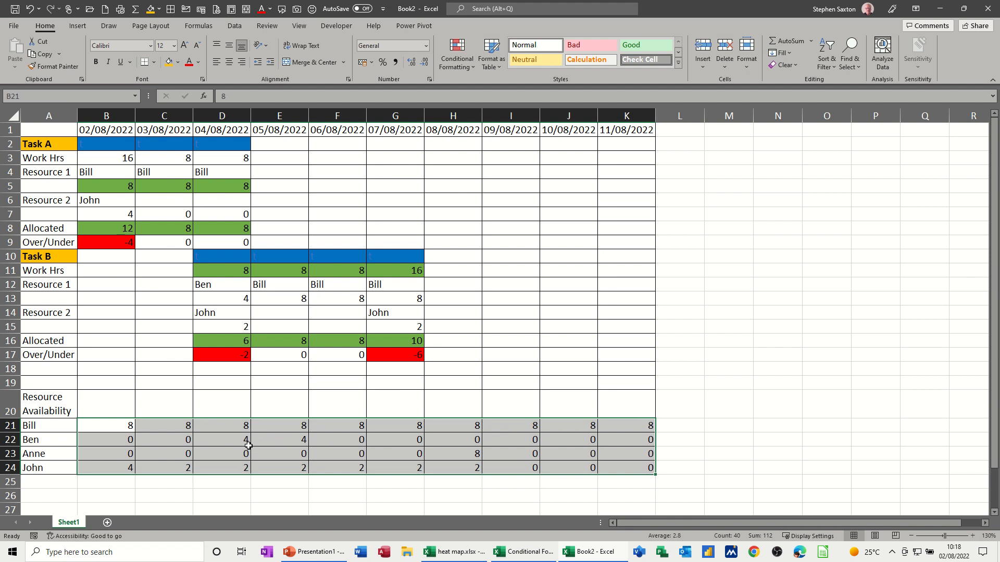